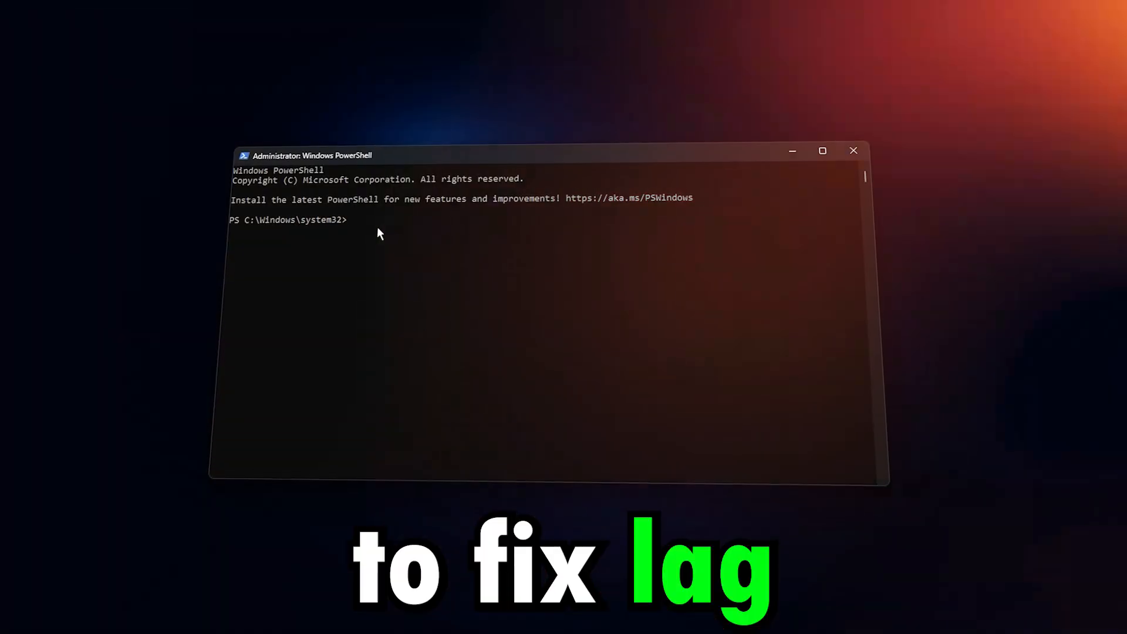
# - Show the Disable-MMAgent -mc command in the intro and bring up the Run box on the desktop
pyautogui.write('Disable-MMAgent -mc')
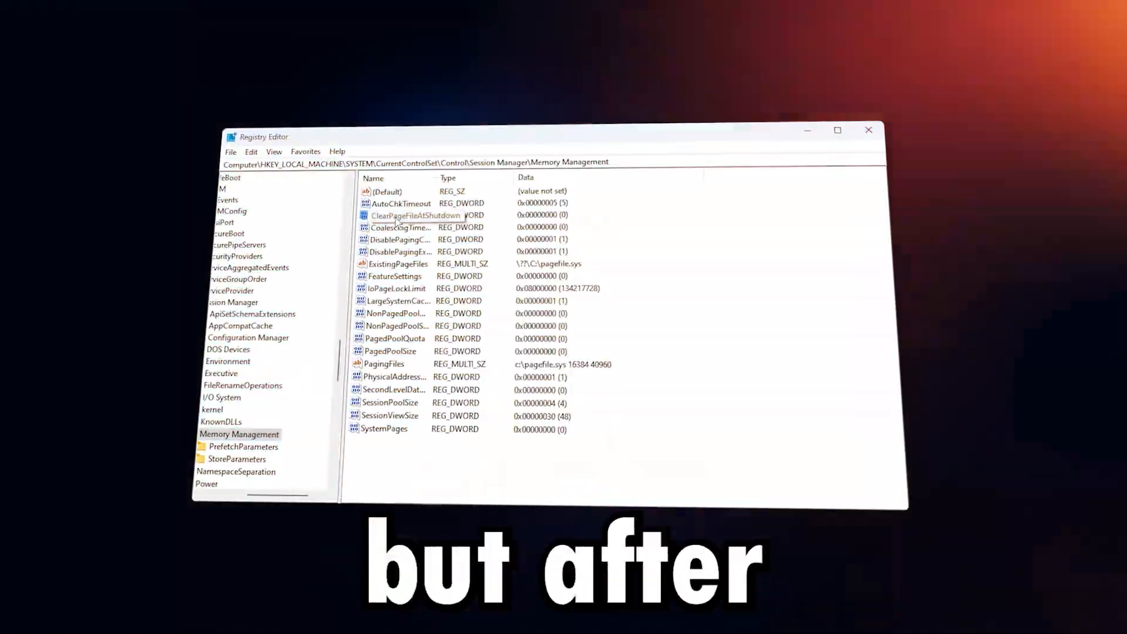
pyautogui.doubleClick(414, 214)
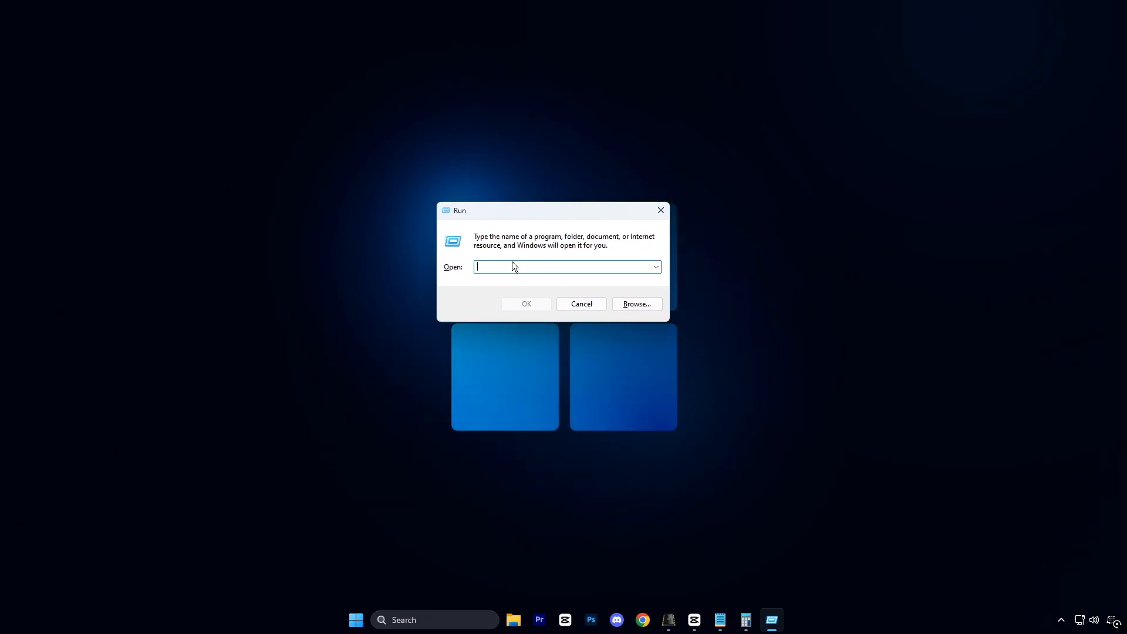
# - Run sysdm.cpl and reach the Performance Options advanced page with processor scheduling and virtual memory
pyautogui.write('sysdm.cpl')
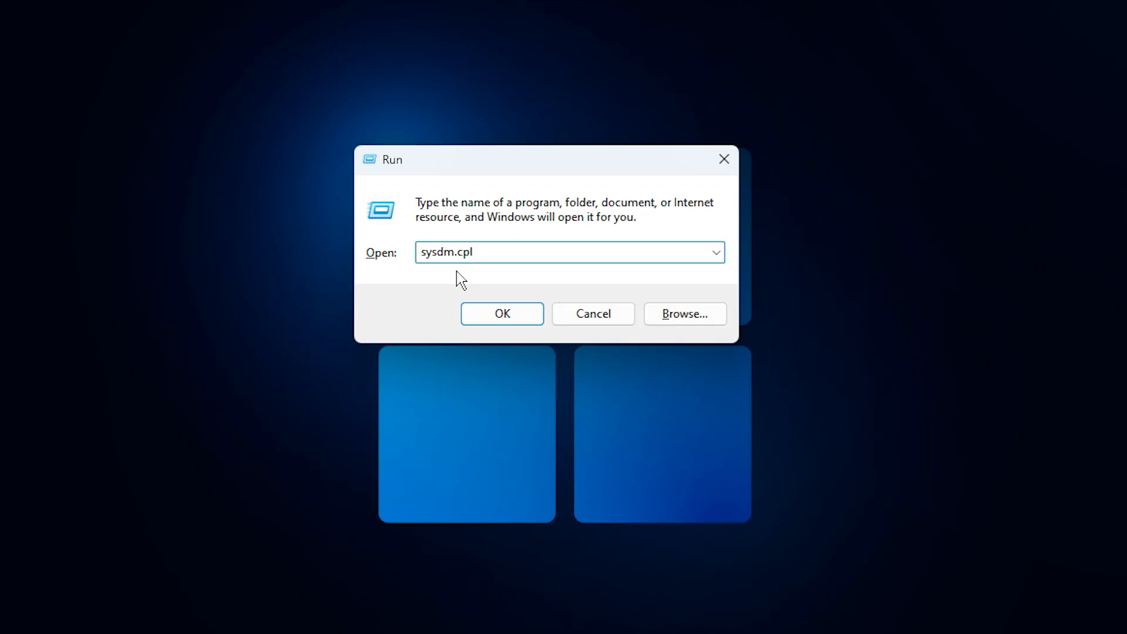
pyautogui.click(501, 314)
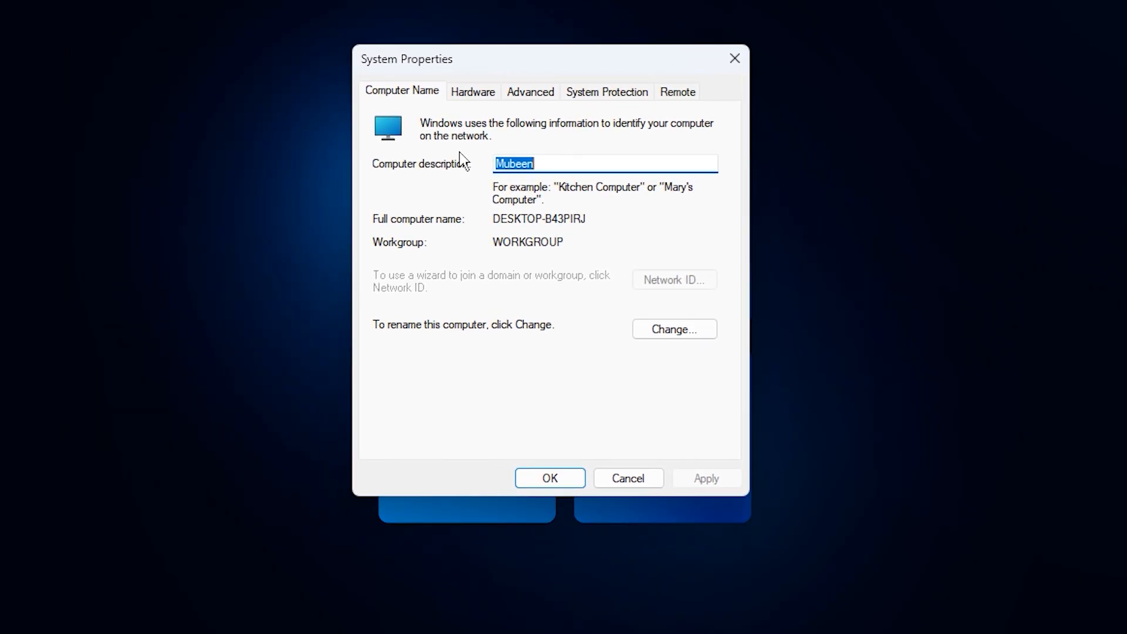
pyautogui.click(530, 92)
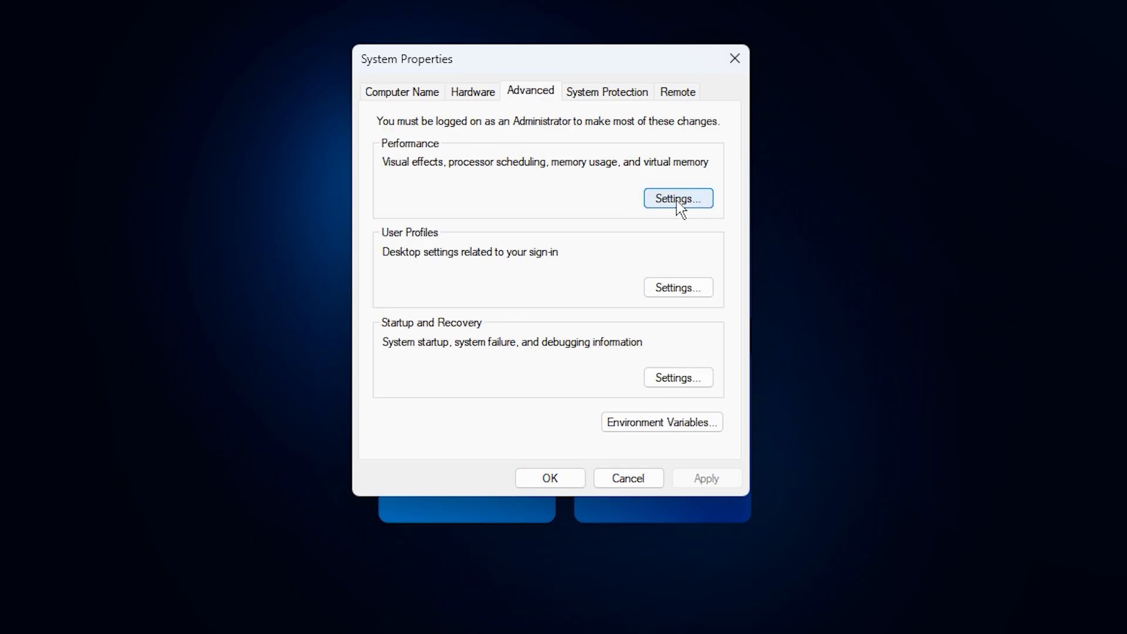
pyautogui.click(676, 198)
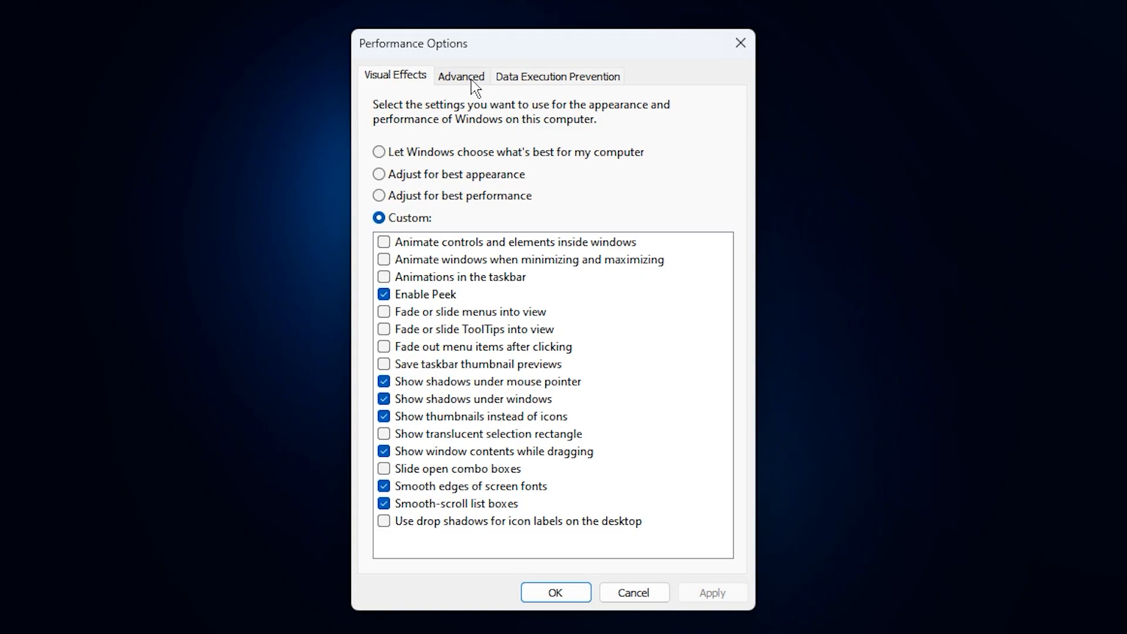
pyautogui.click(461, 76)
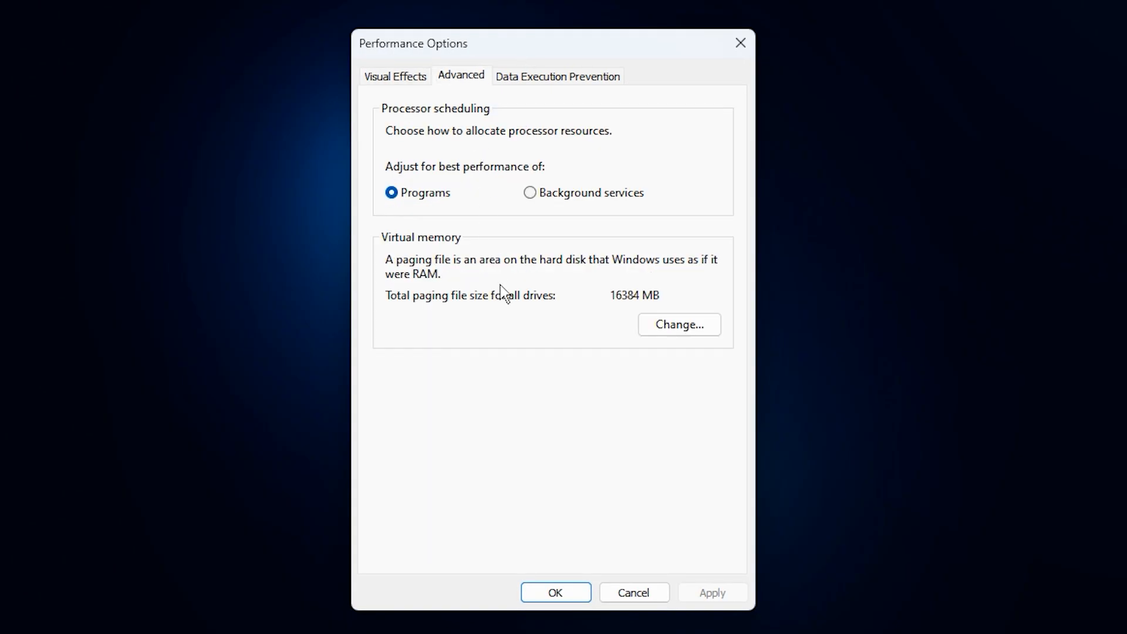
# - Bring up the Virtual Memory dialog showing drive C: on a custom 16384–40960 MB paging file
pyautogui.click(679, 324)
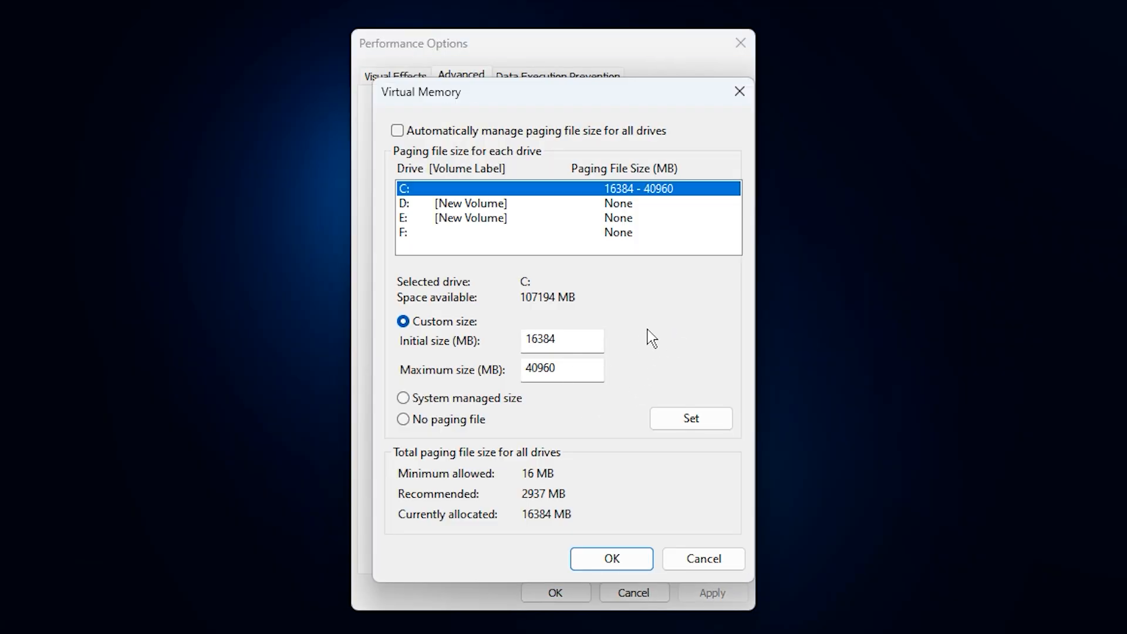
pyautogui.moveTo(453, 143)
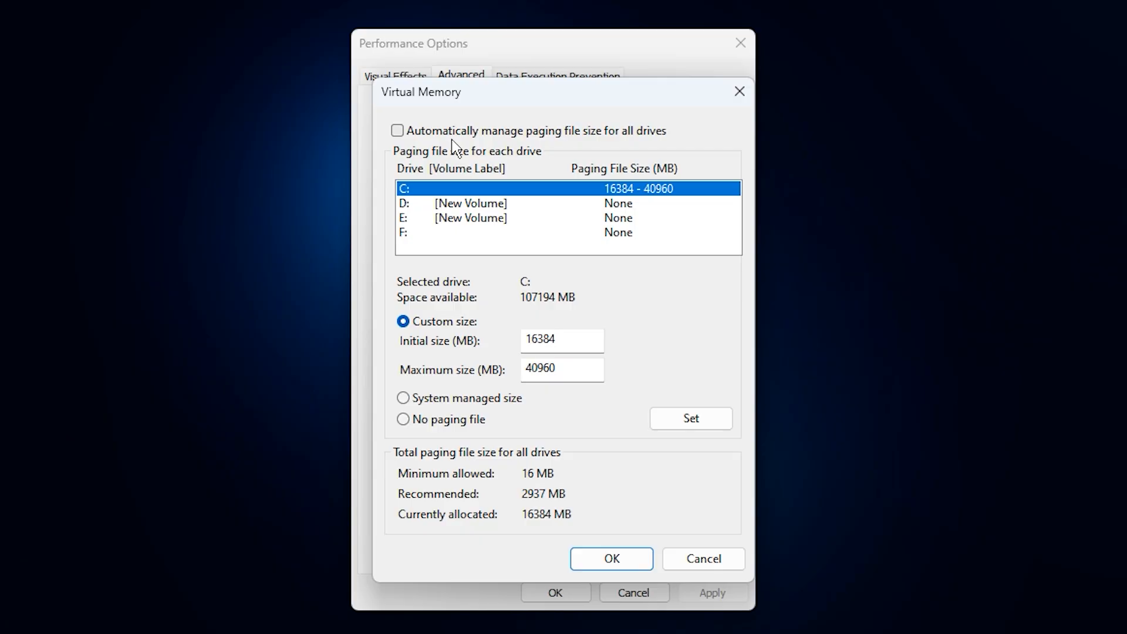
pyautogui.moveTo(454, 196)
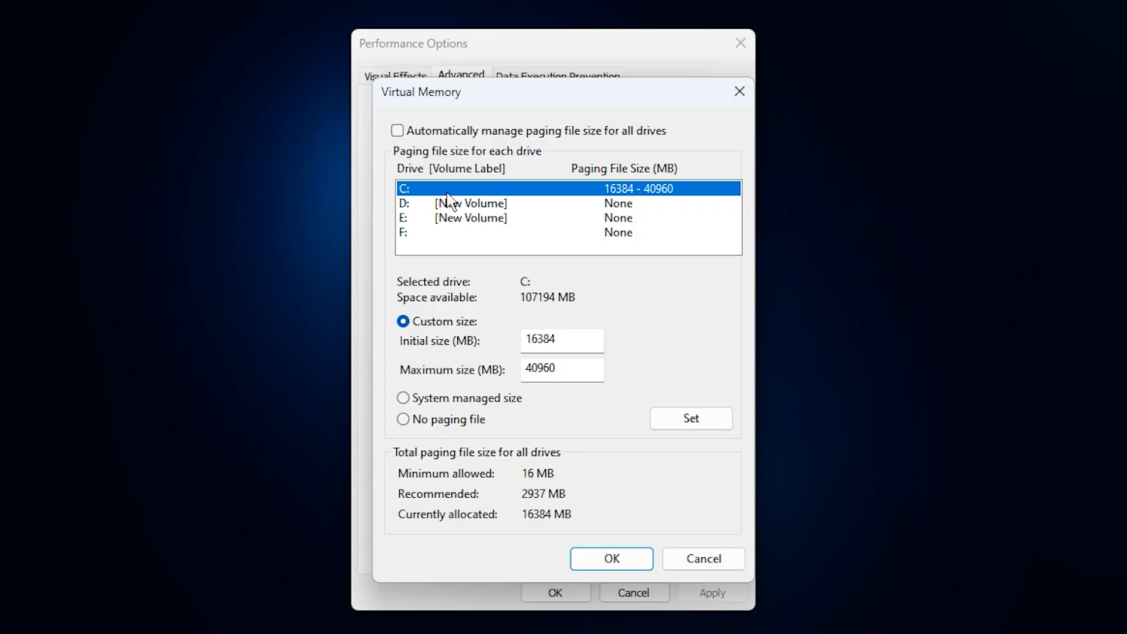
pyautogui.moveTo(495, 420)
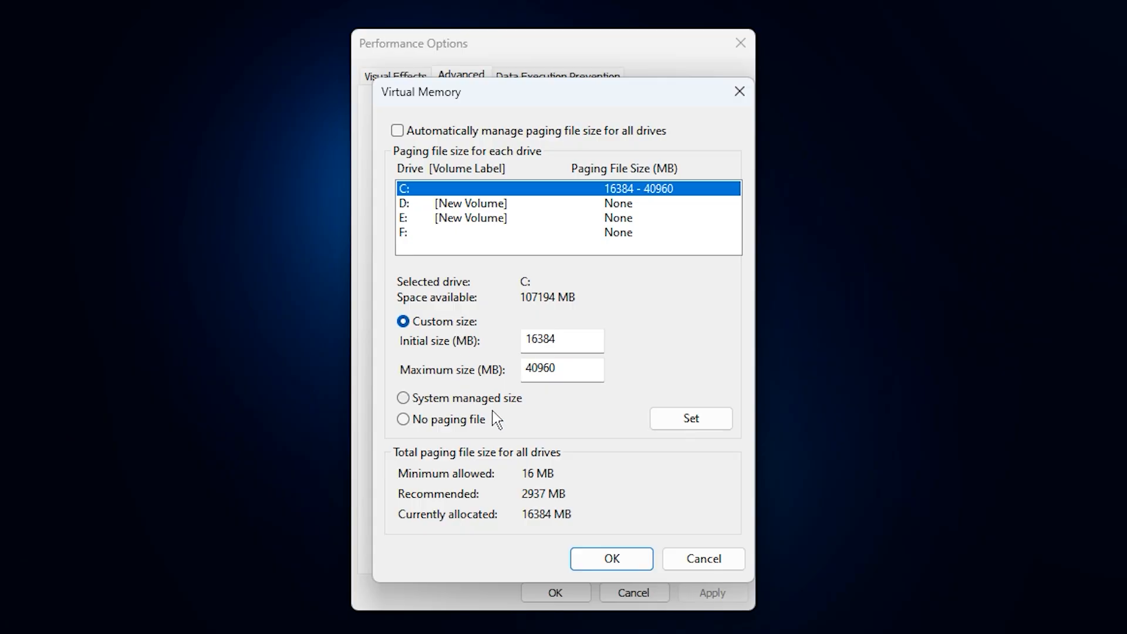
pyautogui.tripleClick(561, 339)
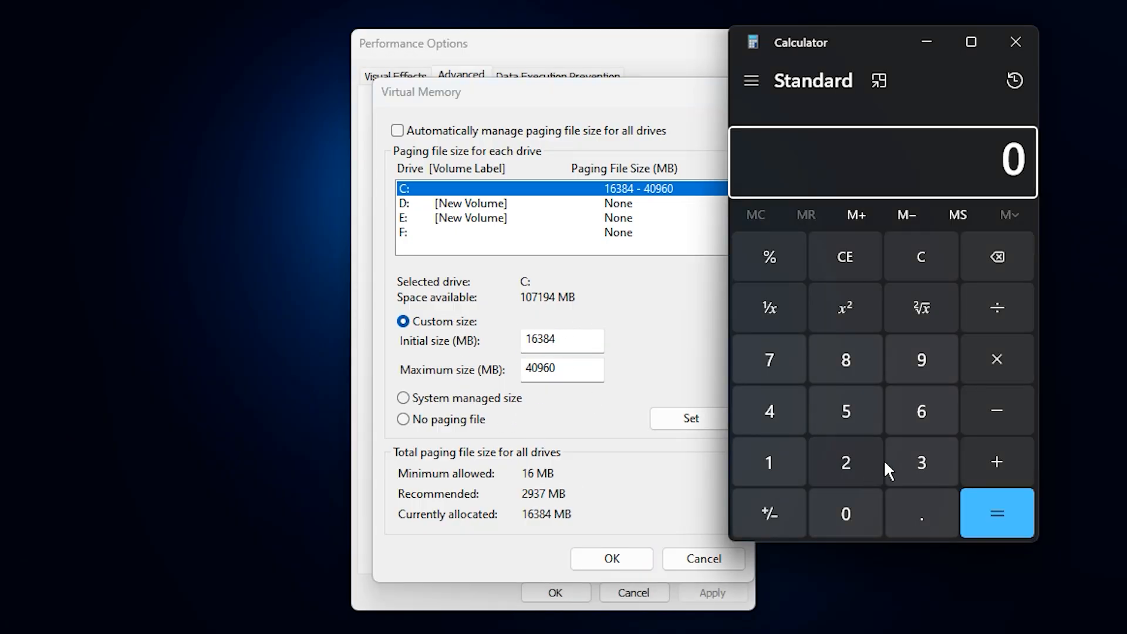
pyautogui.moveTo(812, 417)
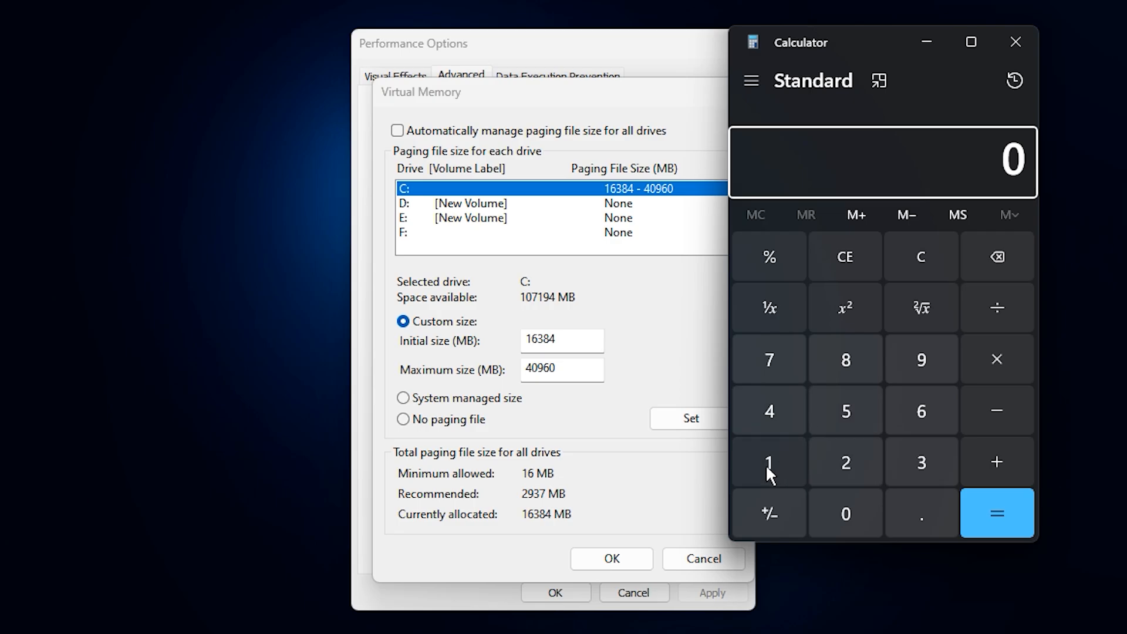
# - In Calculator work out 16 × 1024 = 16,384, then double it to 32,768
pyautogui.click(768, 461)
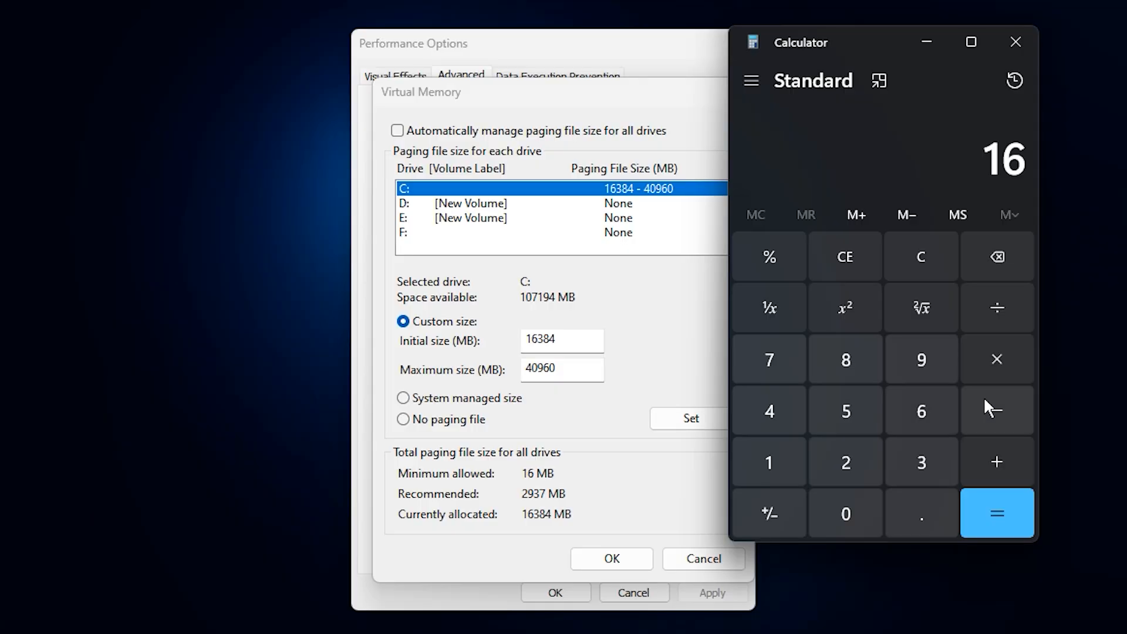
pyautogui.click(997, 360)
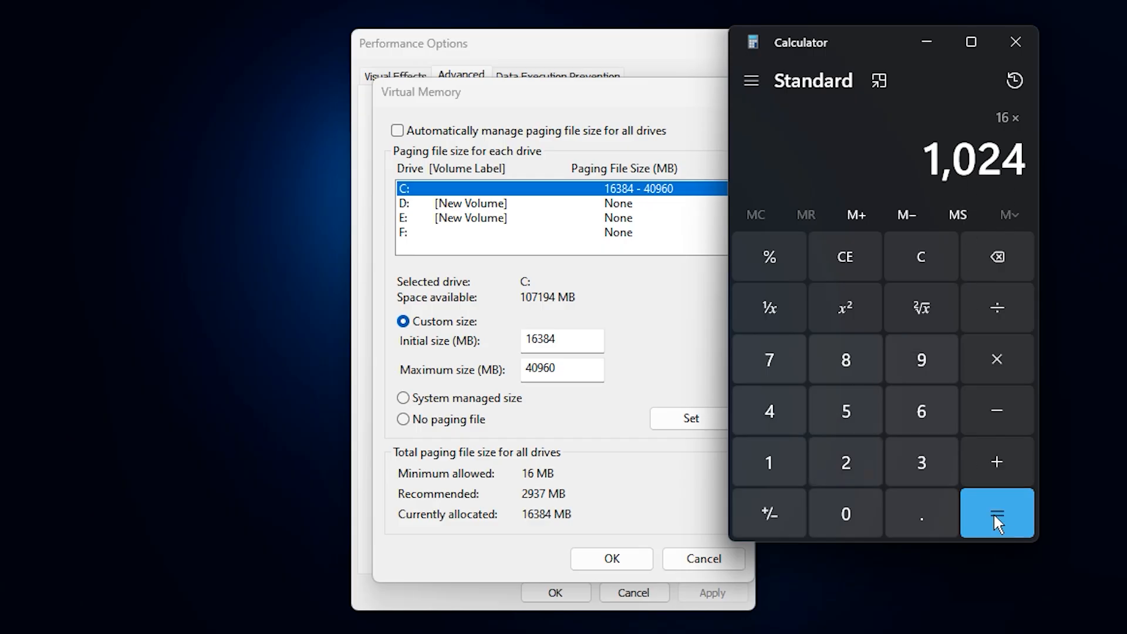
pyautogui.click(997, 513)
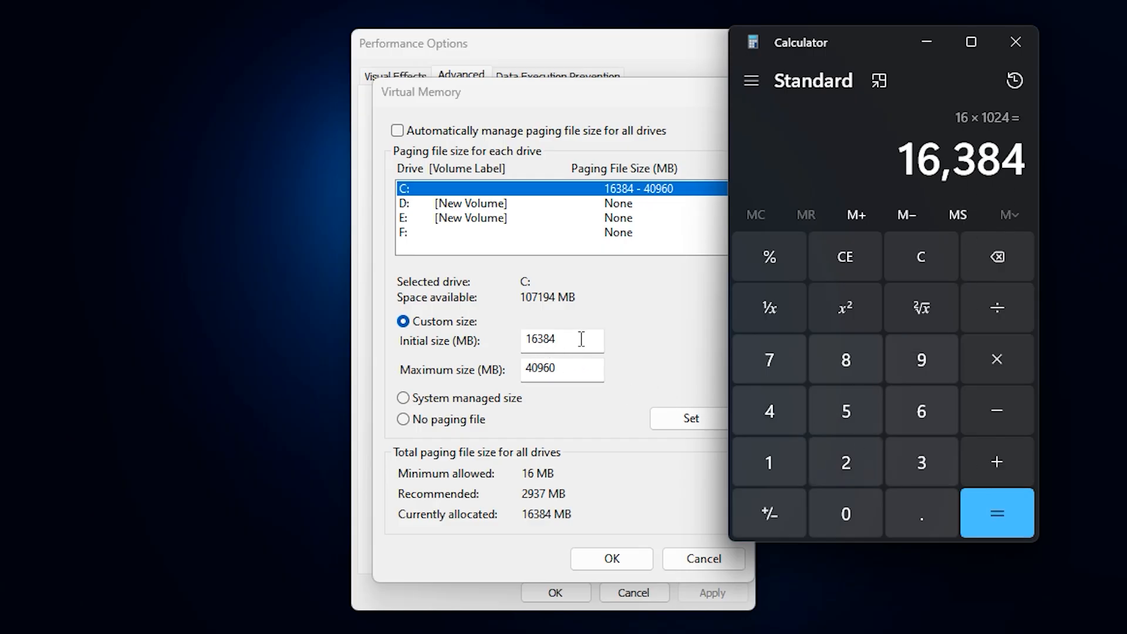
pyautogui.tripleClick(562, 338)
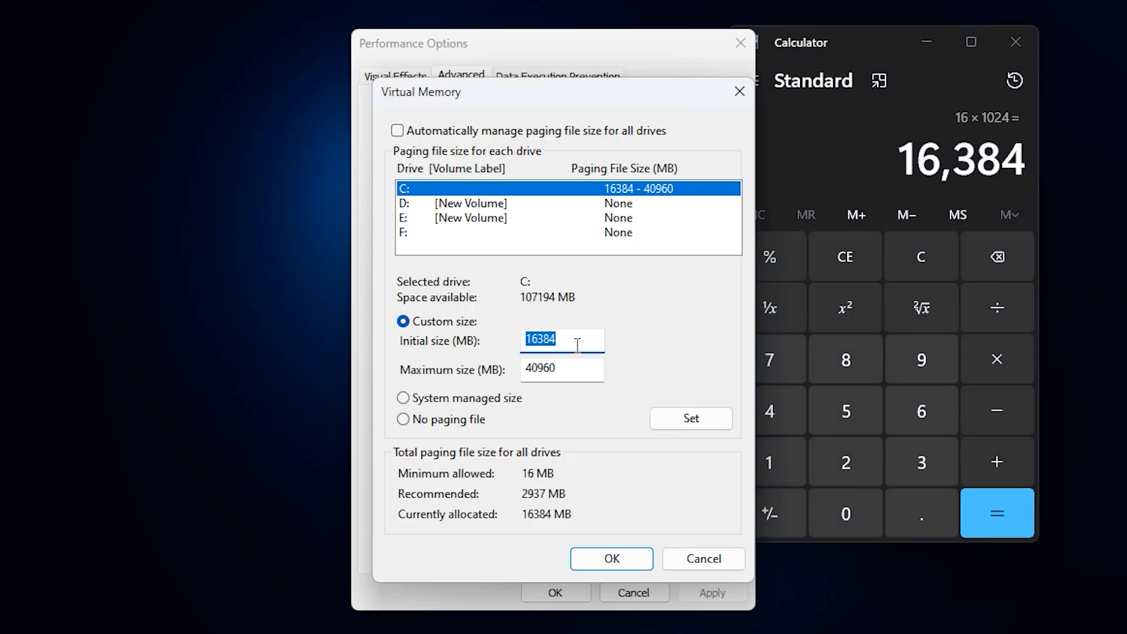
pyautogui.moveTo(876, 156)
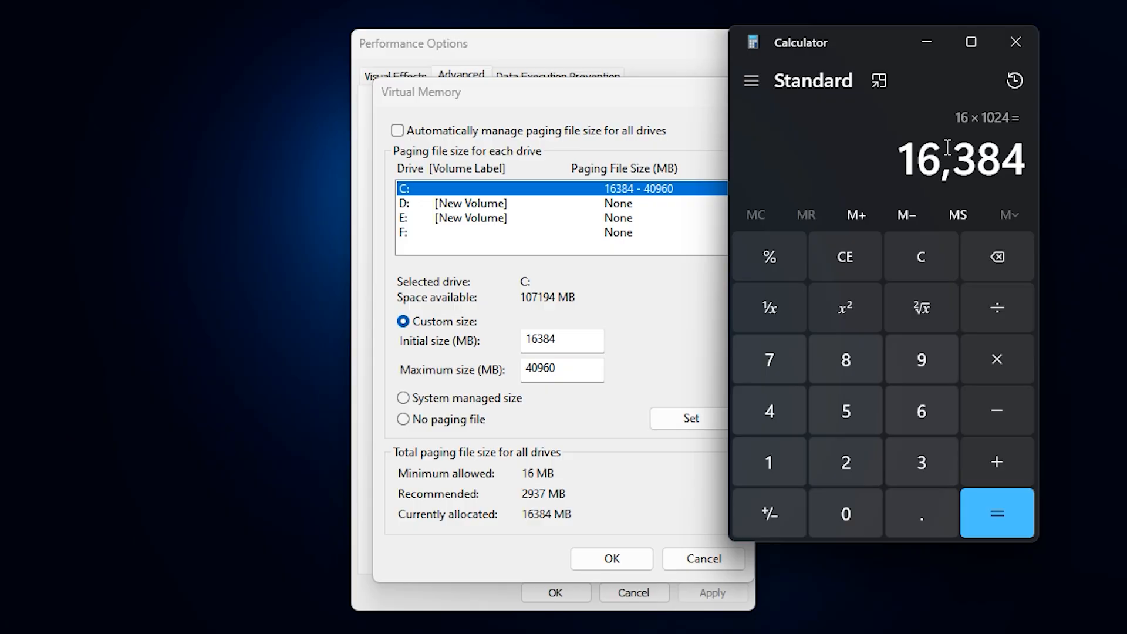
pyautogui.moveTo(991, 137)
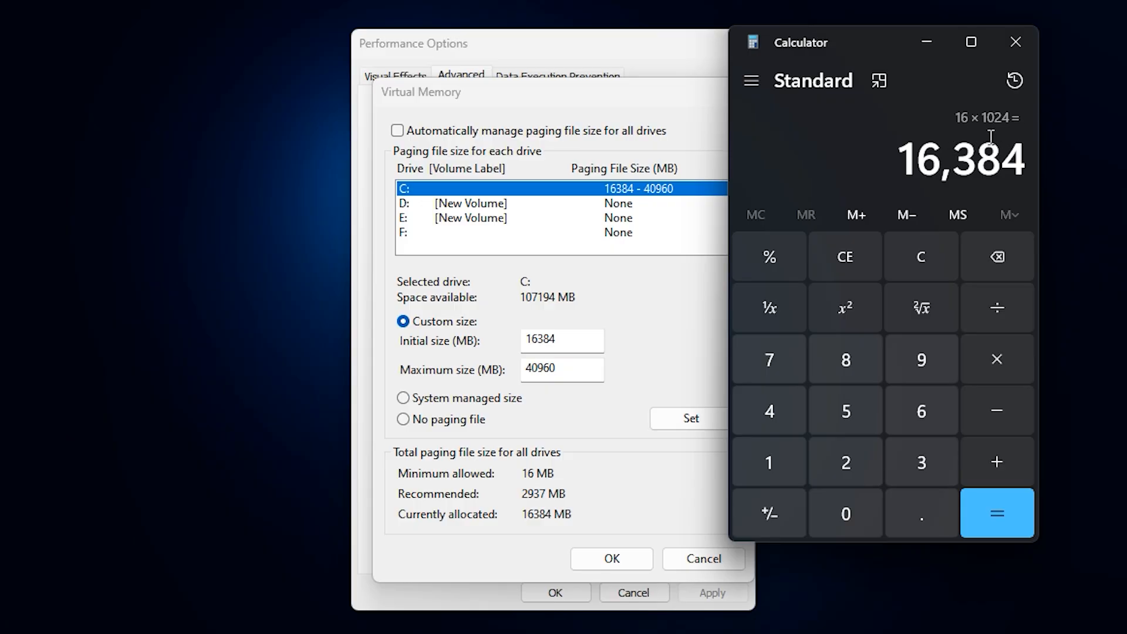
pyautogui.moveTo(939, 181)
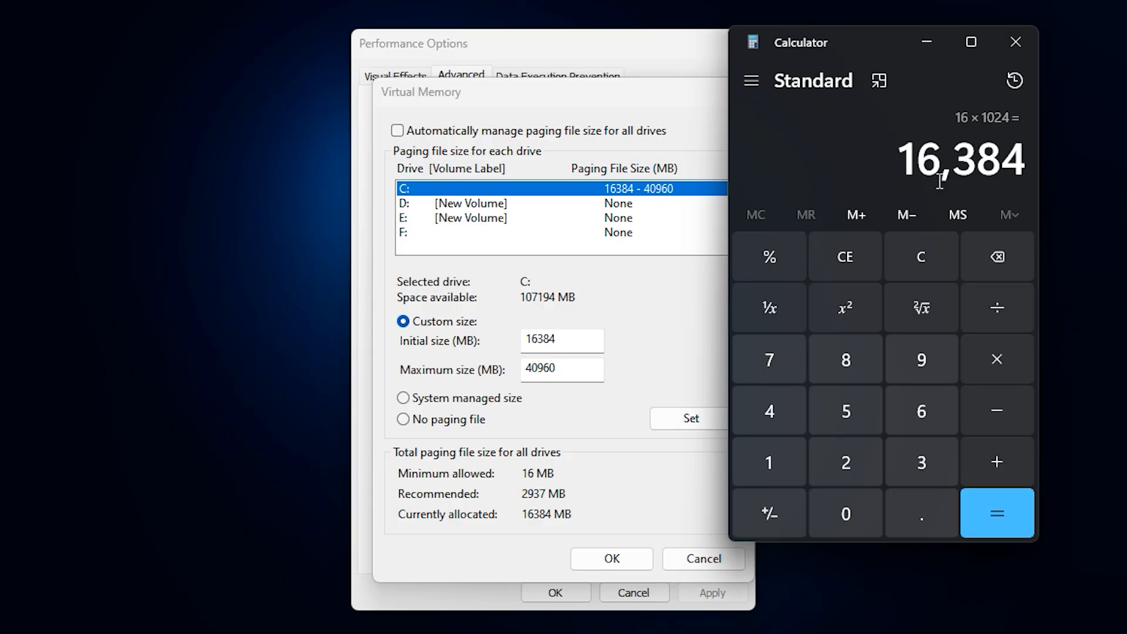
pyautogui.moveTo(537, 345)
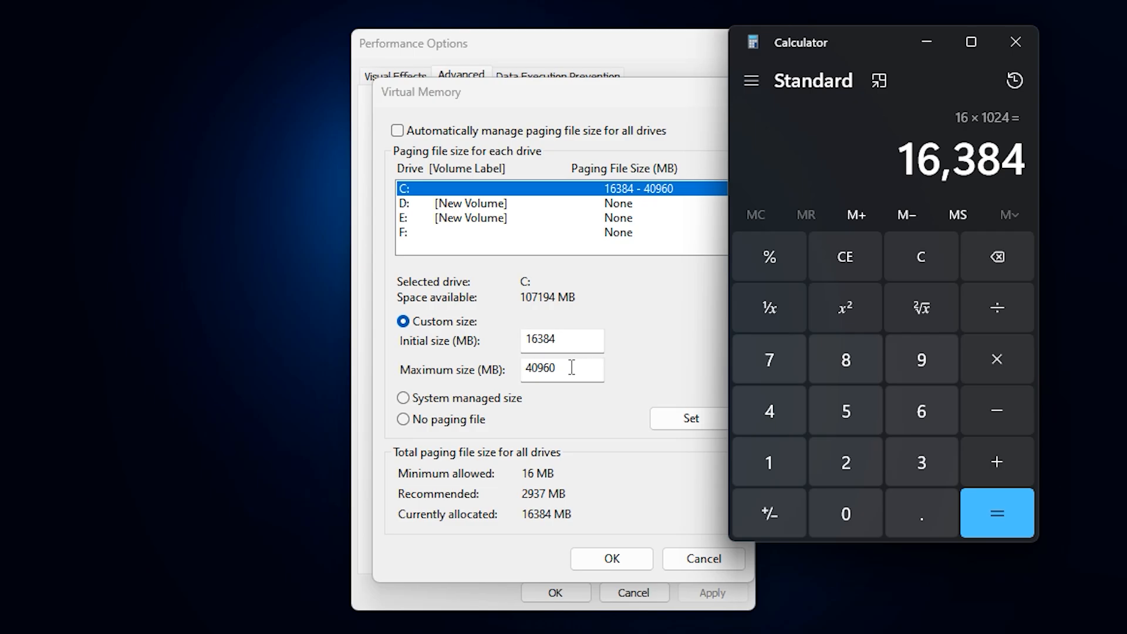
pyautogui.tripleClick(561, 367)
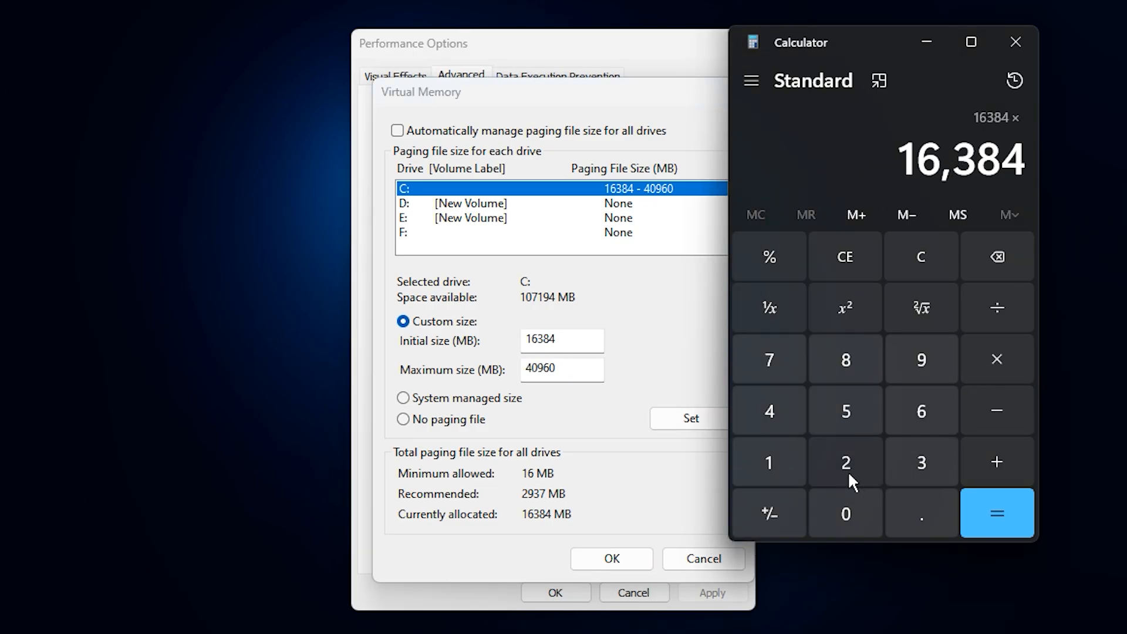
pyautogui.click(997, 513)
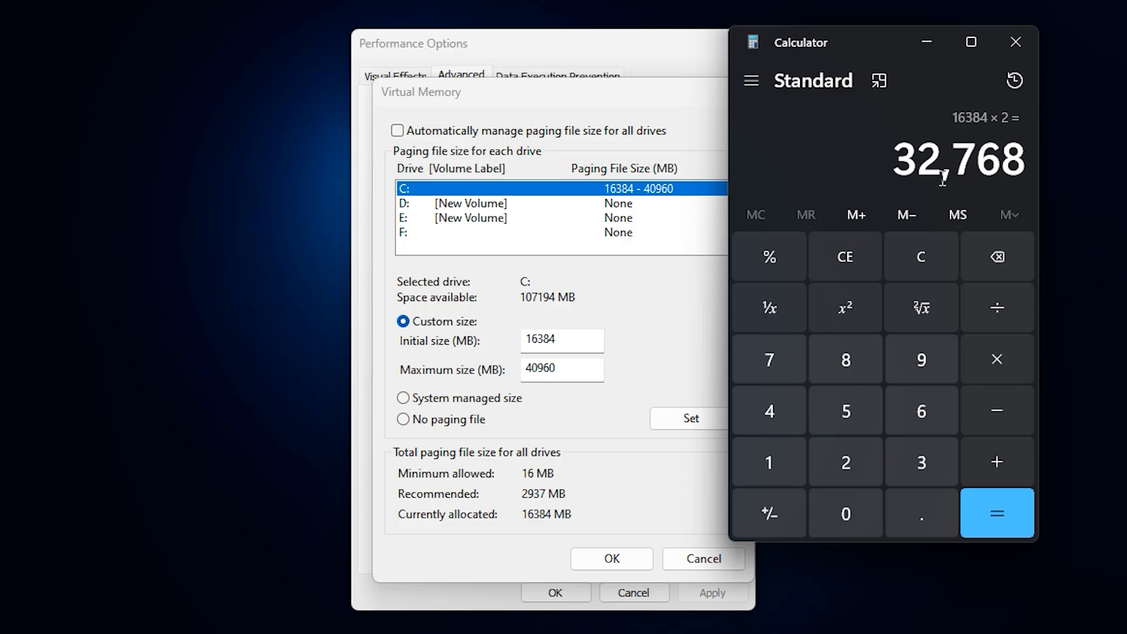
# - Enter a custom paging file for C: of 16384 MB initial and 32768 MB maximum
pyautogui.tripleClick(561, 367)
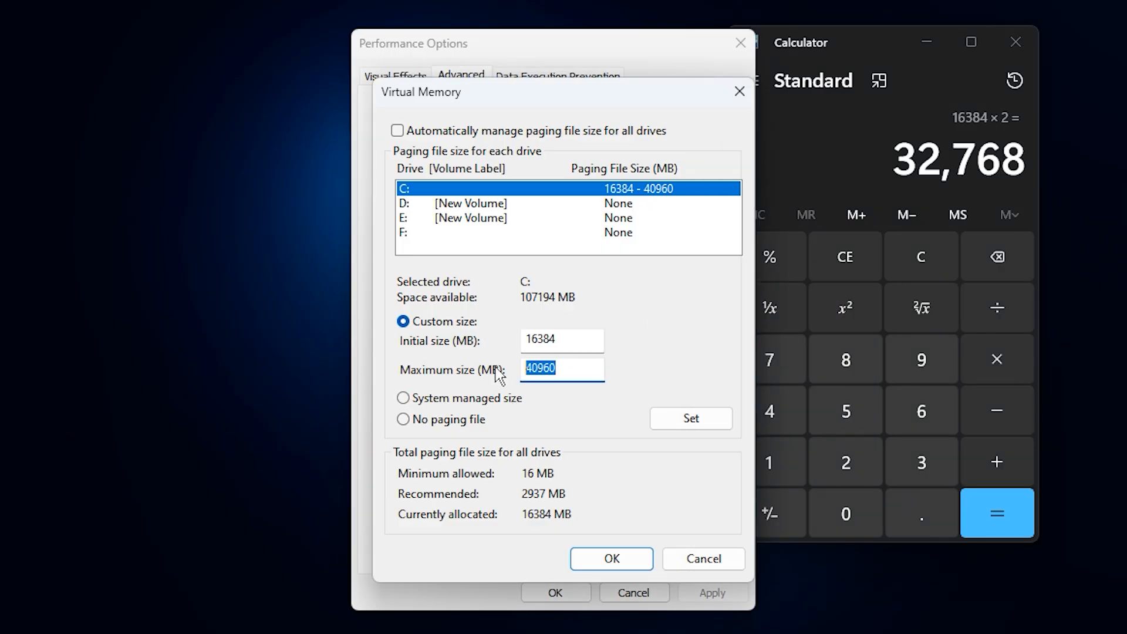
pyautogui.write('327')
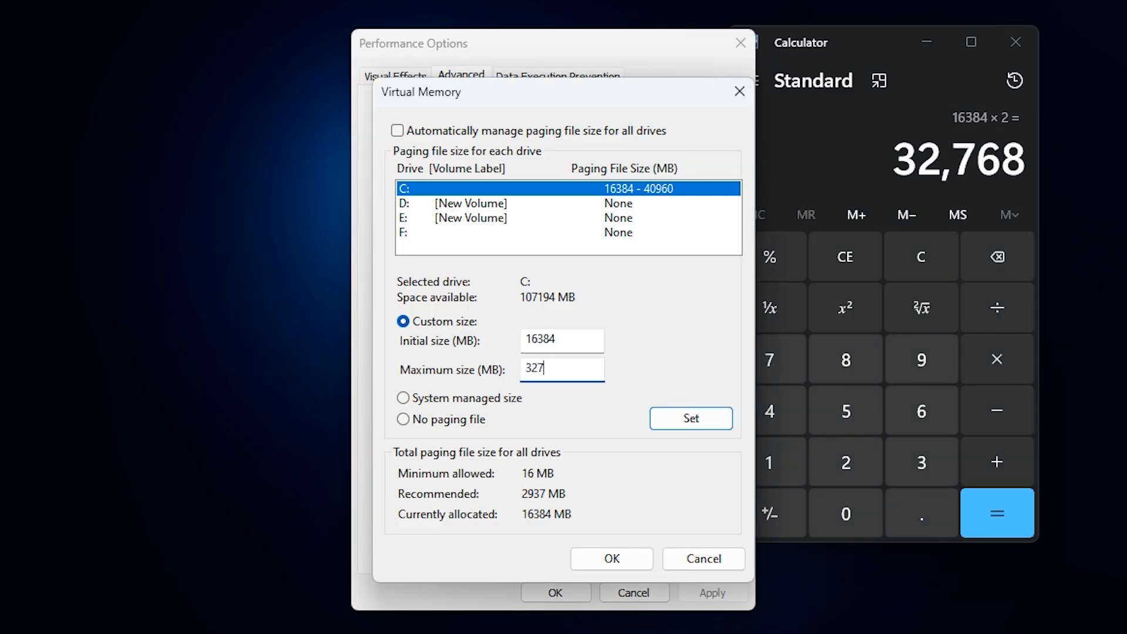
pyautogui.write('68')
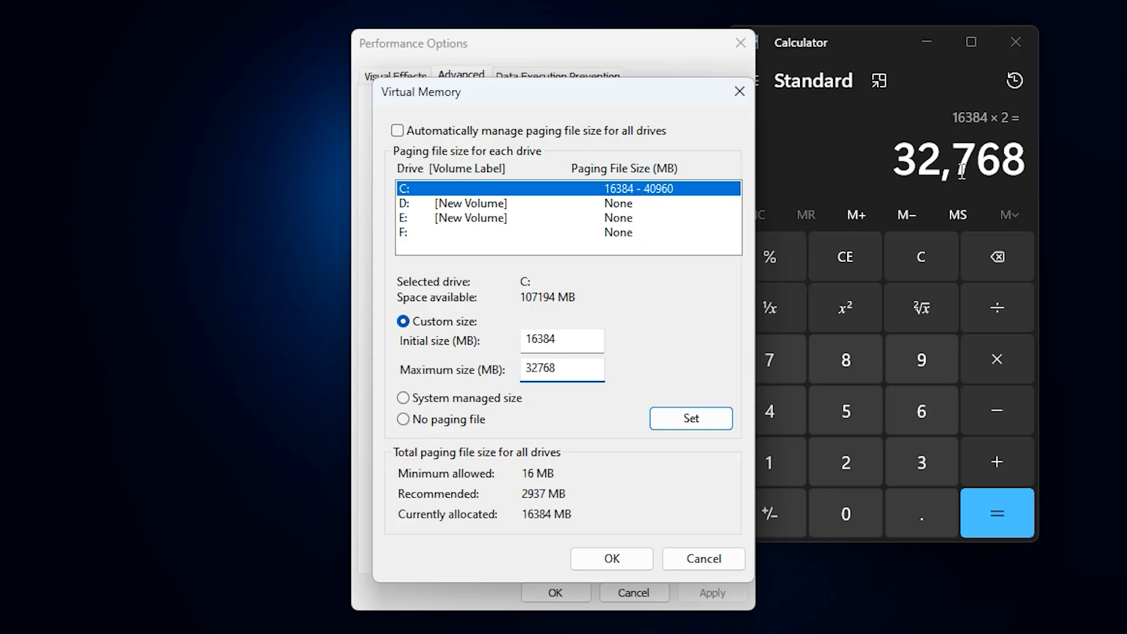
pyautogui.moveTo(630, 426)
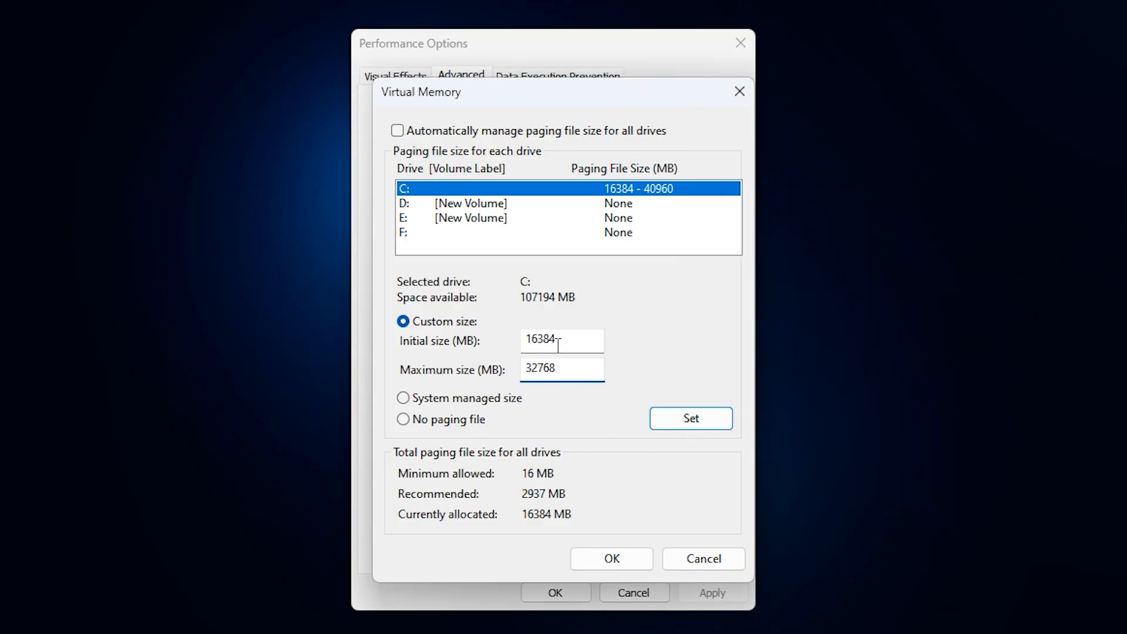
pyautogui.click(563, 368)
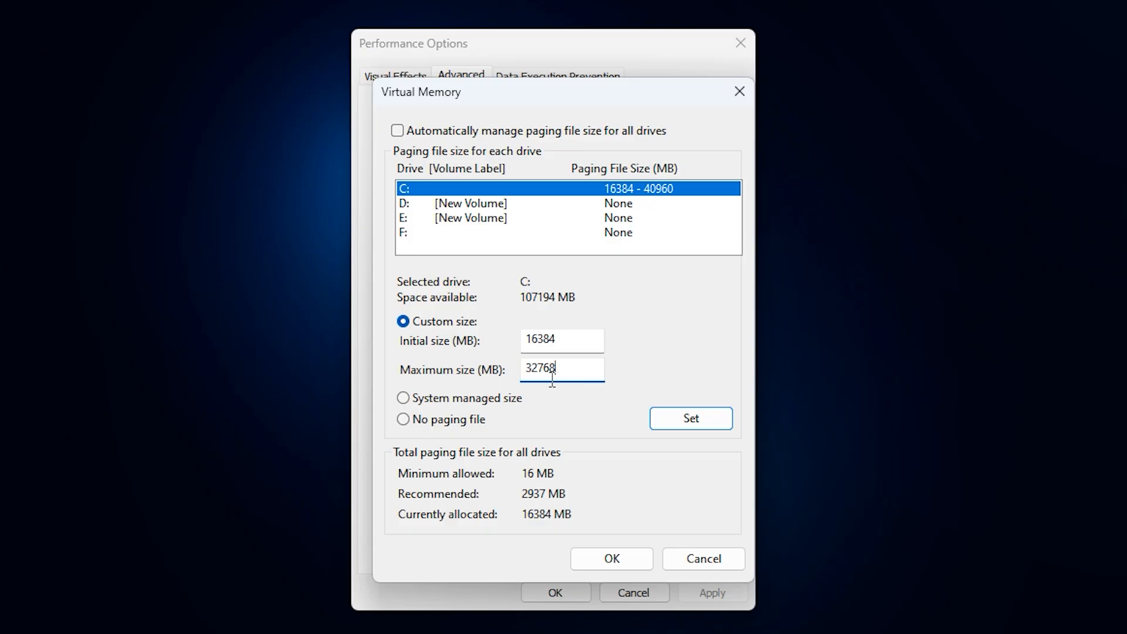
pyautogui.moveTo(554, 377)
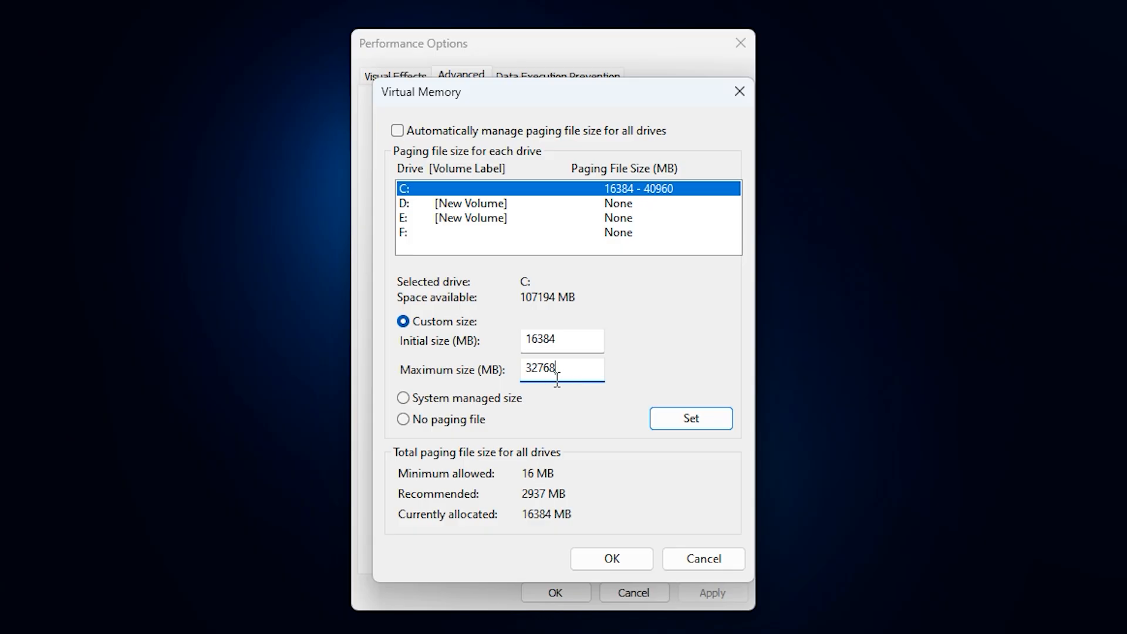
pyautogui.moveTo(579, 325)
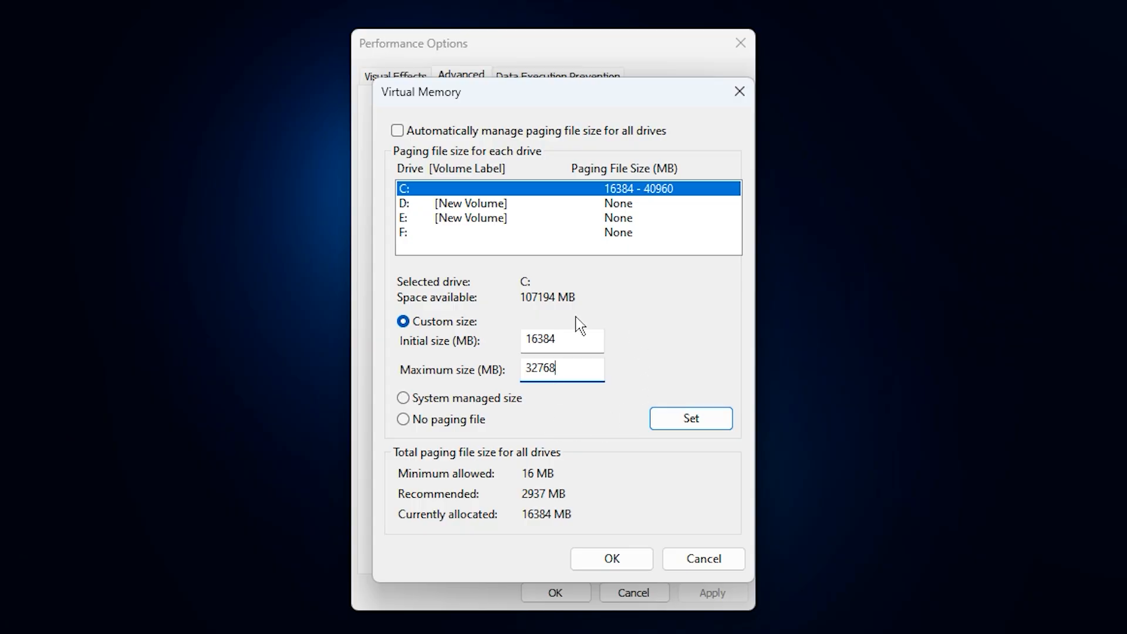
pyautogui.moveTo(553, 366)
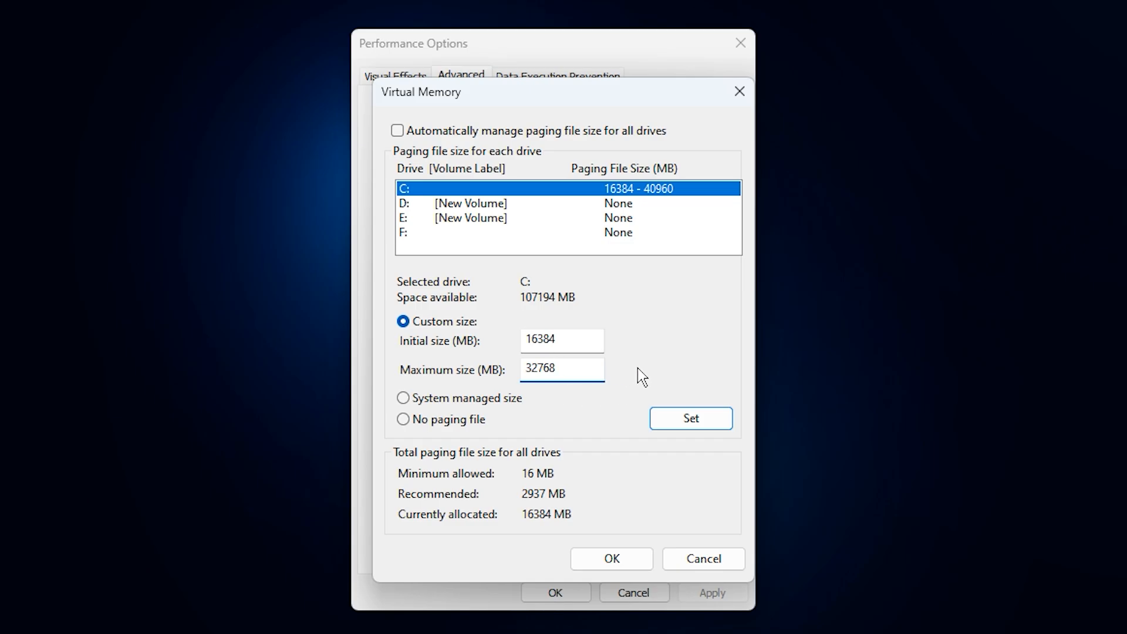
pyautogui.click(563, 367)
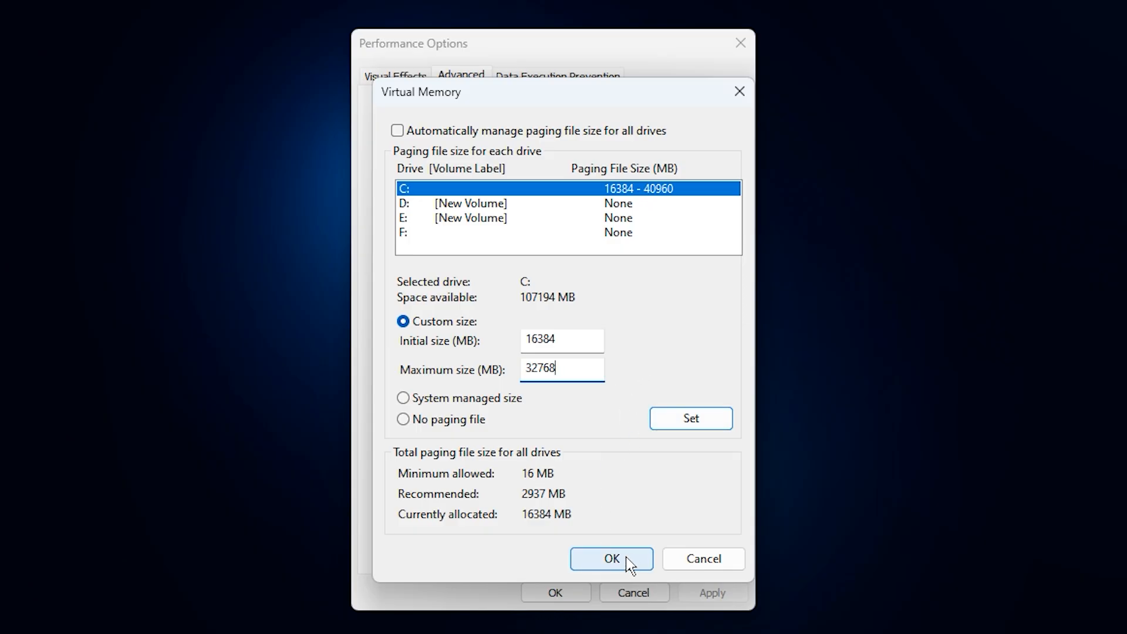
pyautogui.moveTo(561, 440)
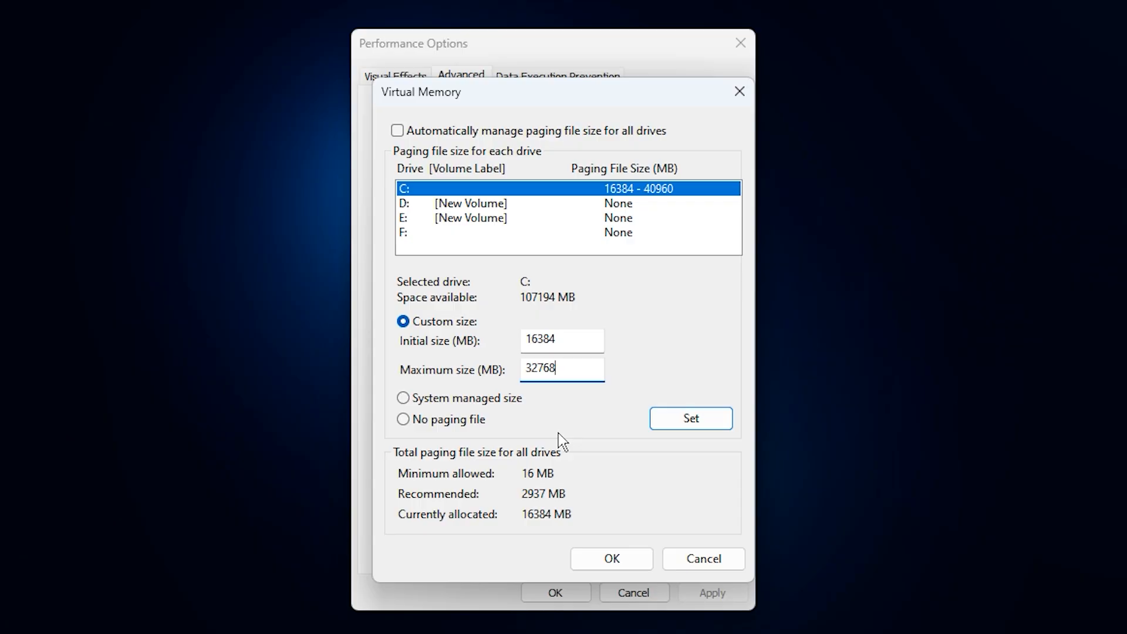
pyautogui.moveTo(571, 402)
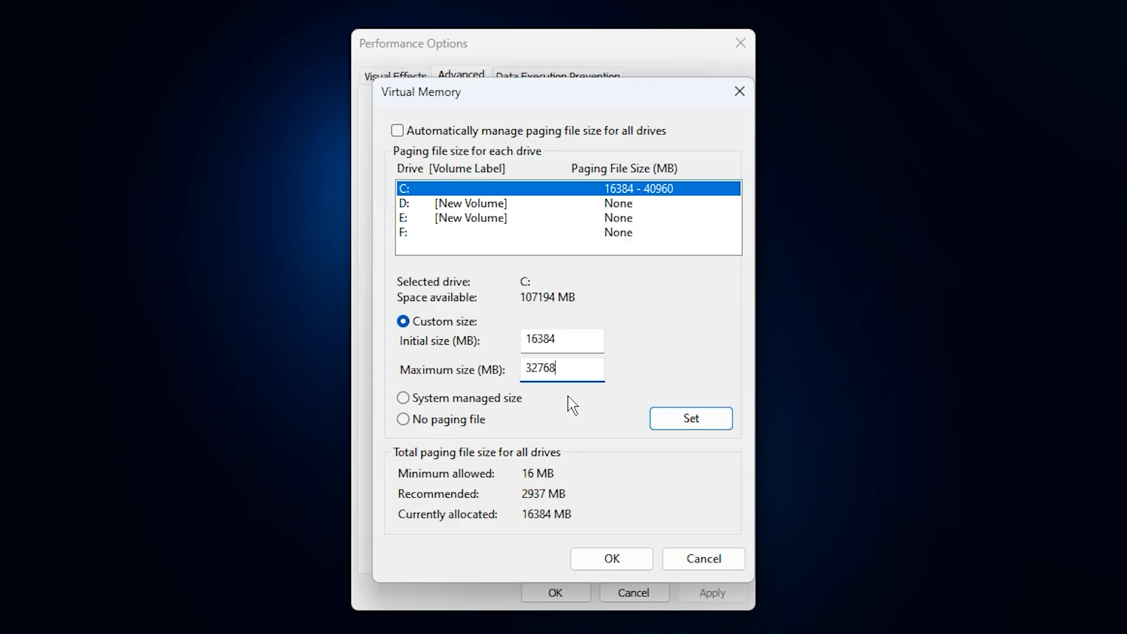
pyautogui.moveTo(581, 419)
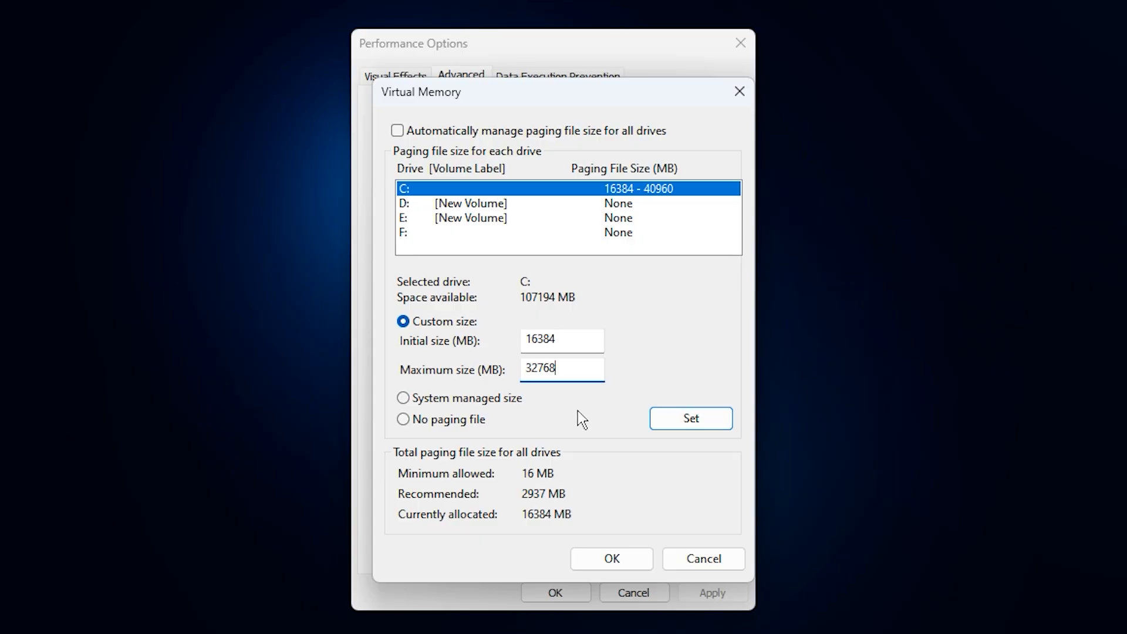
pyautogui.moveTo(573, 410)
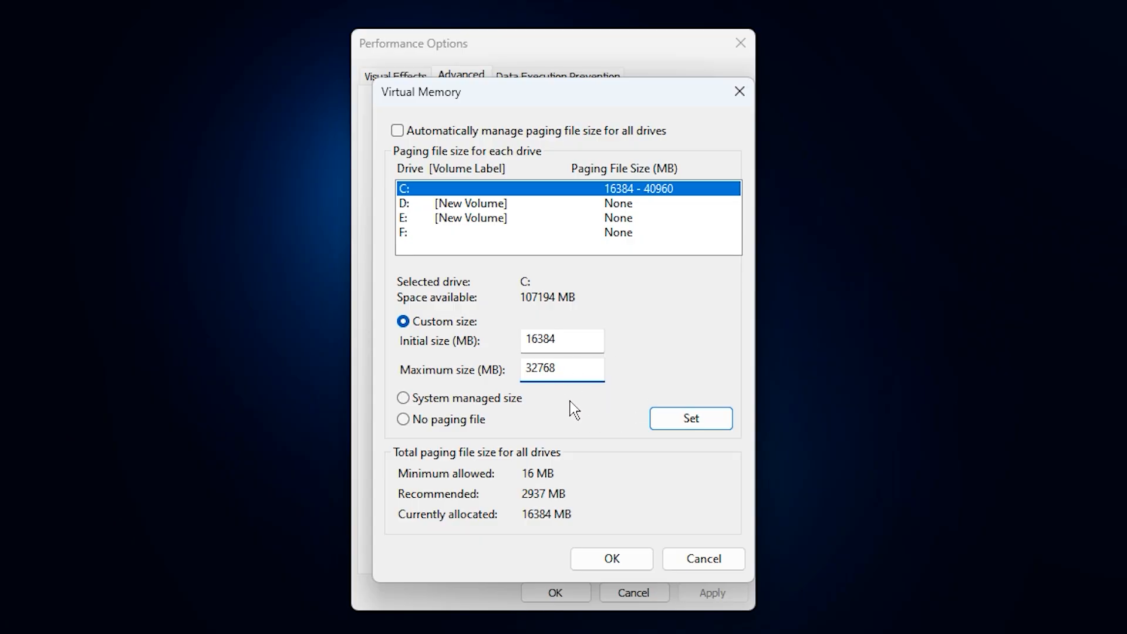
# - Confirm the new paging file size and close the Virtual Memory and Performance Options dialogs
pyautogui.click(563, 368)
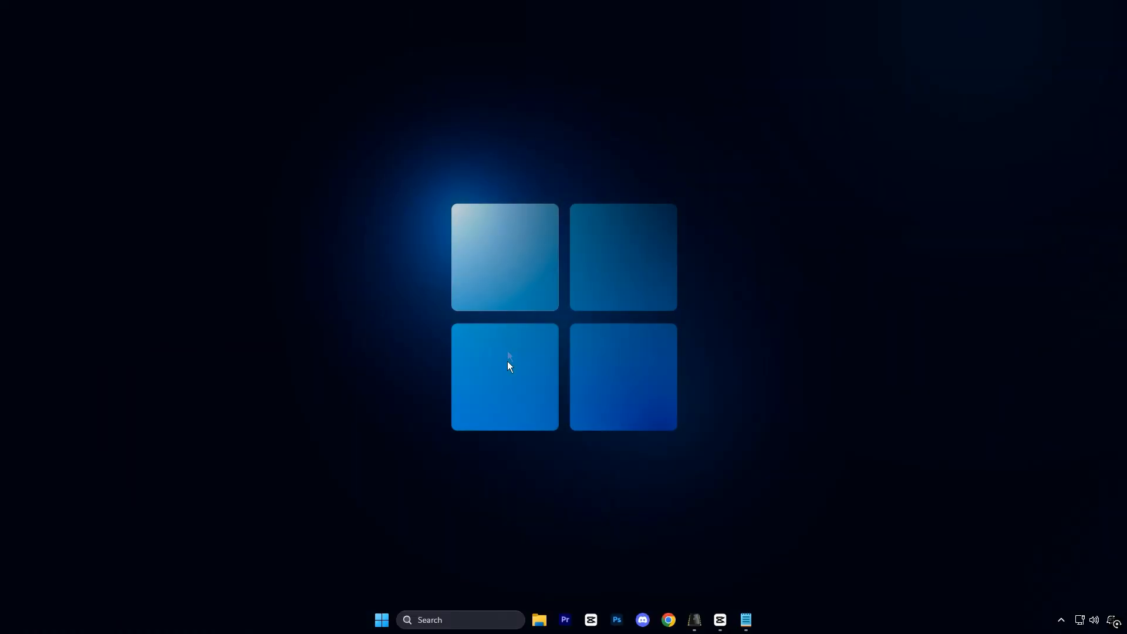
# - Launch PowerShell as administrator and run Disable-MMAgent -mc to turn off memory compression
pyautogui.write('po')
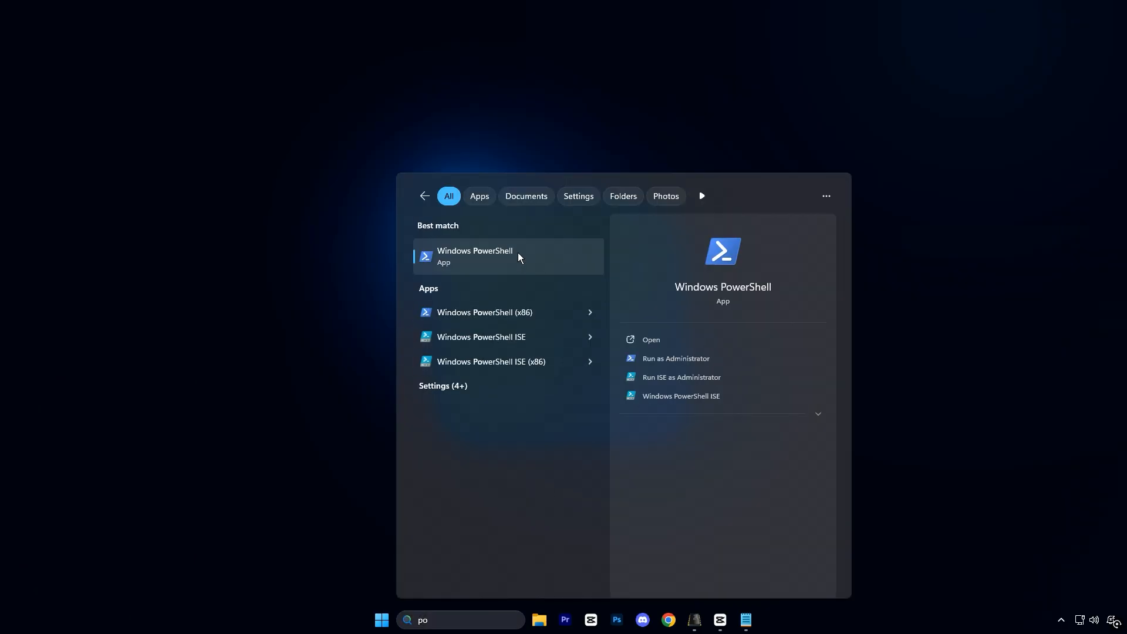
pyautogui.click(675, 358)
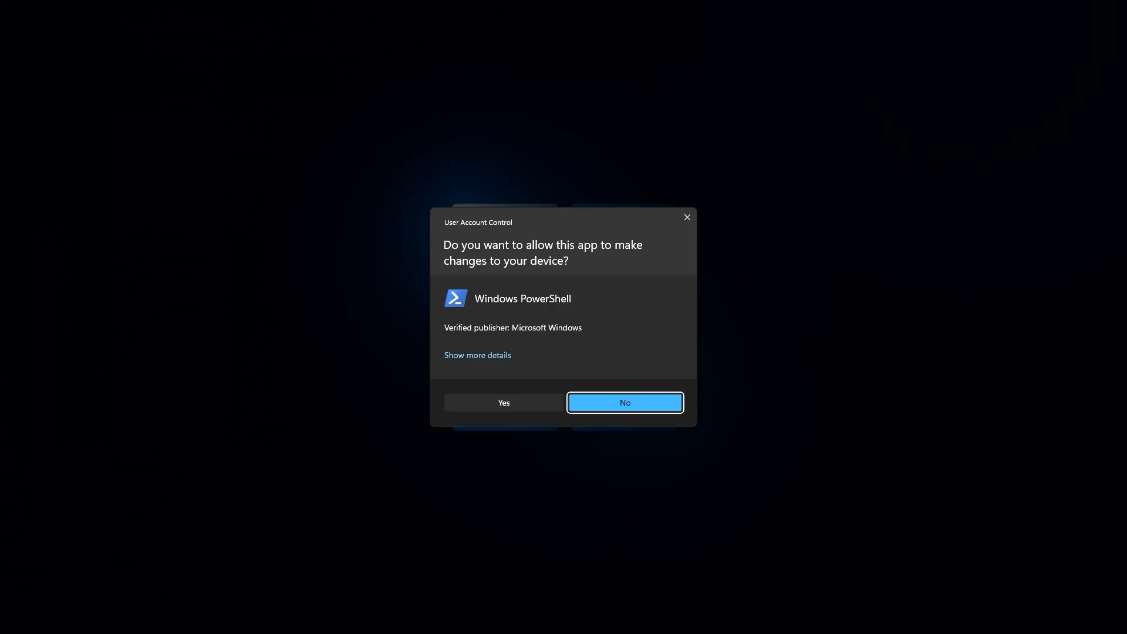
pyautogui.click(503, 403)
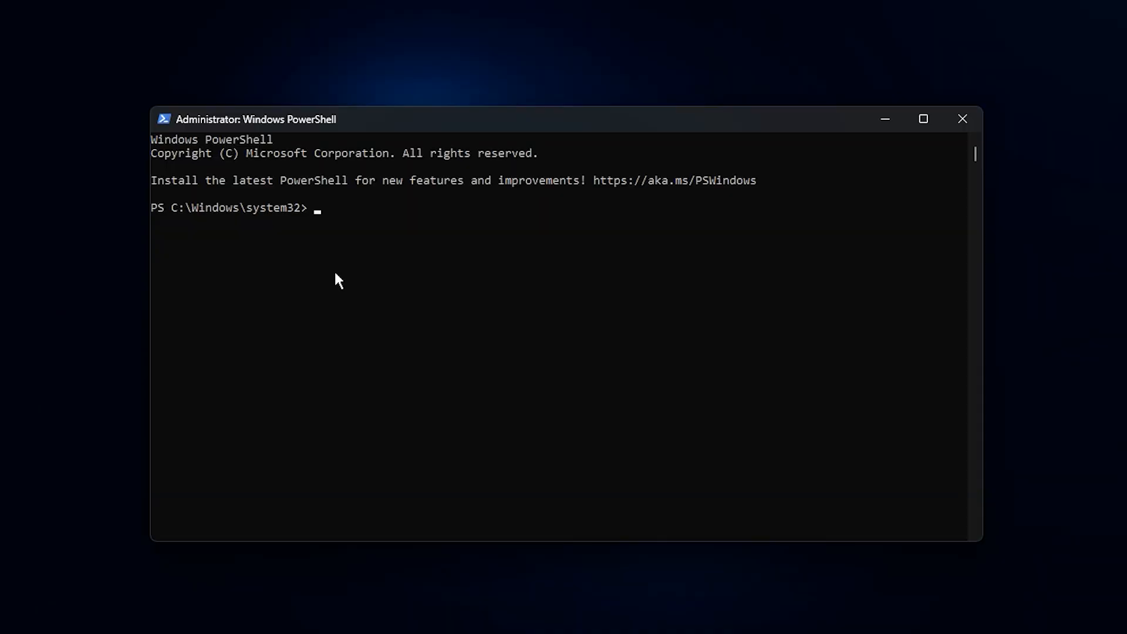
pyautogui.moveTo(370, 235)
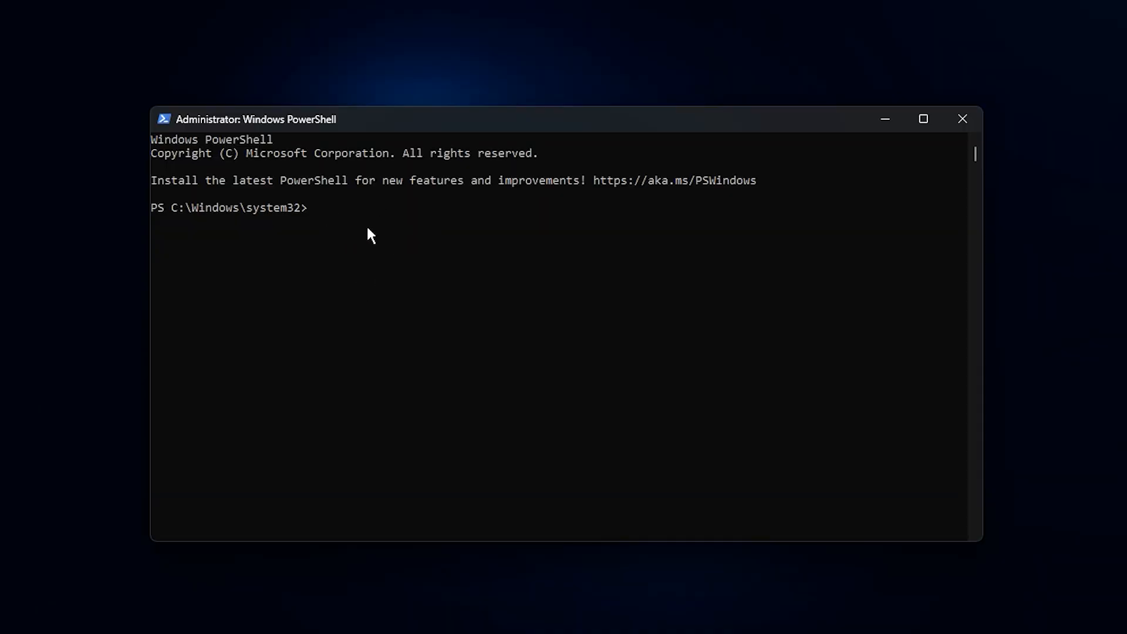
pyautogui.moveTo(352, 225)
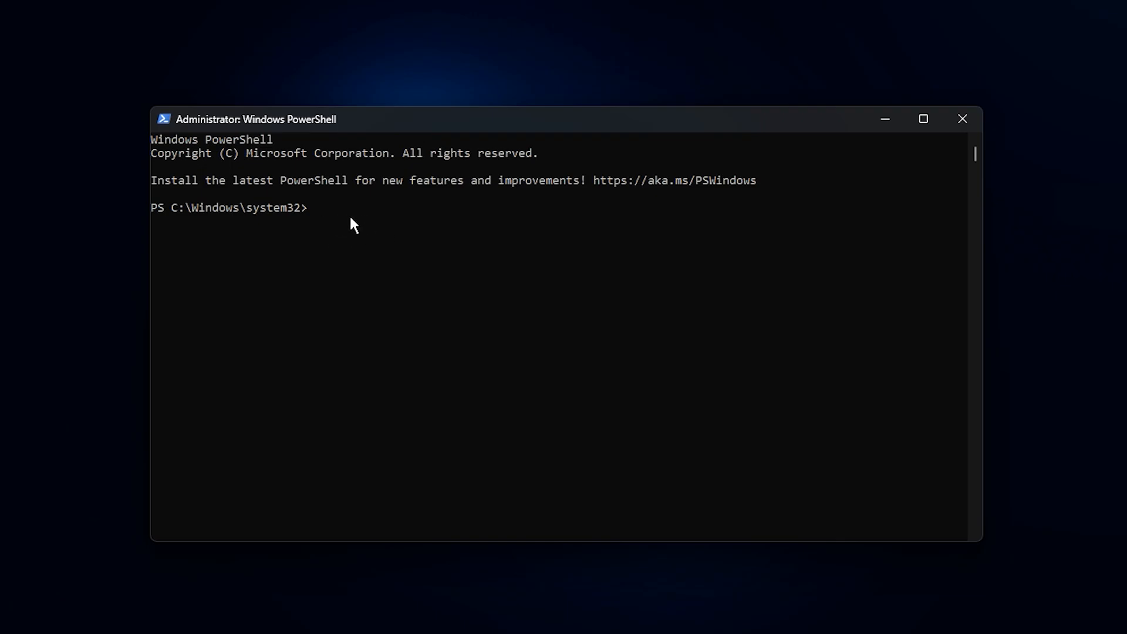
pyautogui.write('Disable-MMAgent -mc')
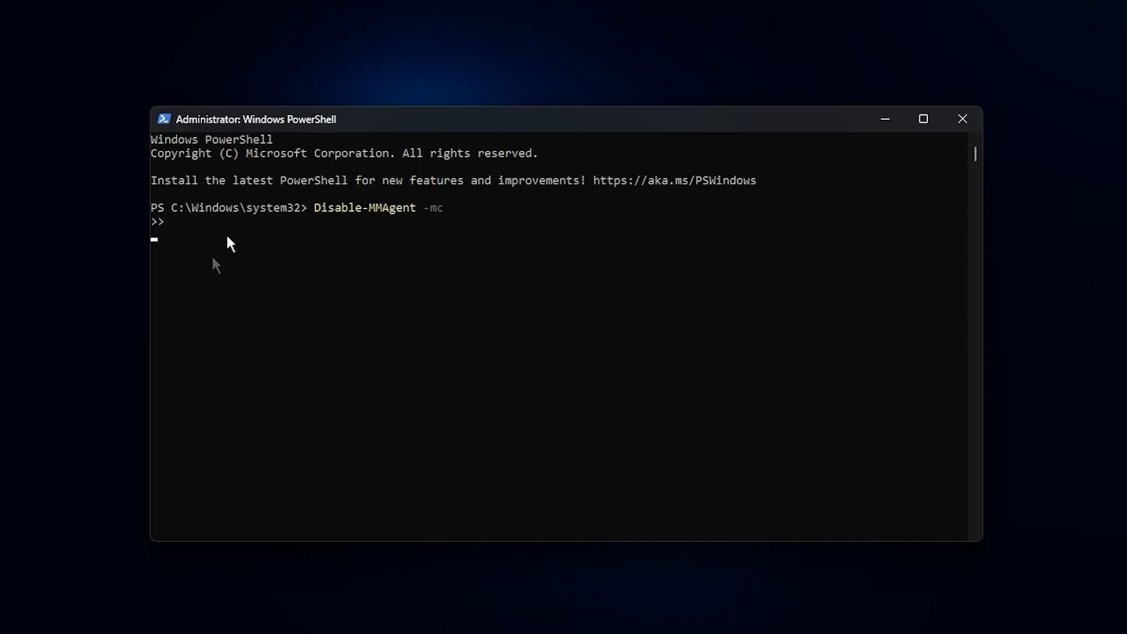
pyautogui.press('Return')
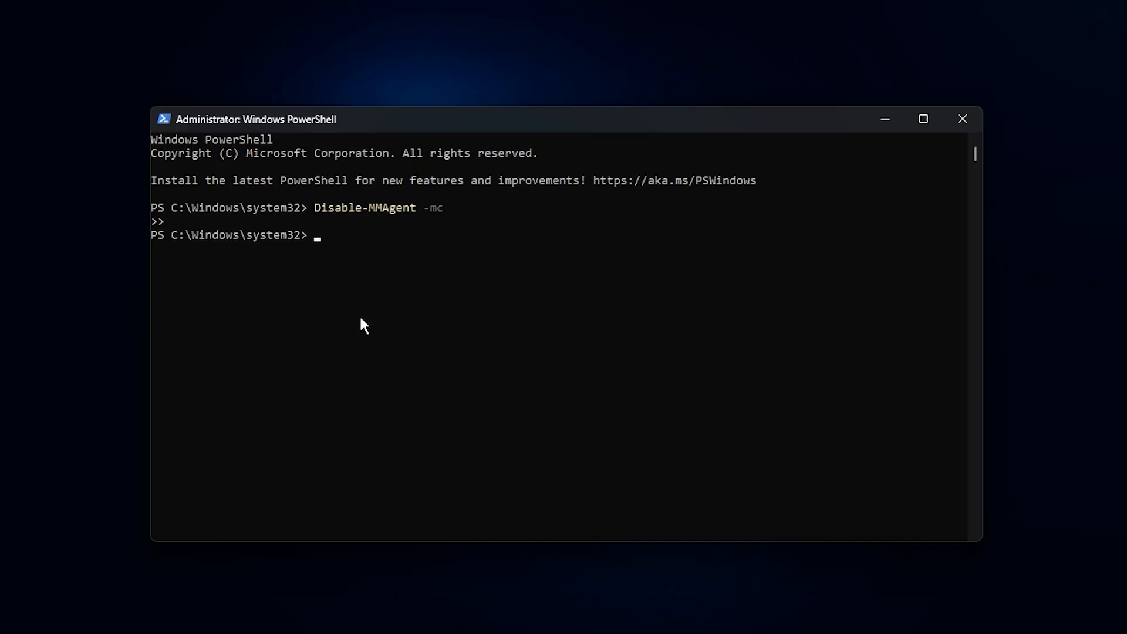
pyautogui.moveTo(386, 231)
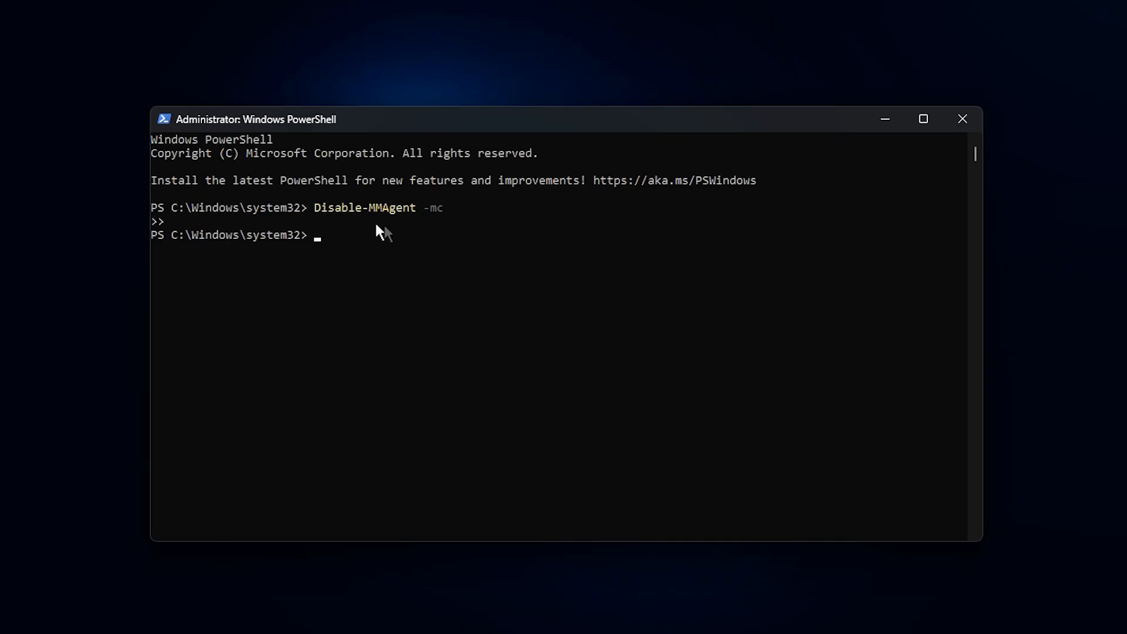
pyautogui.moveTo(396, 239)
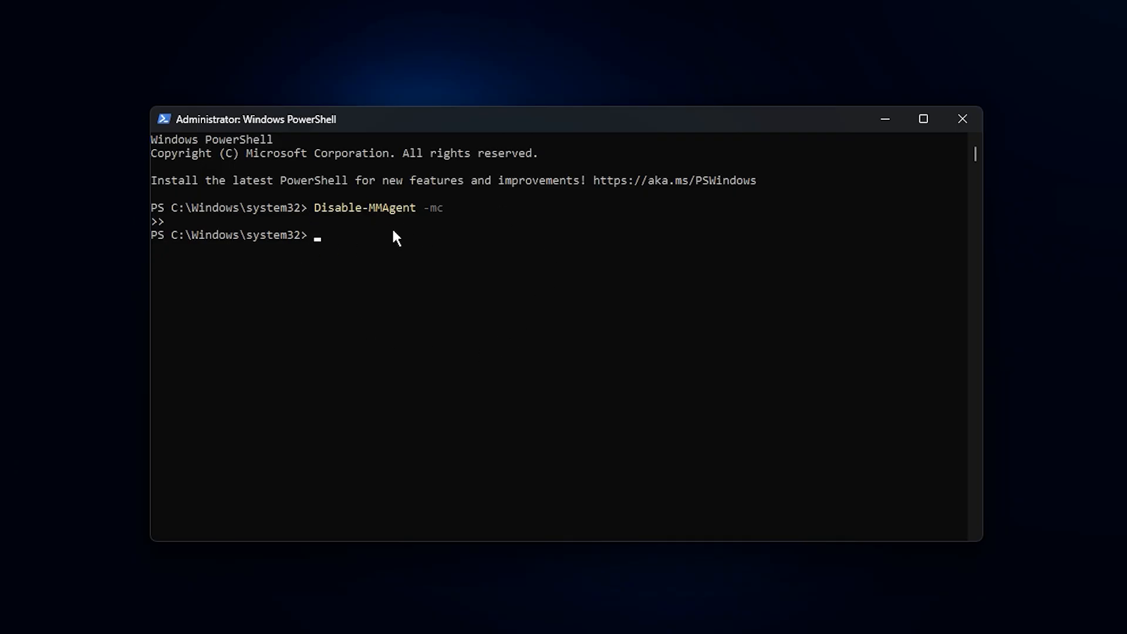
pyautogui.moveTo(450, 281)
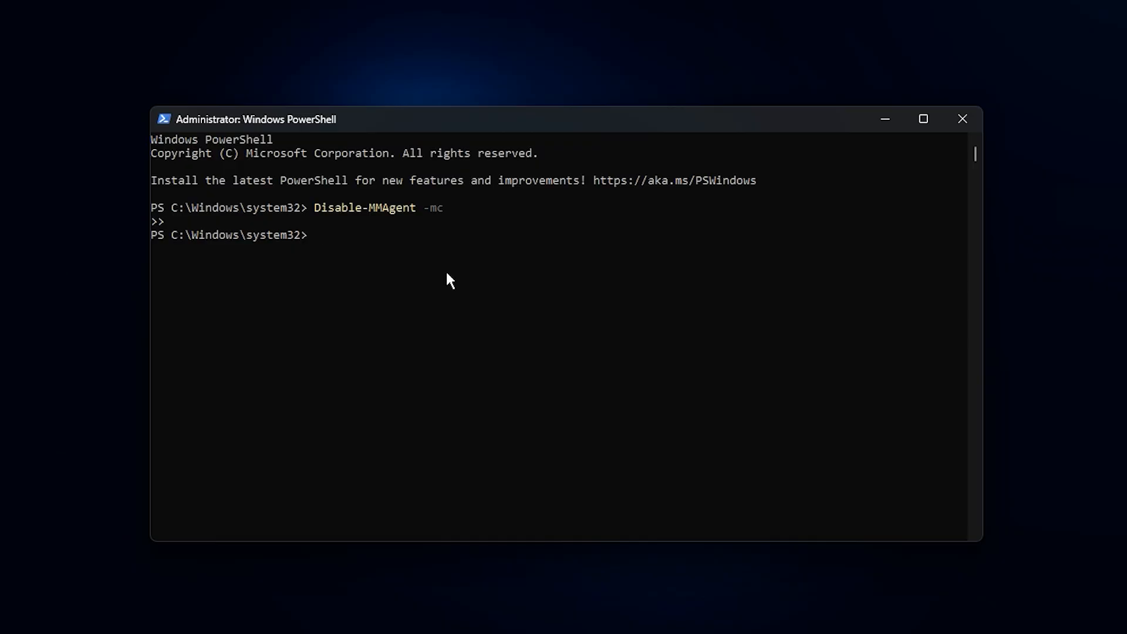
pyautogui.moveTo(446, 310)
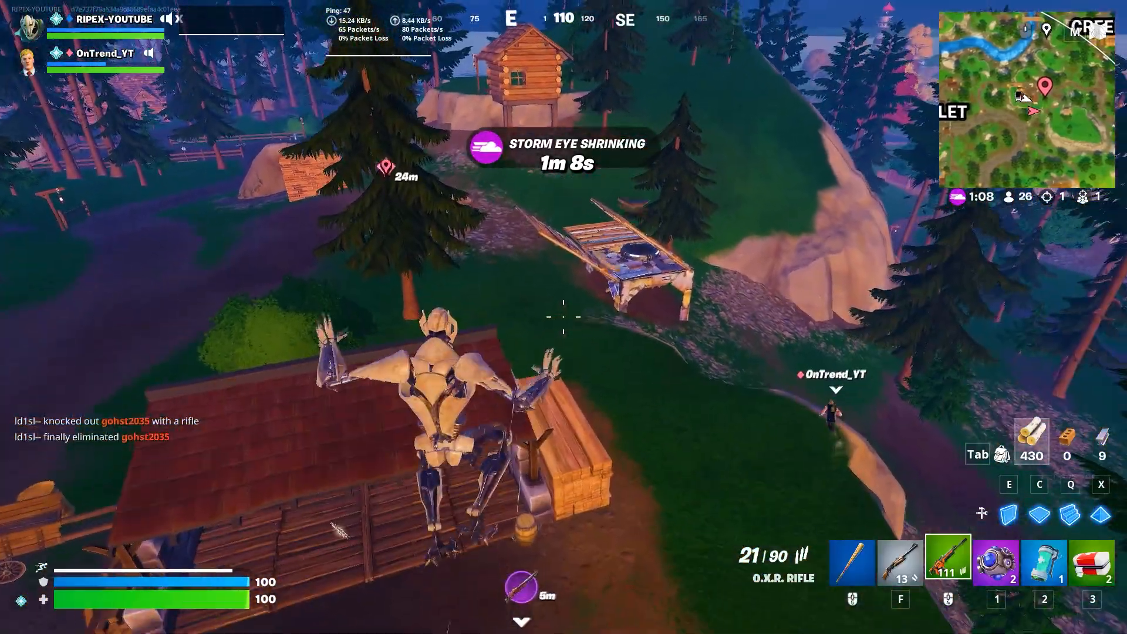
pyautogui.moveTo(564, 317)
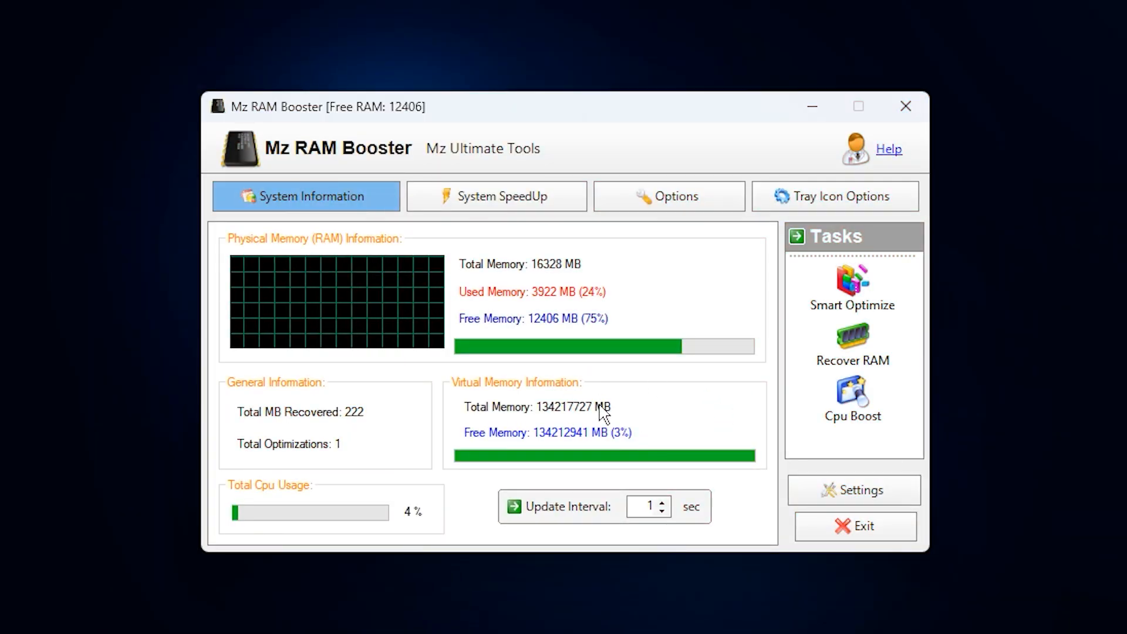
pyautogui.moveTo(398, 424)
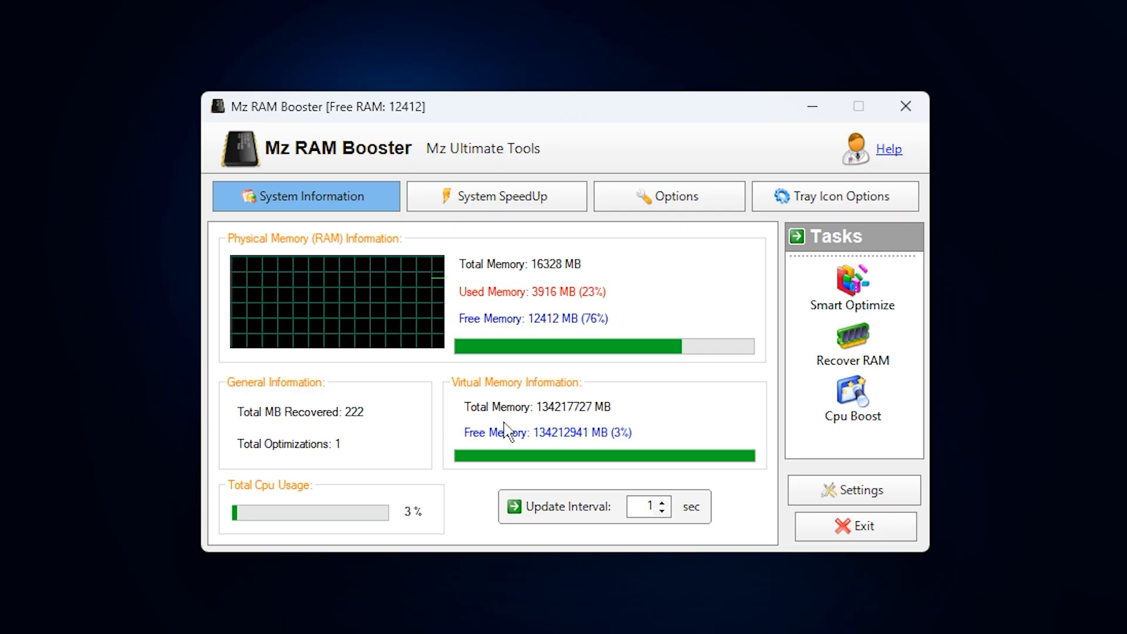
# - Run a smart optimization and Recover RAM pass, raising free memory to 13,909 MB with 835 MB recovered
pyautogui.click(853, 287)
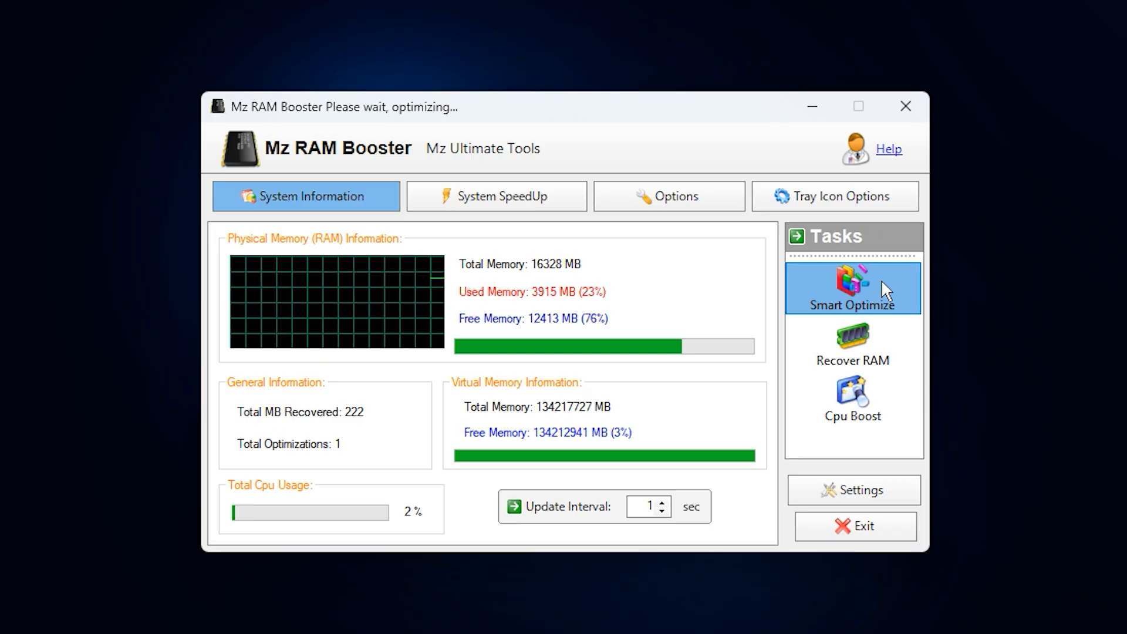
pyautogui.click(853, 287)
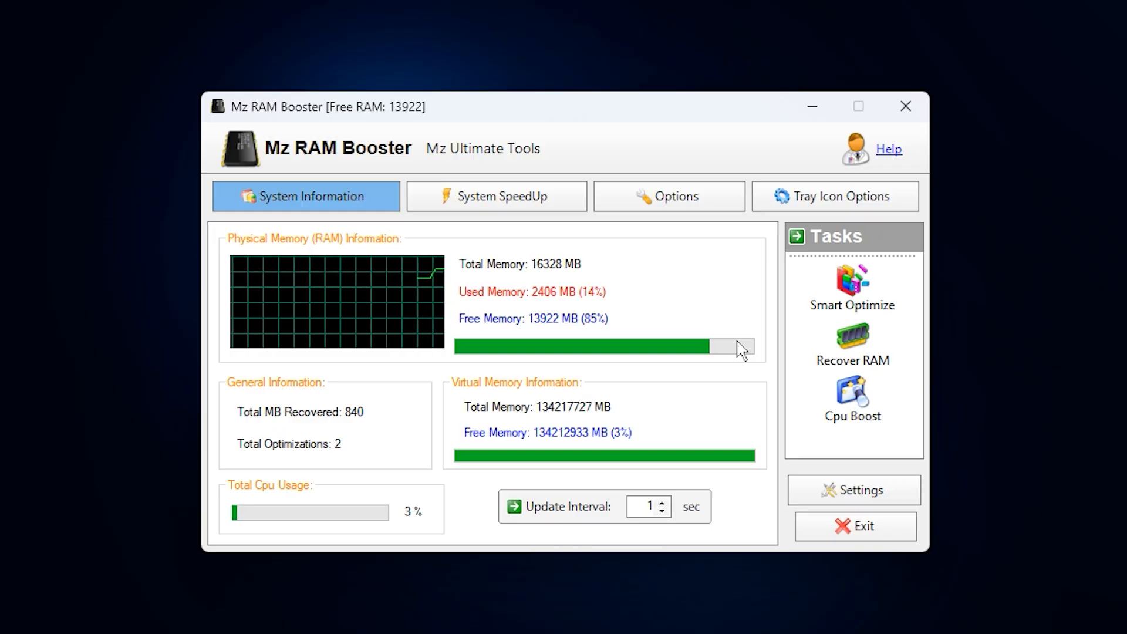
pyautogui.click(853, 344)
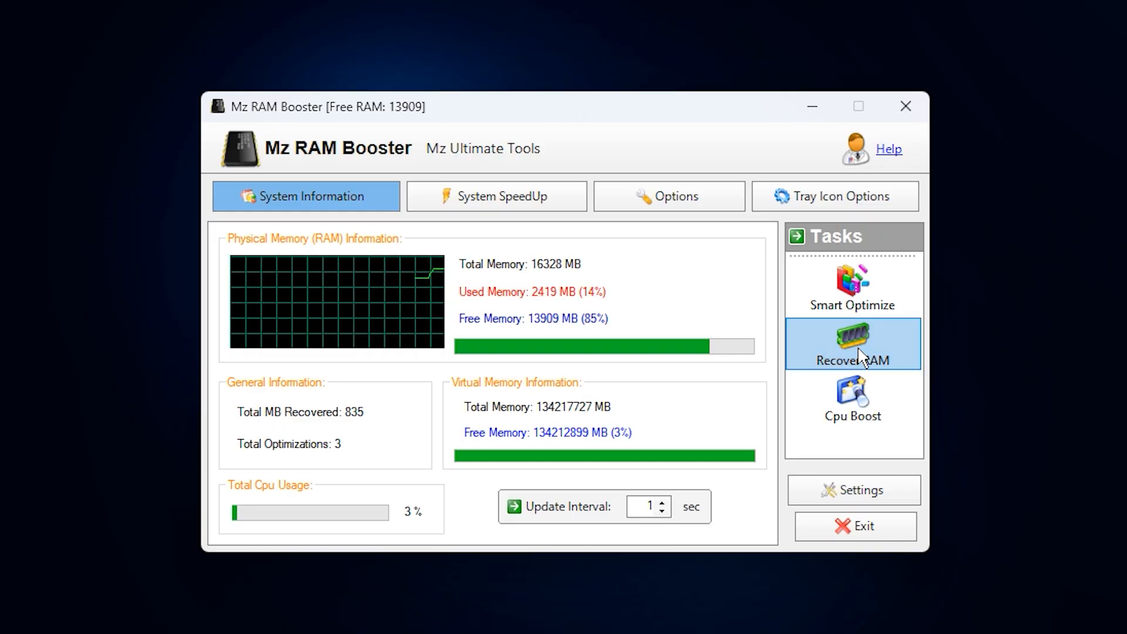
pyautogui.moveTo(660, 368)
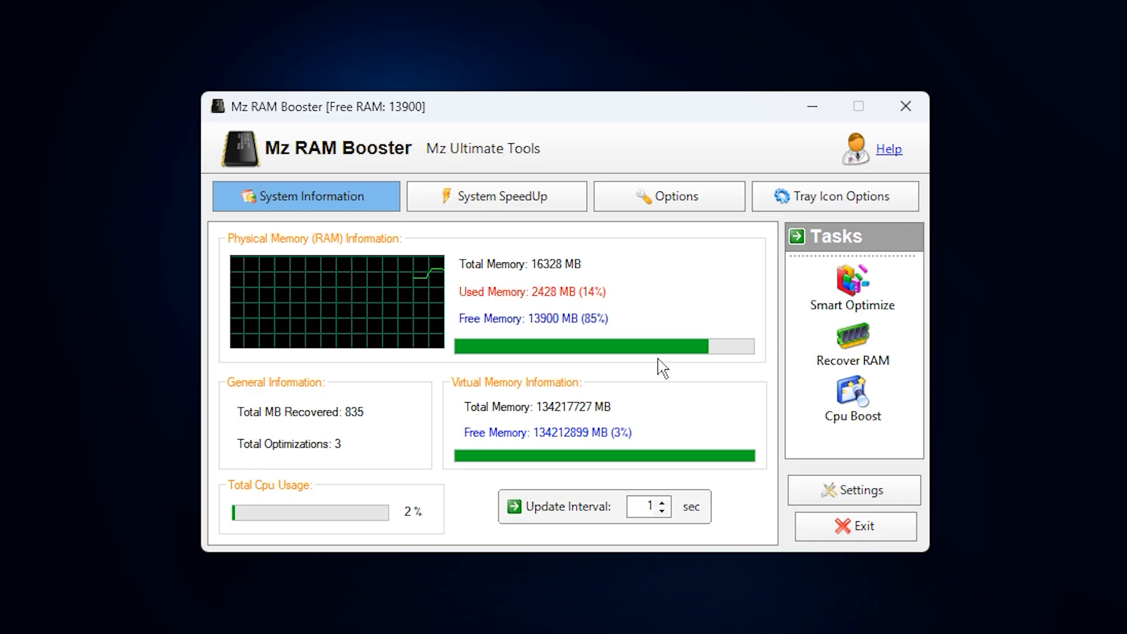
pyautogui.moveTo(742, 375)
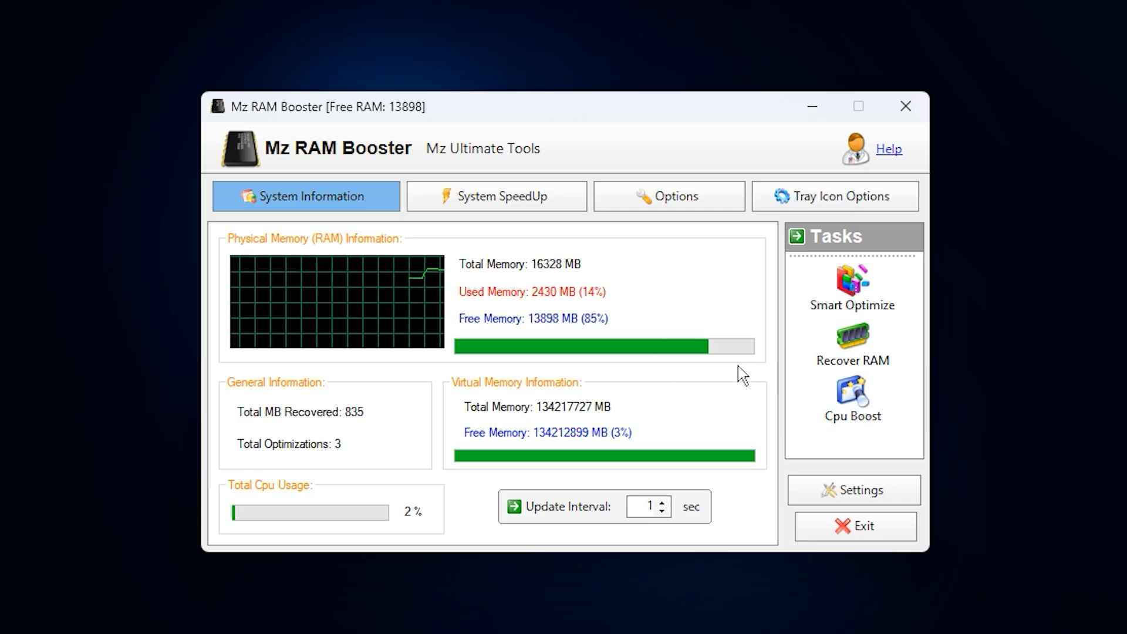
pyautogui.moveTo(629, 338)
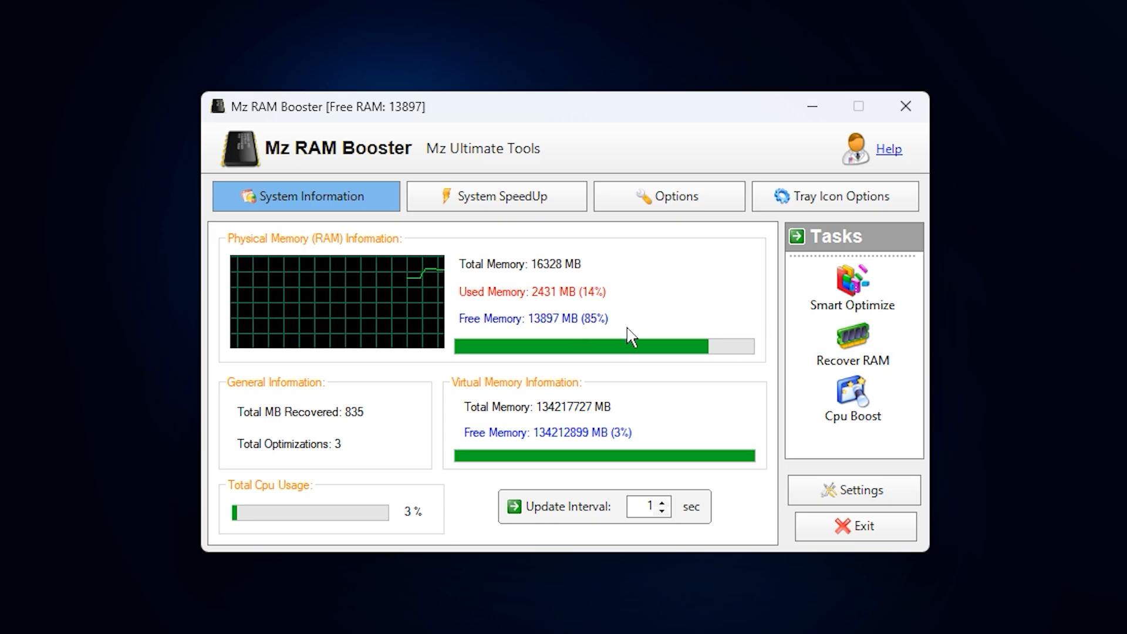
pyautogui.moveTo(600, 338)
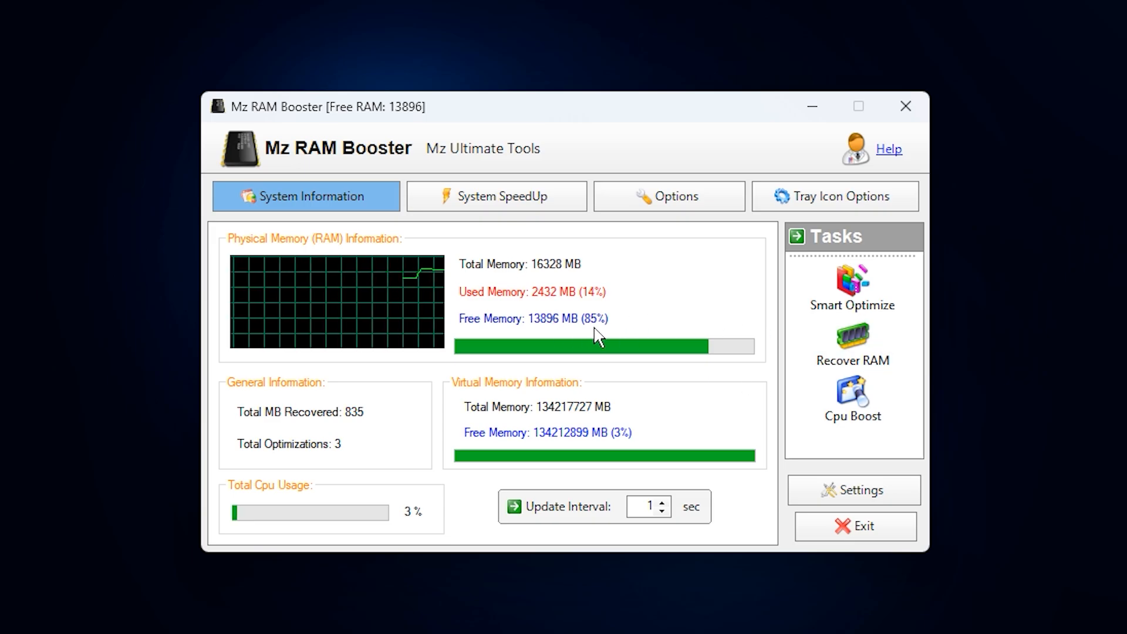
# - Show the Options page with auto-optimize at 1436 MB free RAM and a 9143 MB recover target
pyautogui.click(668, 197)
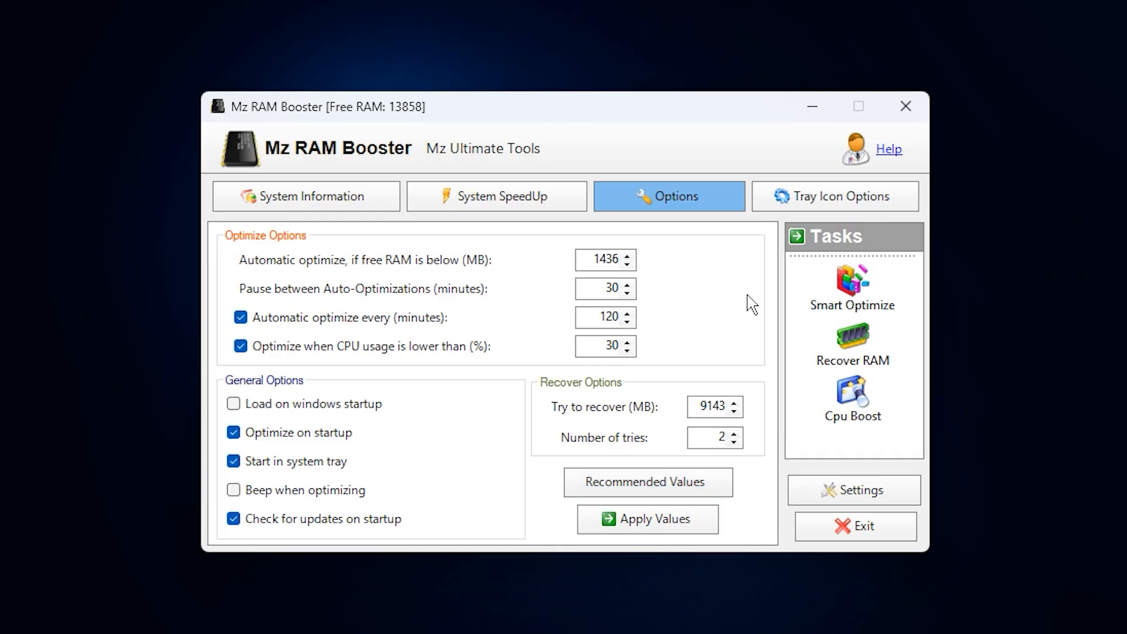
pyautogui.moveTo(381, 331)
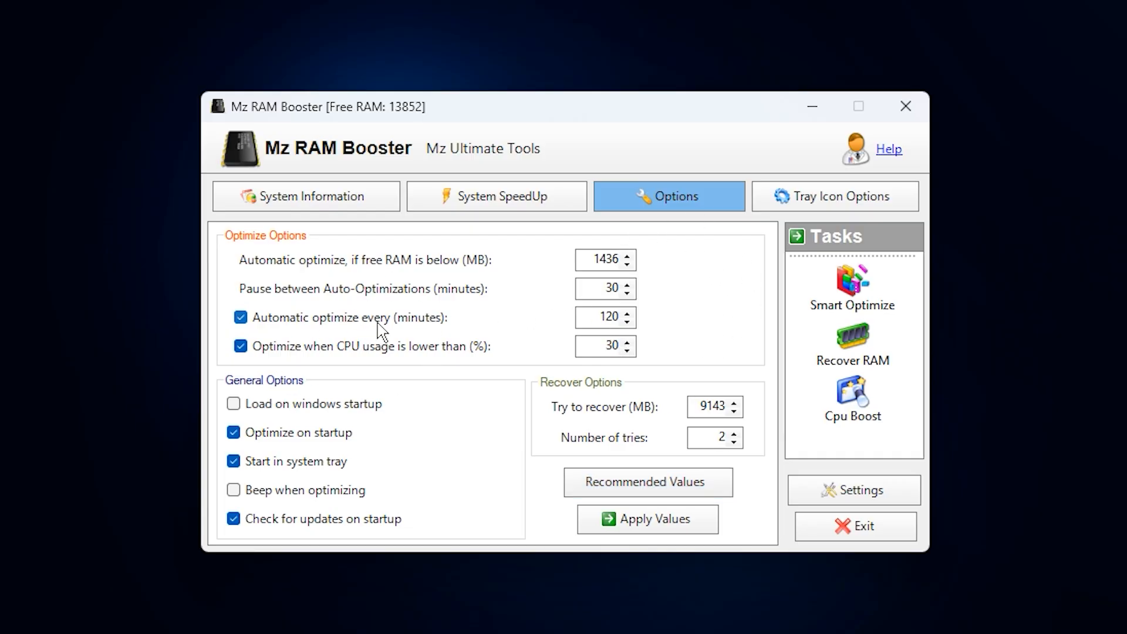
pyautogui.moveTo(515, 437)
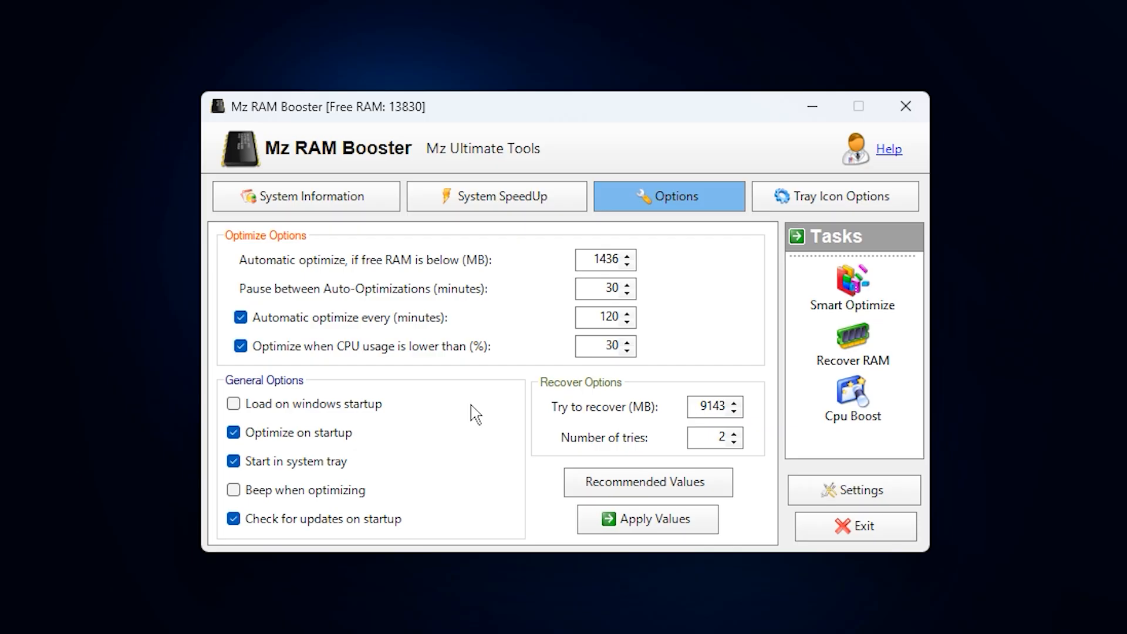
pyautogui.moveTo(496, 196)
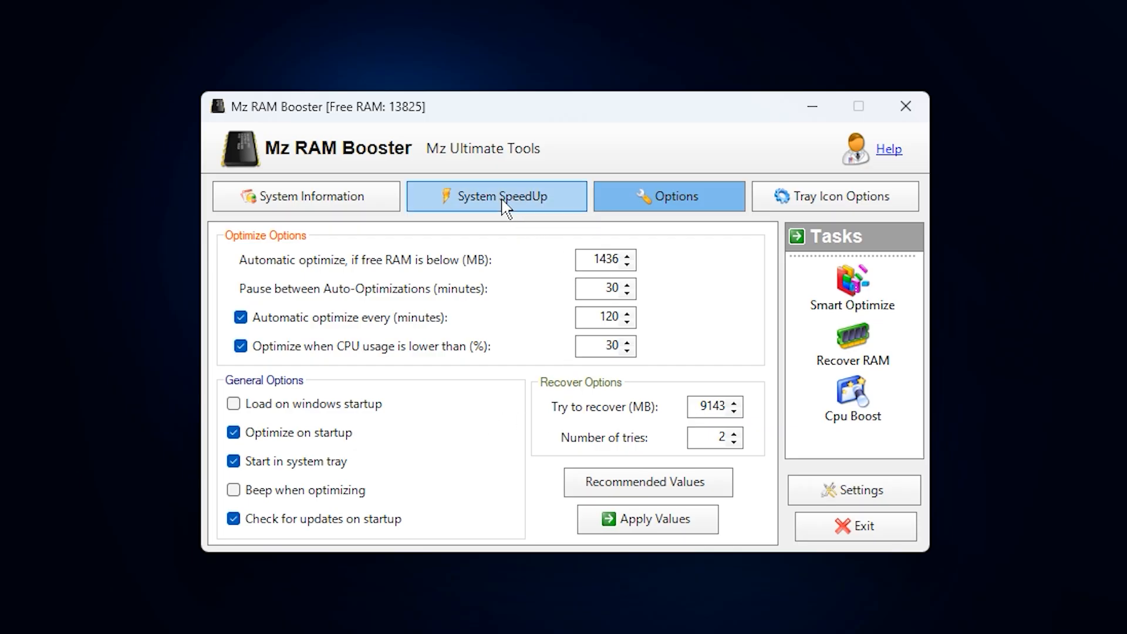
pyautogui.moveTo(498, 207)
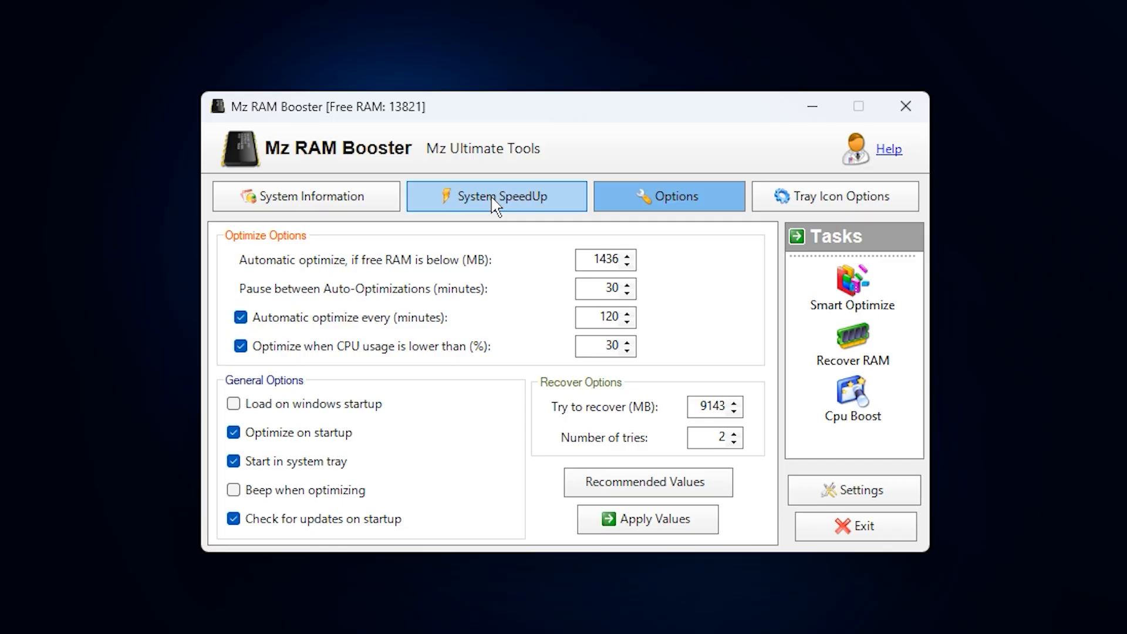
# - On the System SpeedUp page switch CPU priority to Boost Foreground Applications
pyautogui.click(496, 196)
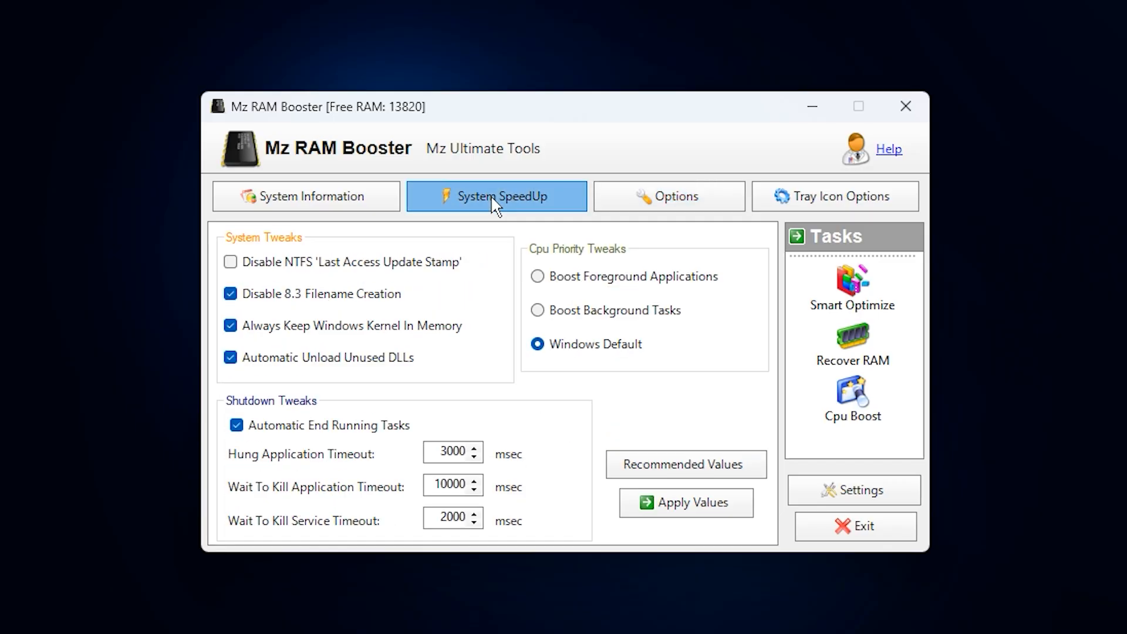
pyautogui.moveTo(254, 319)
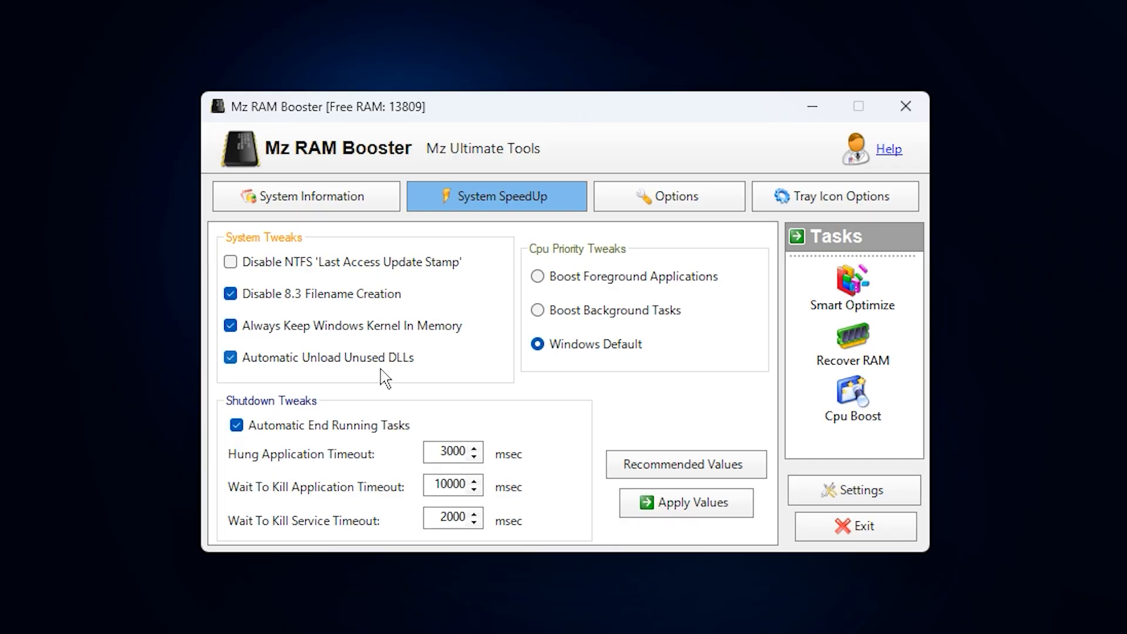
pyautogui.moveTo(322, 367)
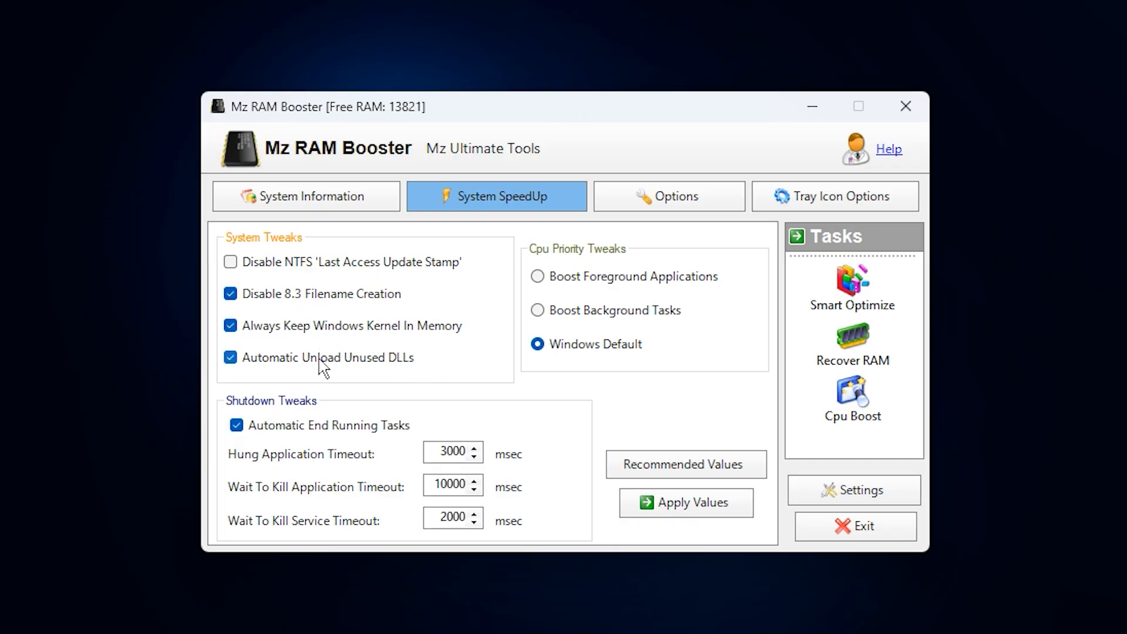
pyautogui.moveTo(431, 398)
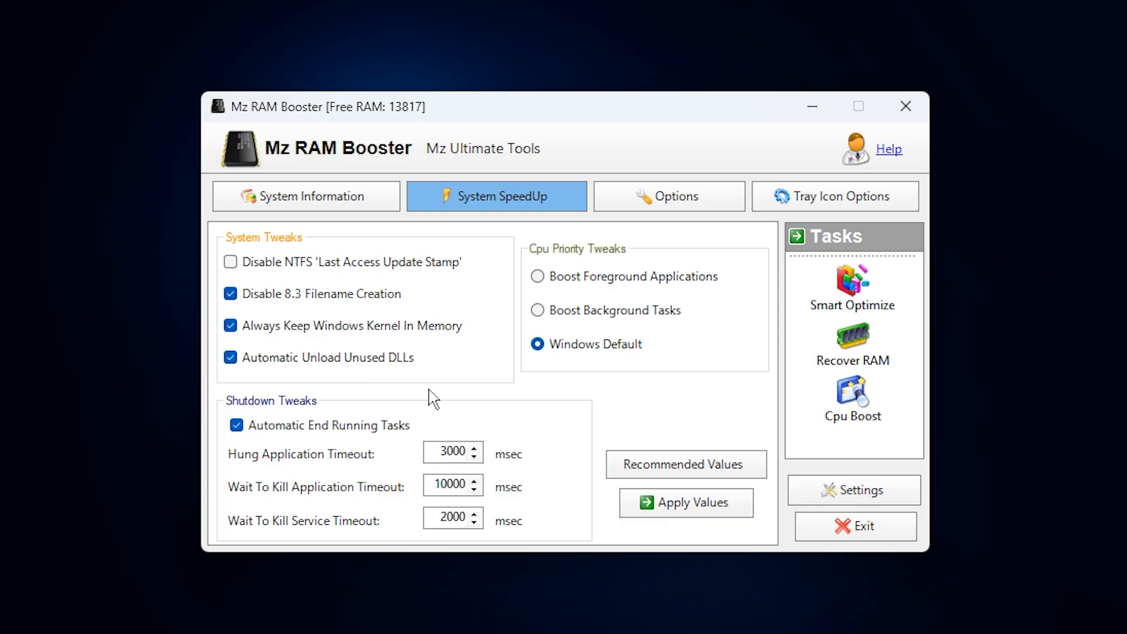
pyautogui.moveTo(612, 389)
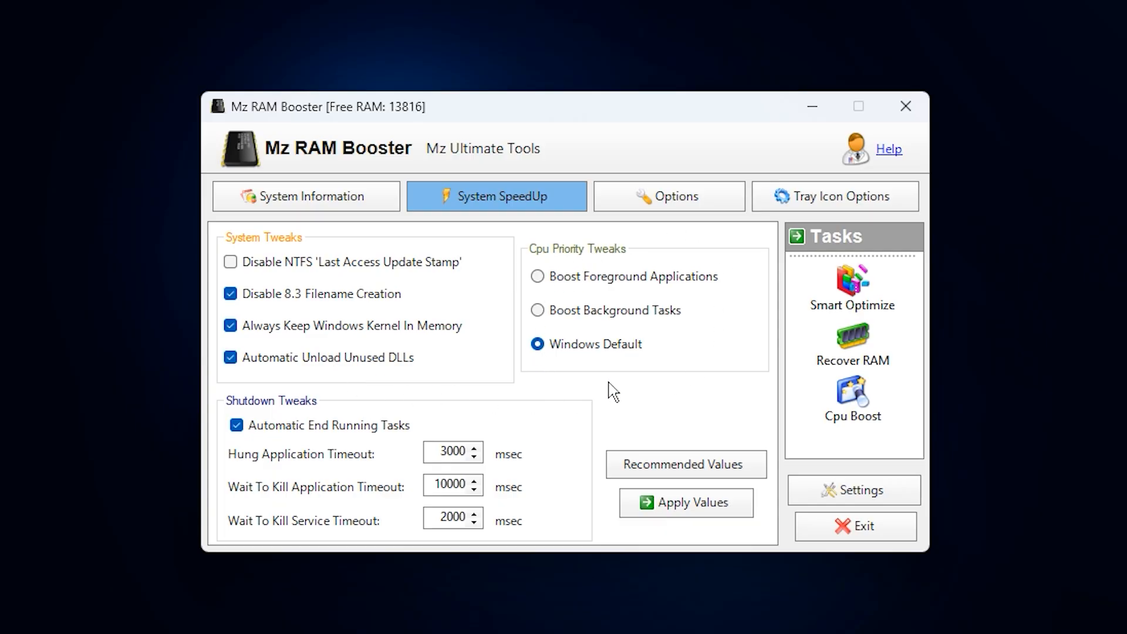
pyautogui.moveTo(604, 359)
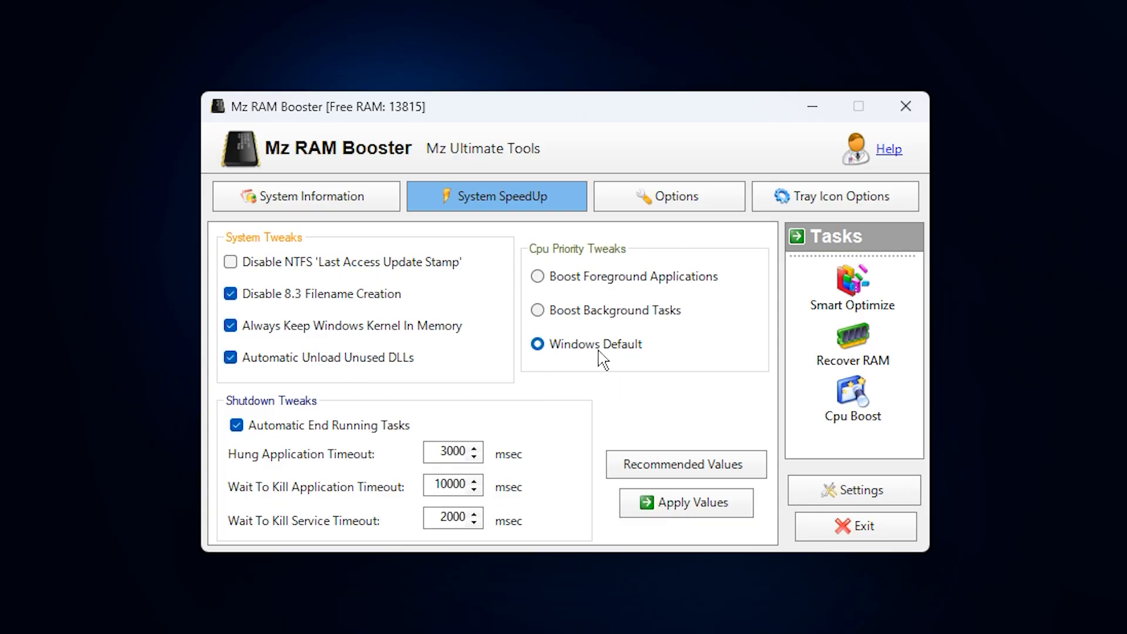
pyautogui.click(538, 276)
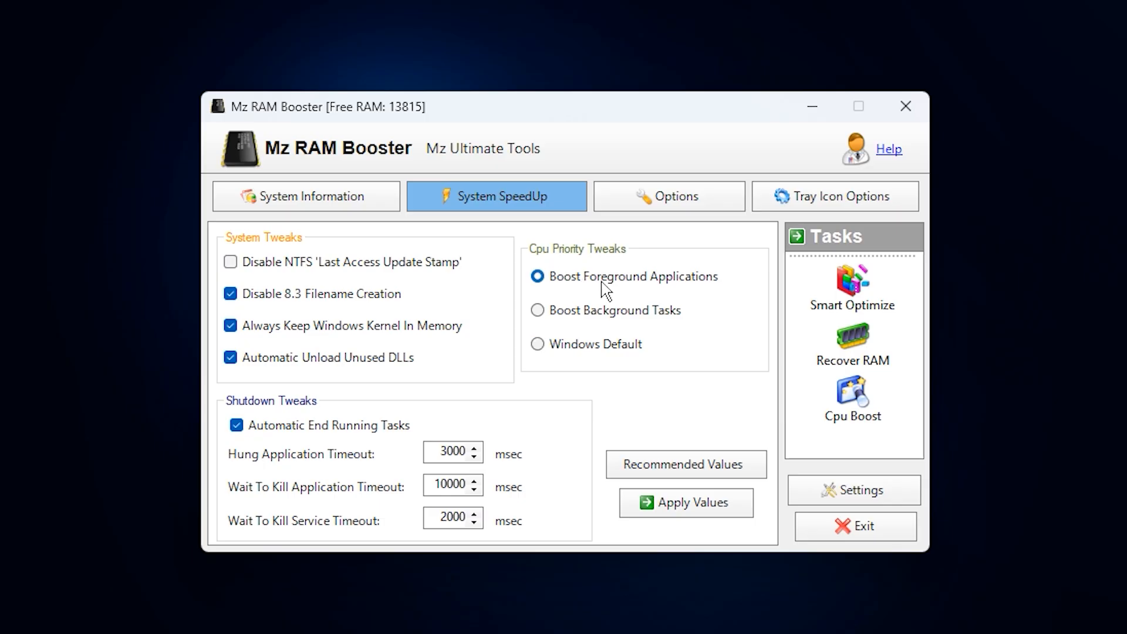
pyautogui.moveTo(617, 293)
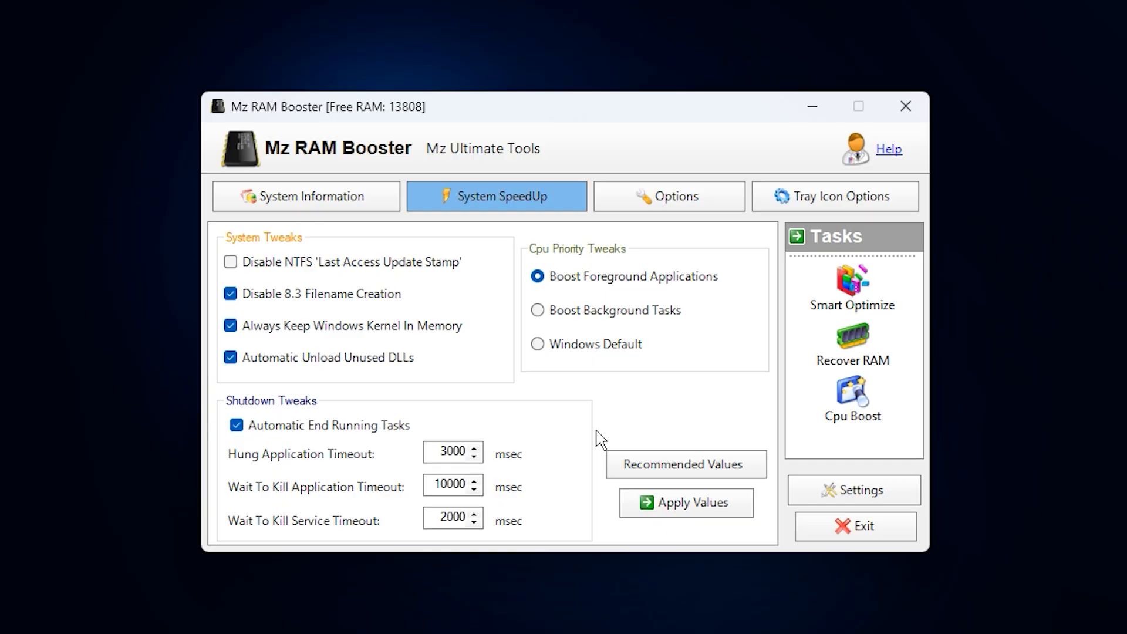
pyautogui.moveTo(651, 454)
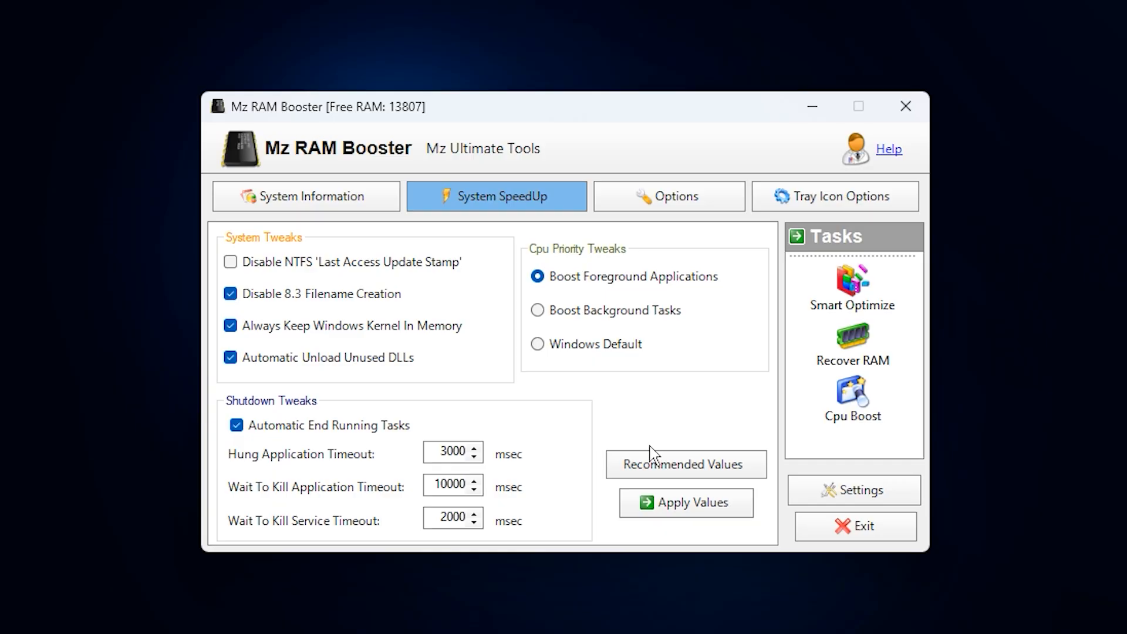
# - Switch Mz RAM Booster back to its System Information memory and CPU overview
pyautogui.click(305, 196)
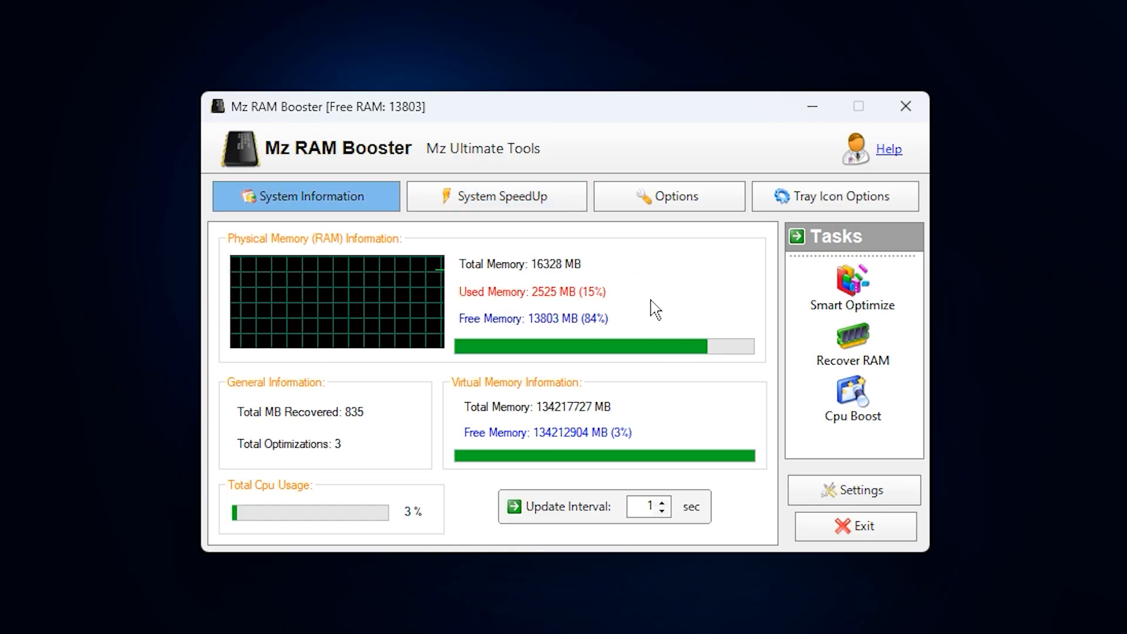
pyautogui.moveTo(623, 328)
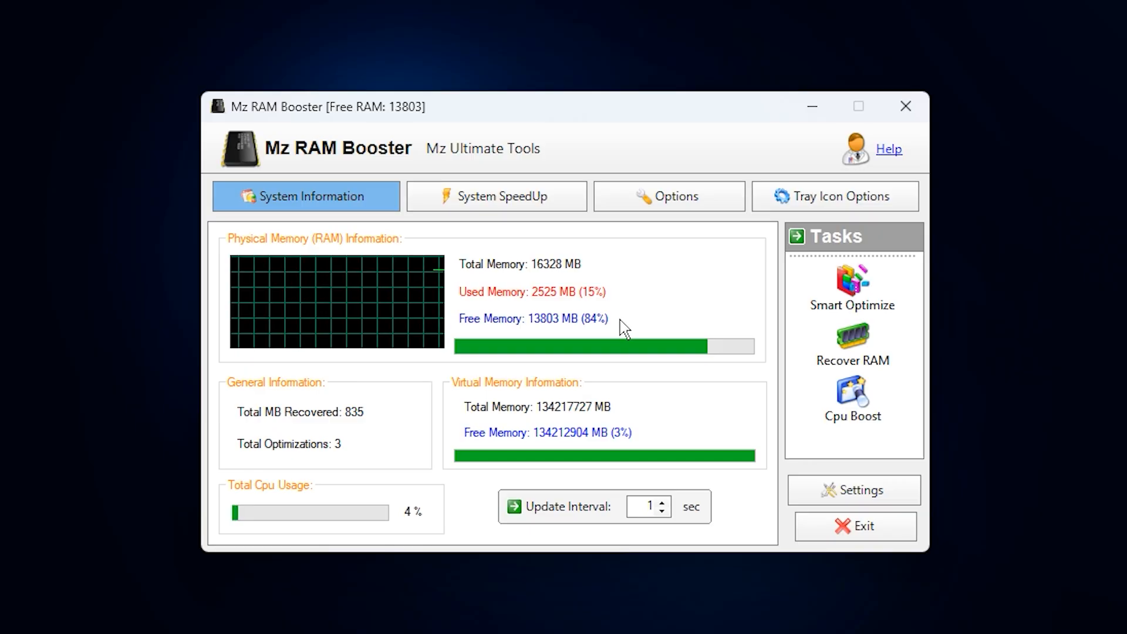
pyautogui.moveTo(598, 359)
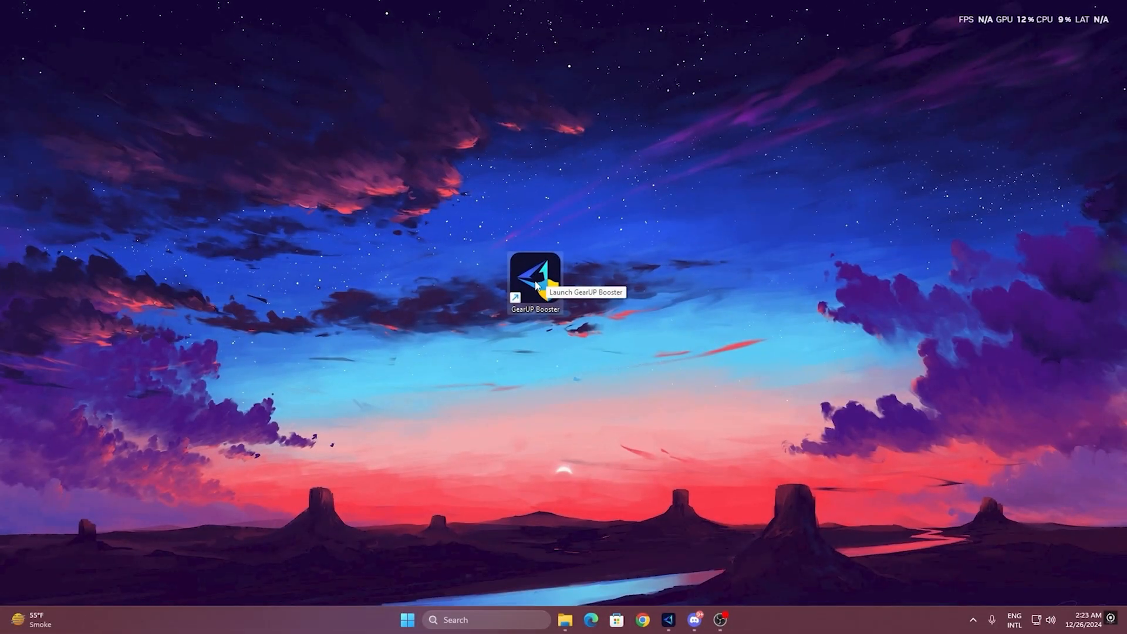
# - Launch GearUP Booster, browse its full games catalogue, then return to the Home list
pyautogui.doubleClick(535, 278)
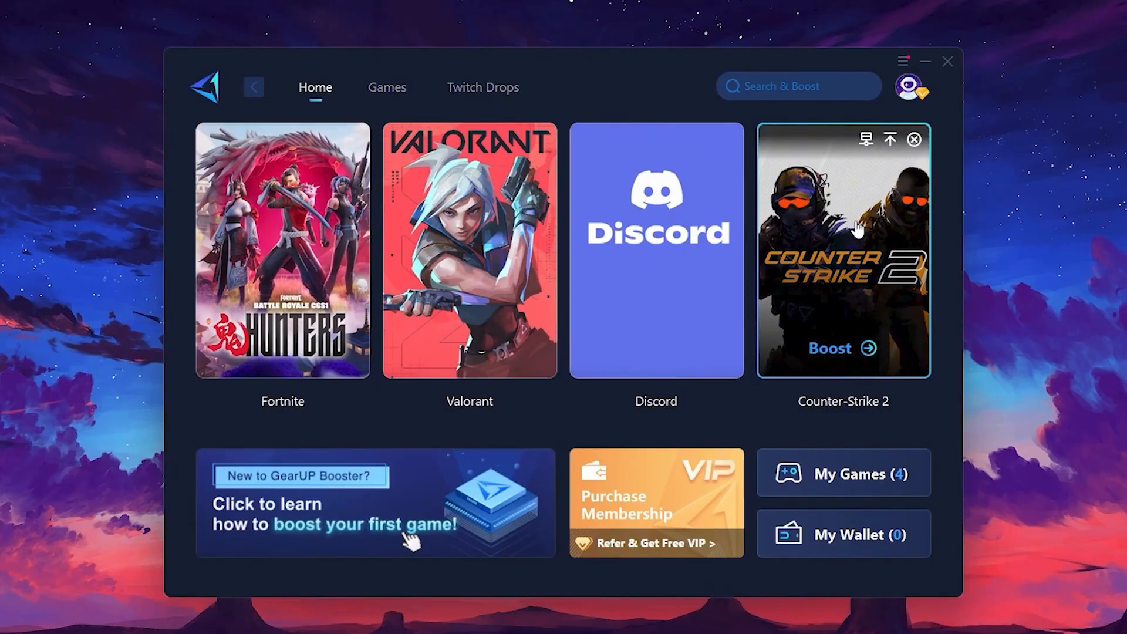
pyautogui.click(387, 87)
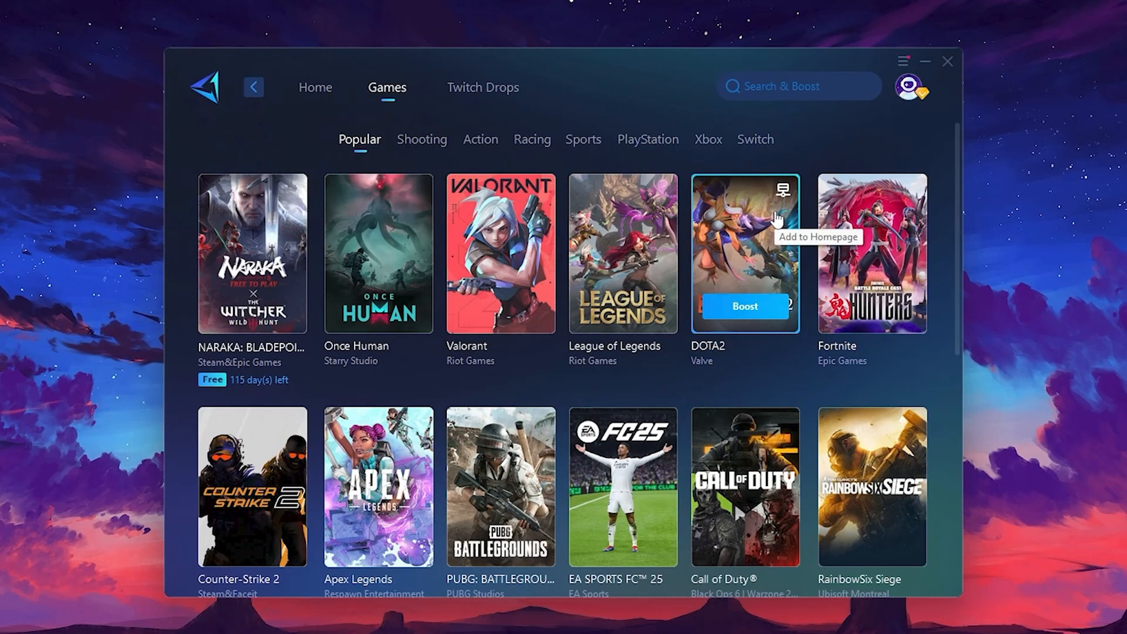
pyautogui.moveTo(775, 218)
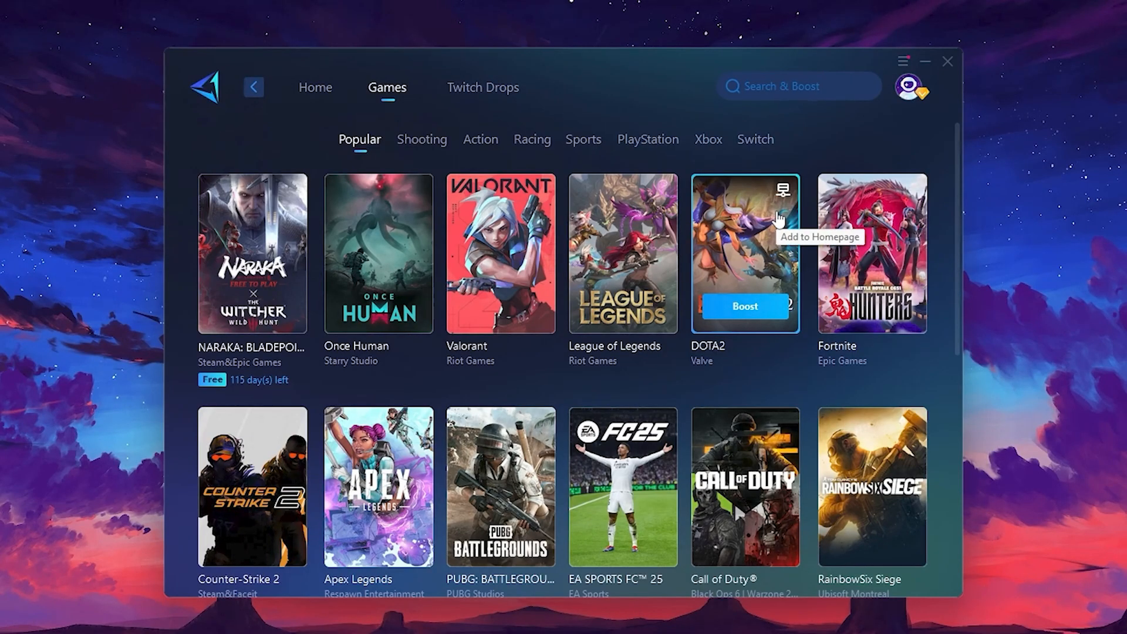
pyautogui.click(315, 87)
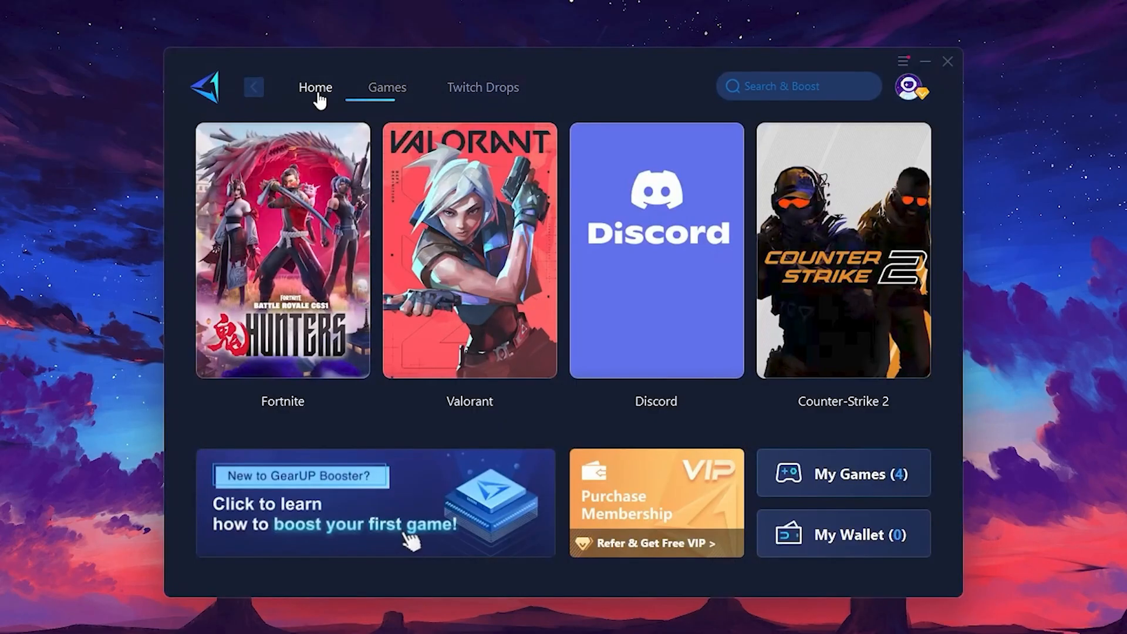
pyautogui.moveTo(469, 218)
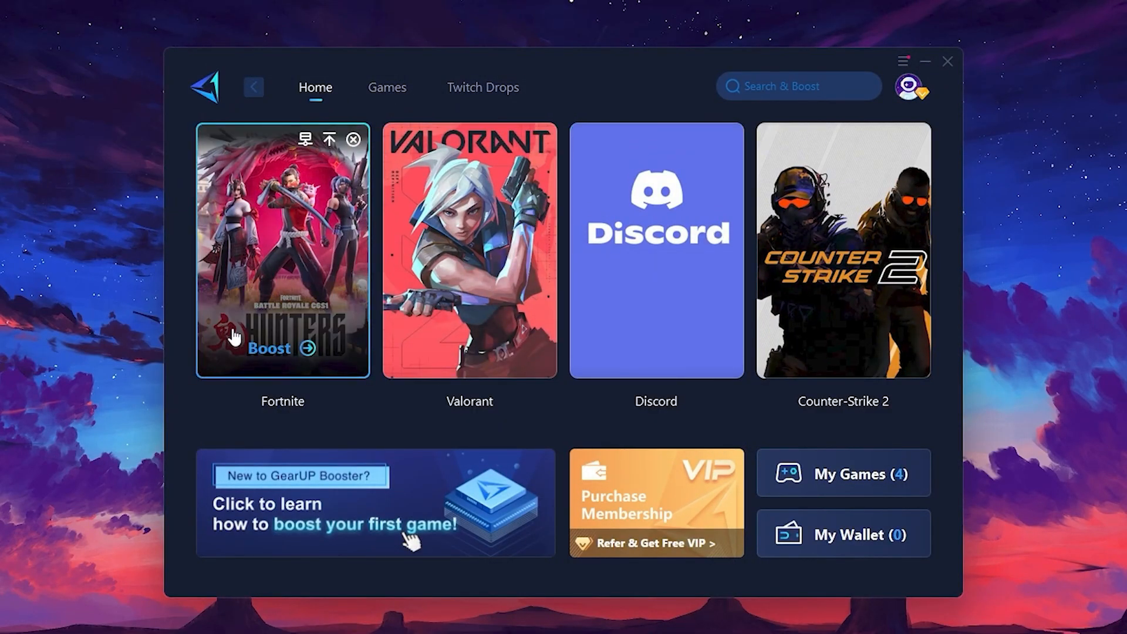
pyautogui.moveTo(274, 358)
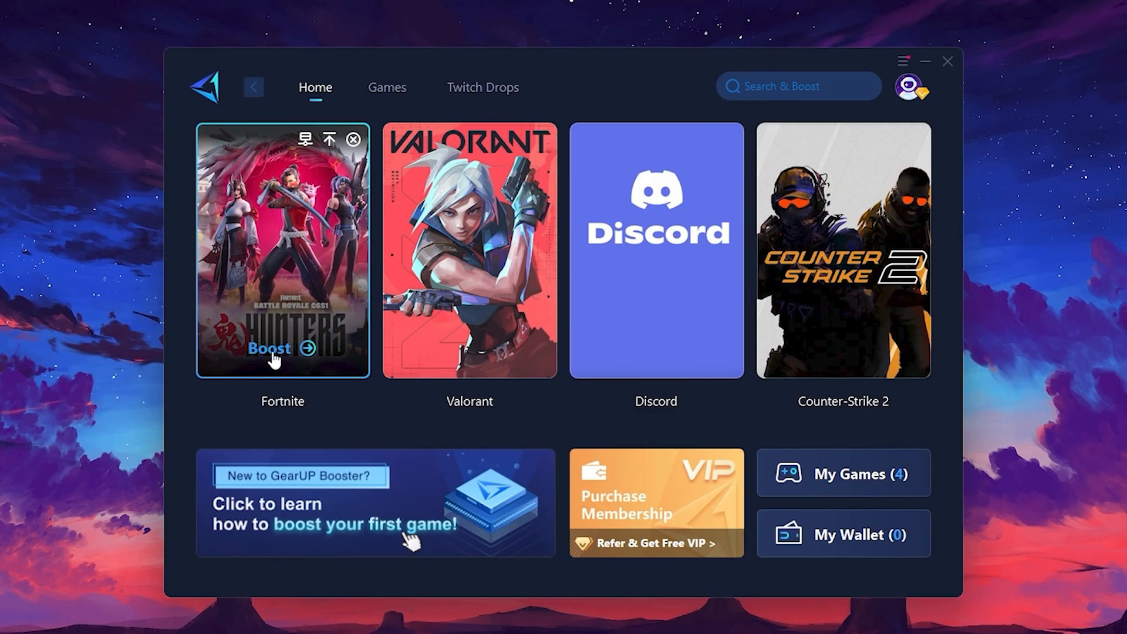
pyautogui.moveTo(248, 301)
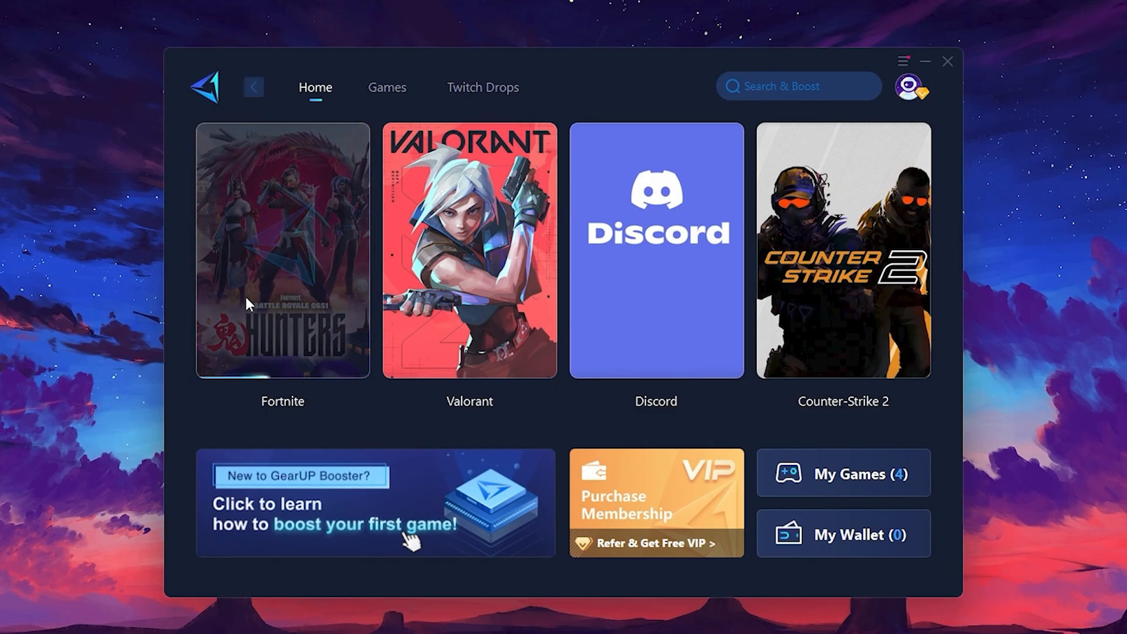
# - Boost Fortnite on the Middle East region's Auto node and launch the game
pyautogui.click(282, 250)
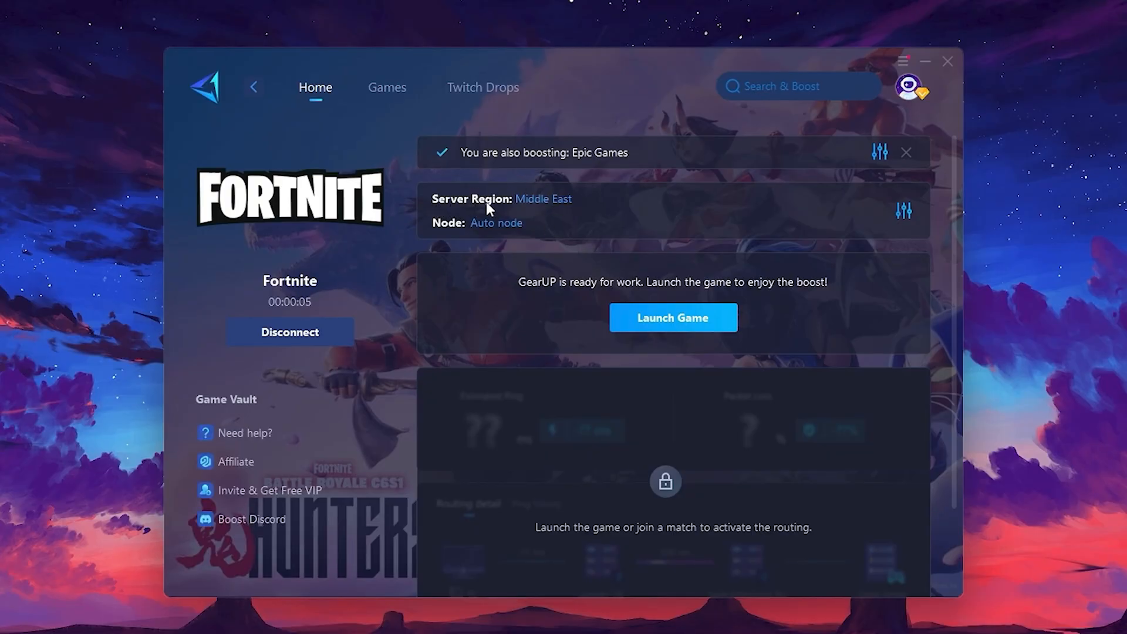
pyautogui.moveTo(542, 200)
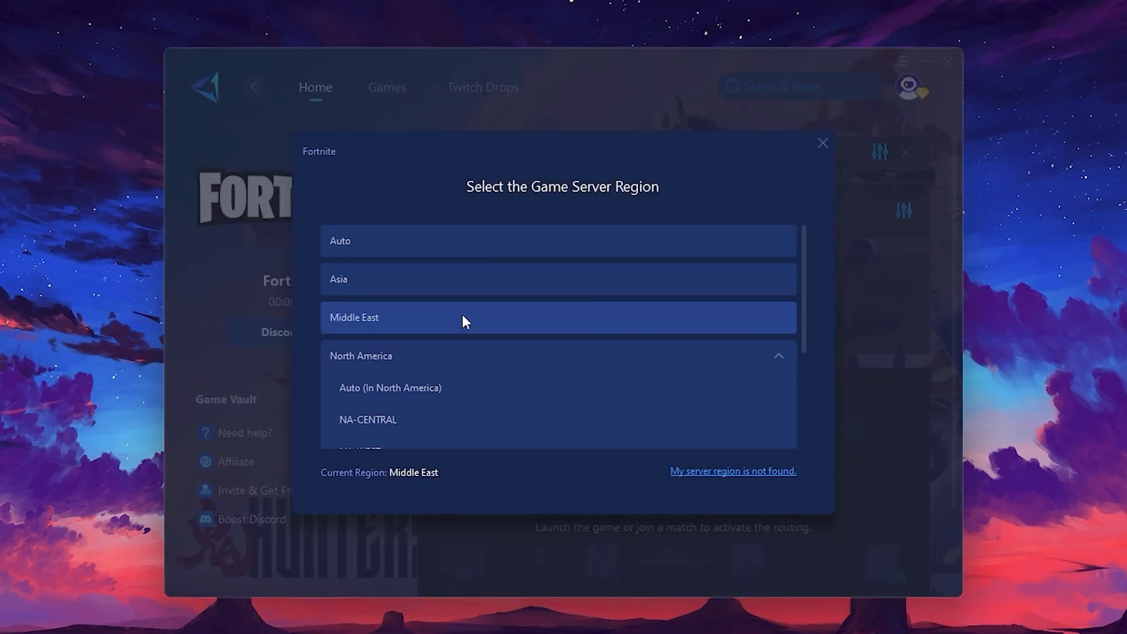
pyautogui.moveTo(553, 356)
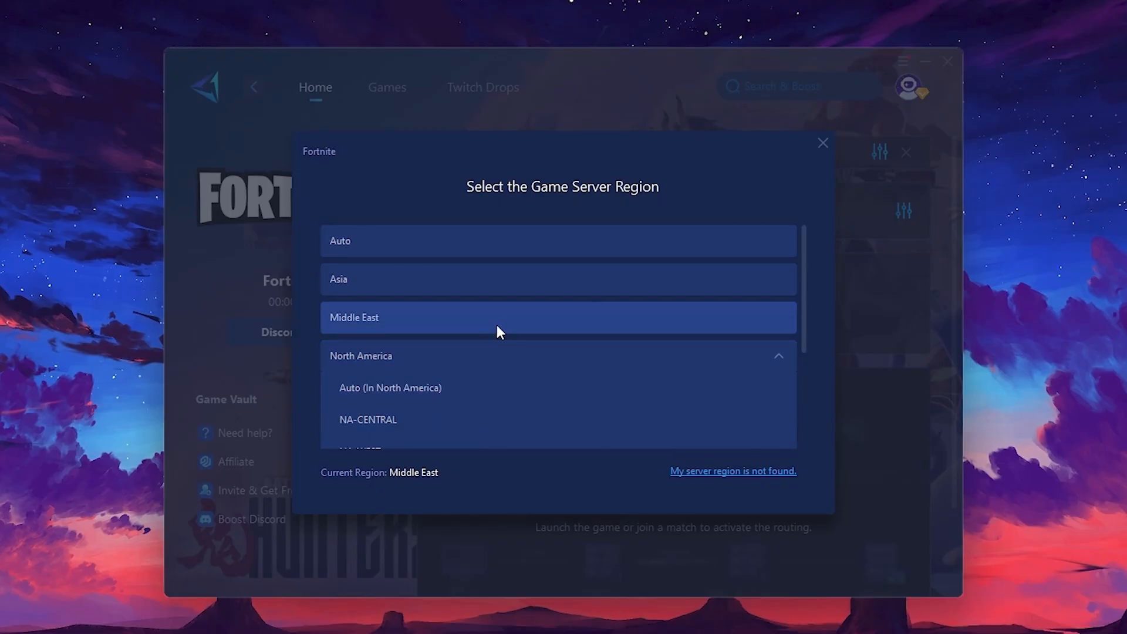
pyautogui.scroll(-3)
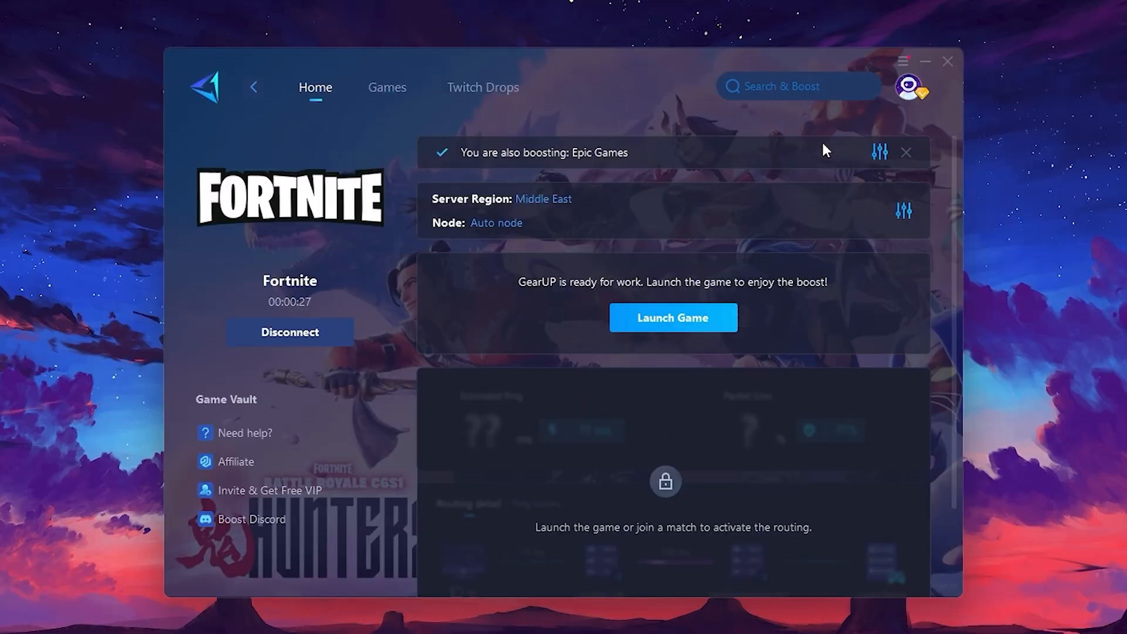
pyautogui.moveTo(495, 224)
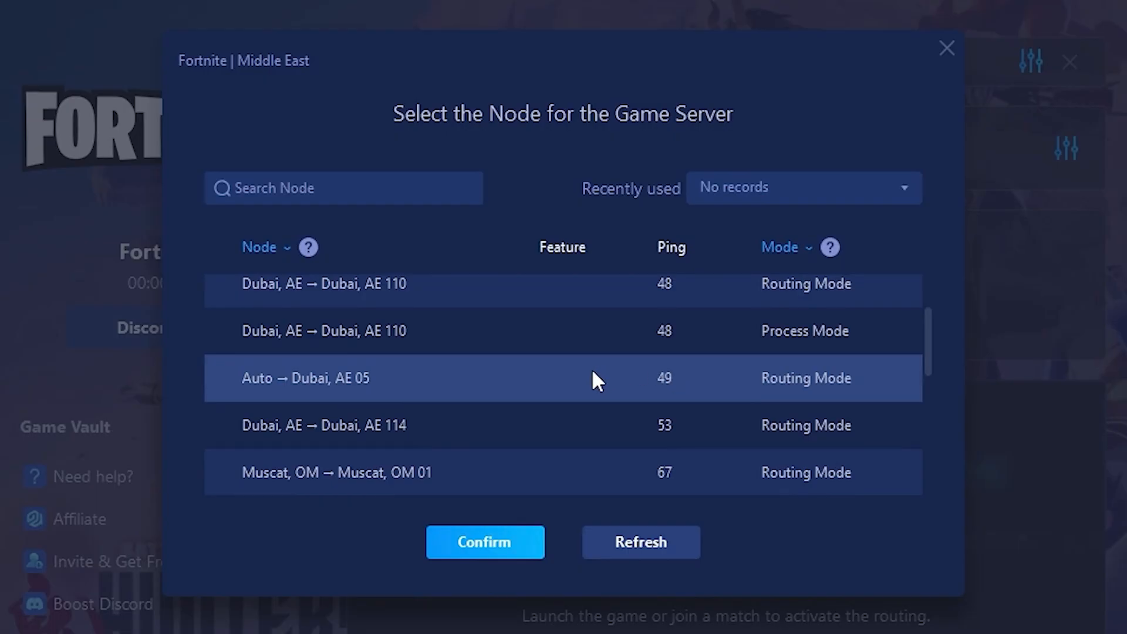
pyautogui.moveTo(609, 373)
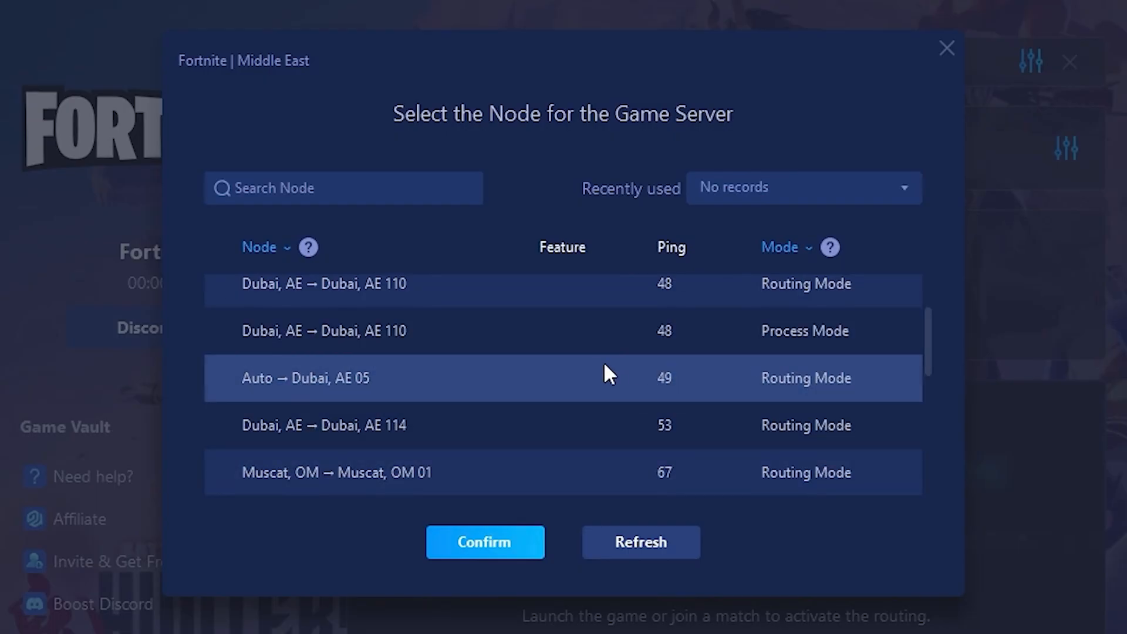
pyautogui.scroll(3)
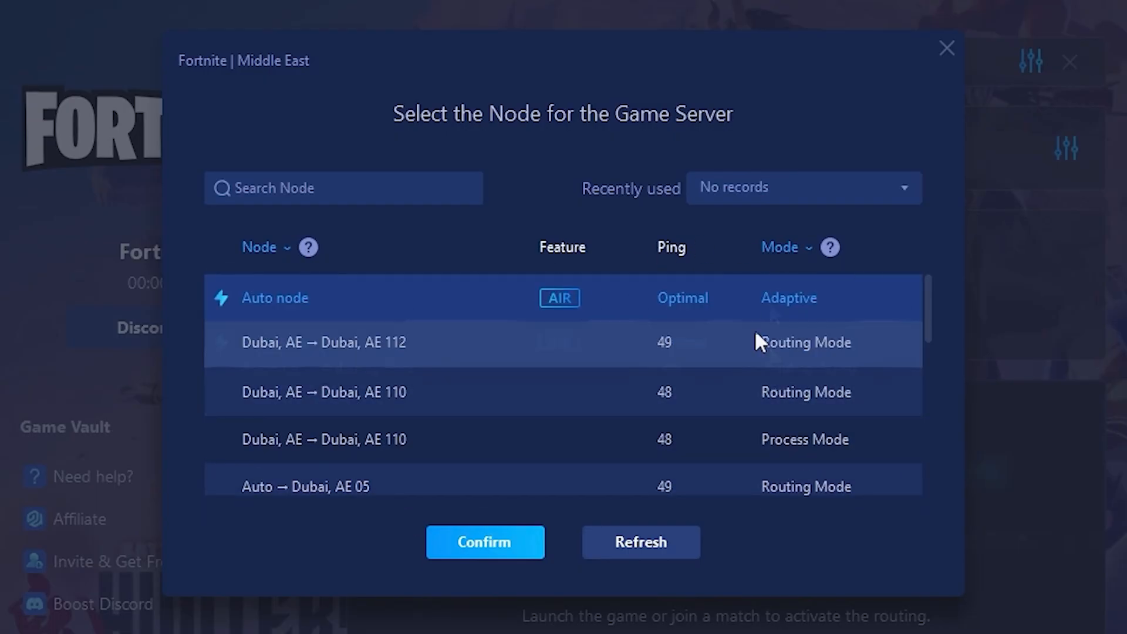
pyautogui.moveTo(654, 349)
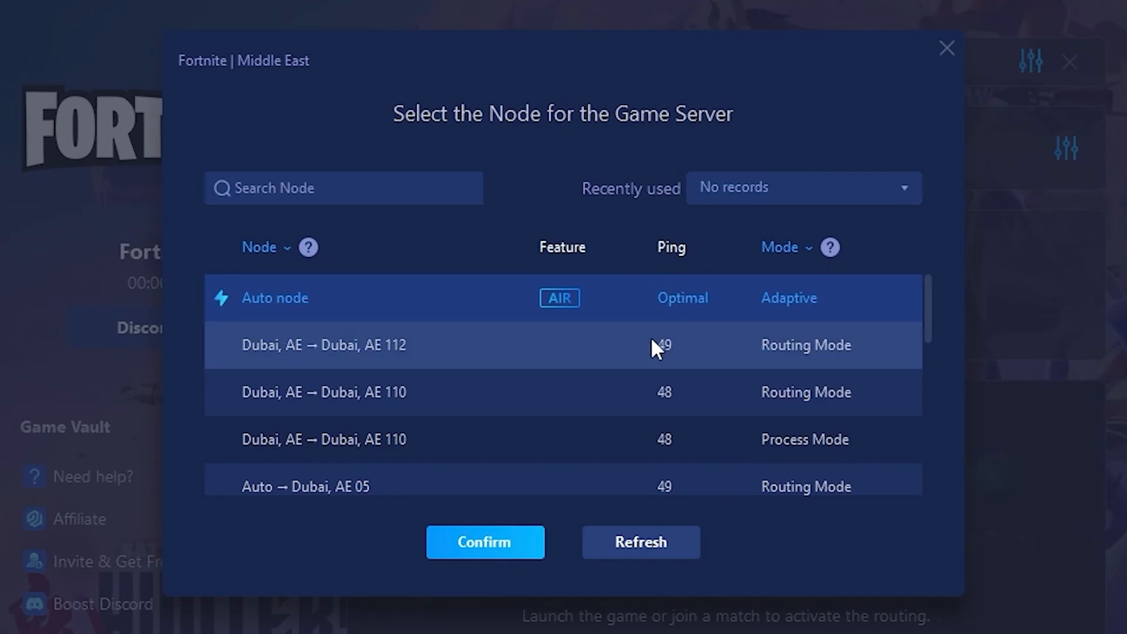
pyautogui.click(485, 542)
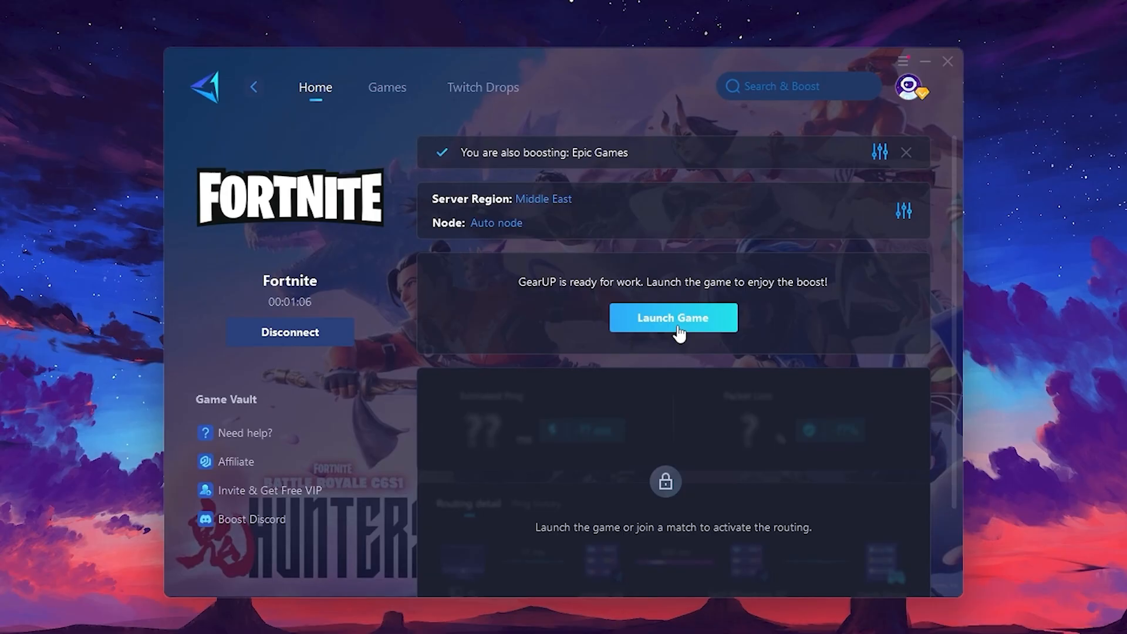
pyautogui.click(673, 318)
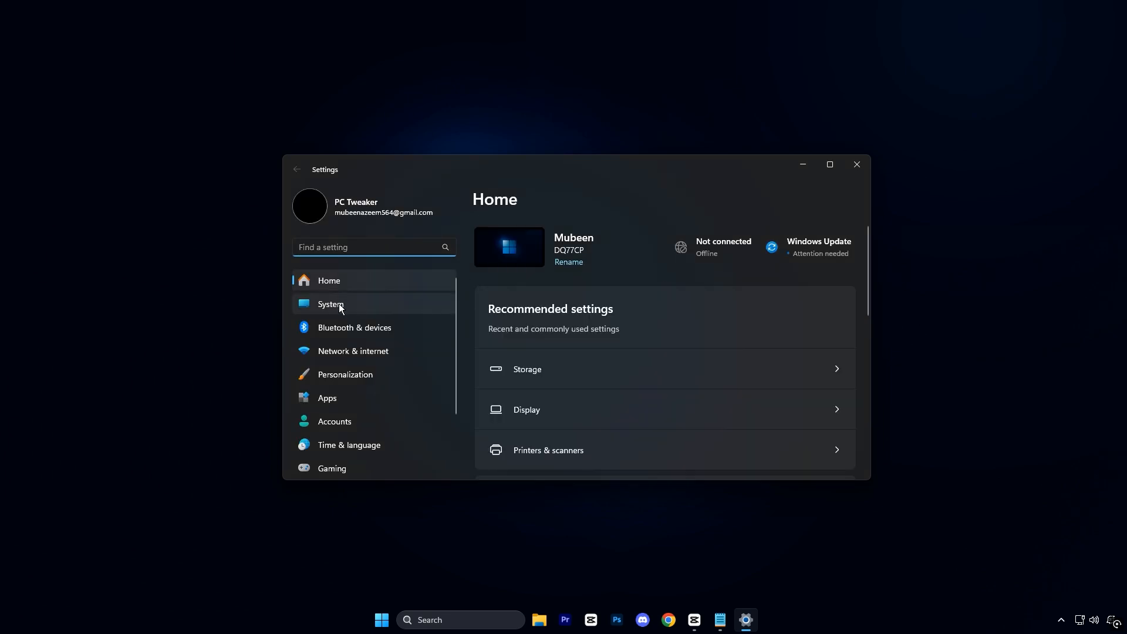
# - Reach the Storage > Temporary files breakdown for the system drive in Settings
pyautogui.click(331, 304)
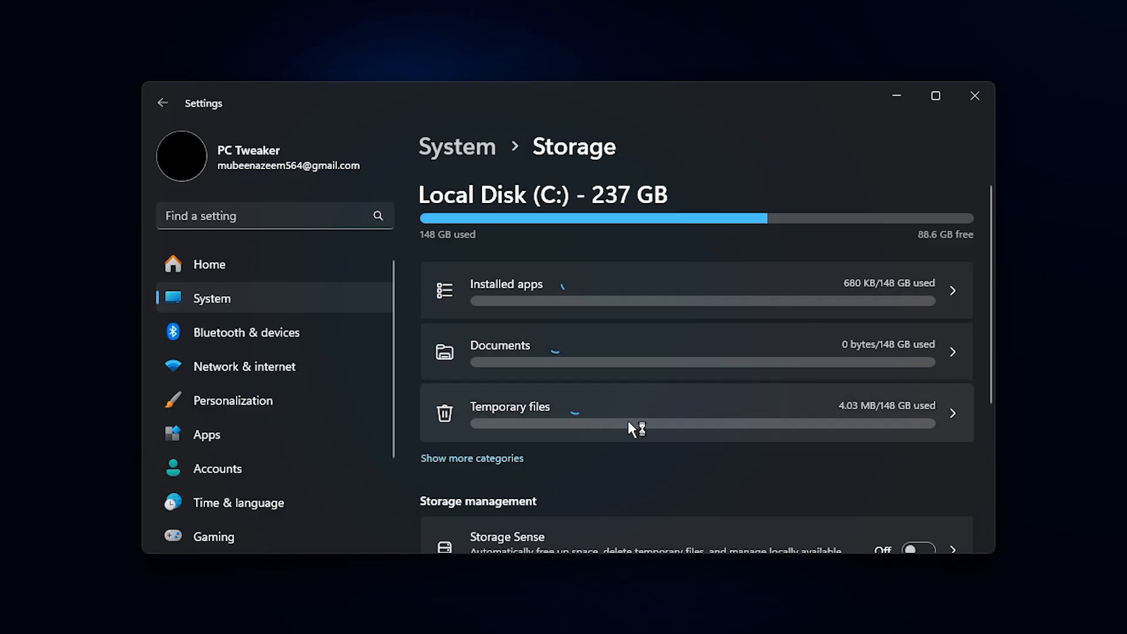
pyautogui.click(508, 407)
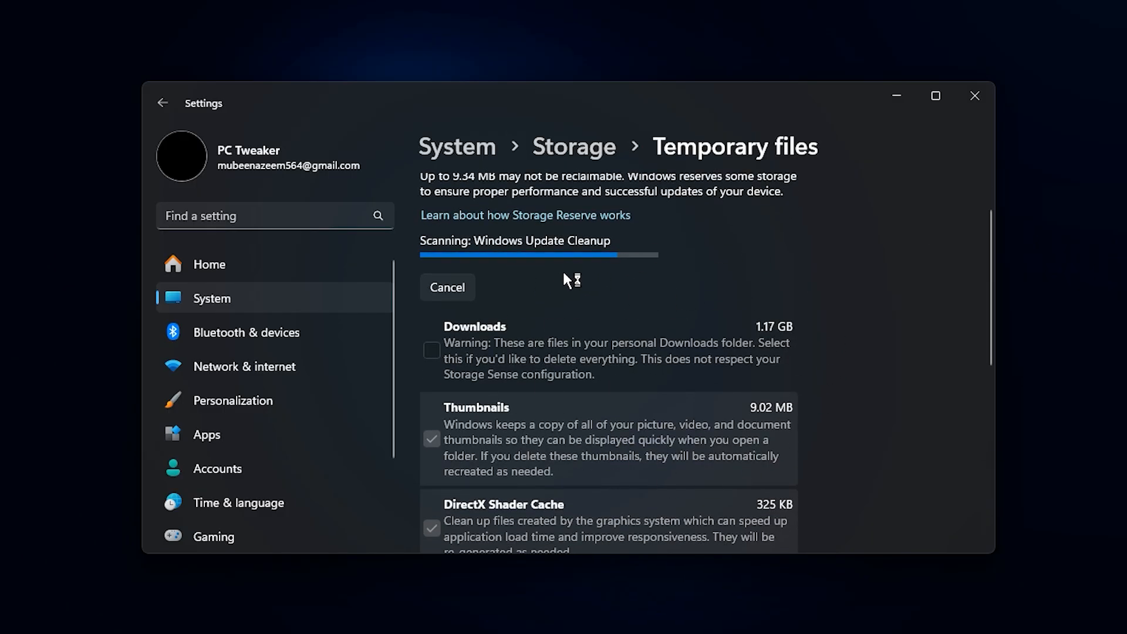
# - Remove the checked temporary files, keeping Downloads, and return to the Storage overview
pyautogui.scroll(-3)
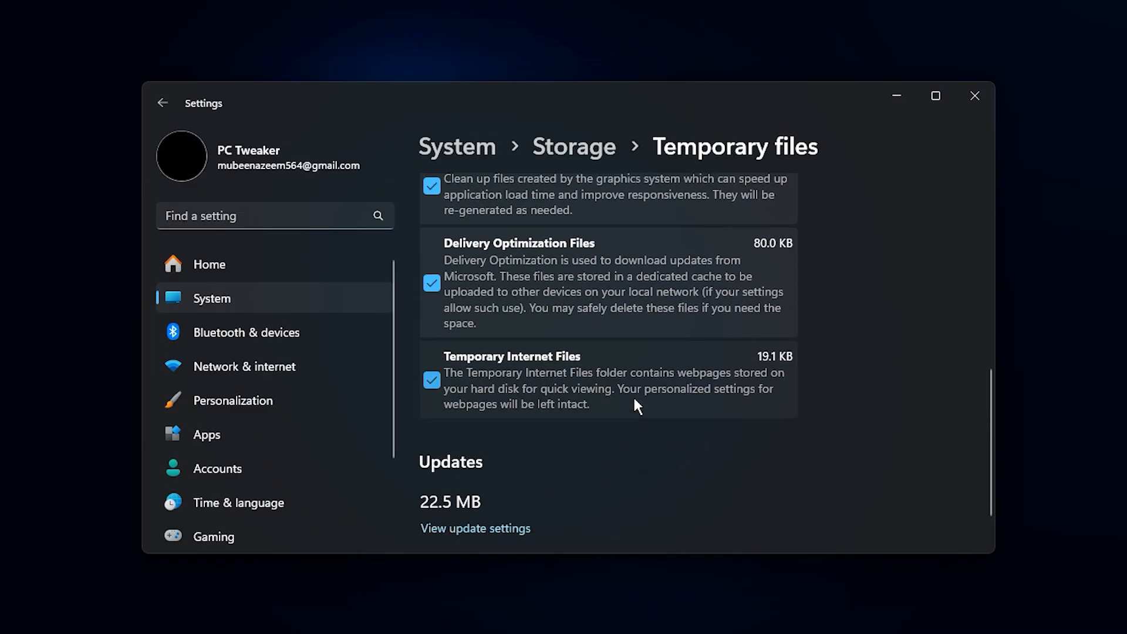
pyautogui.scroll(3)
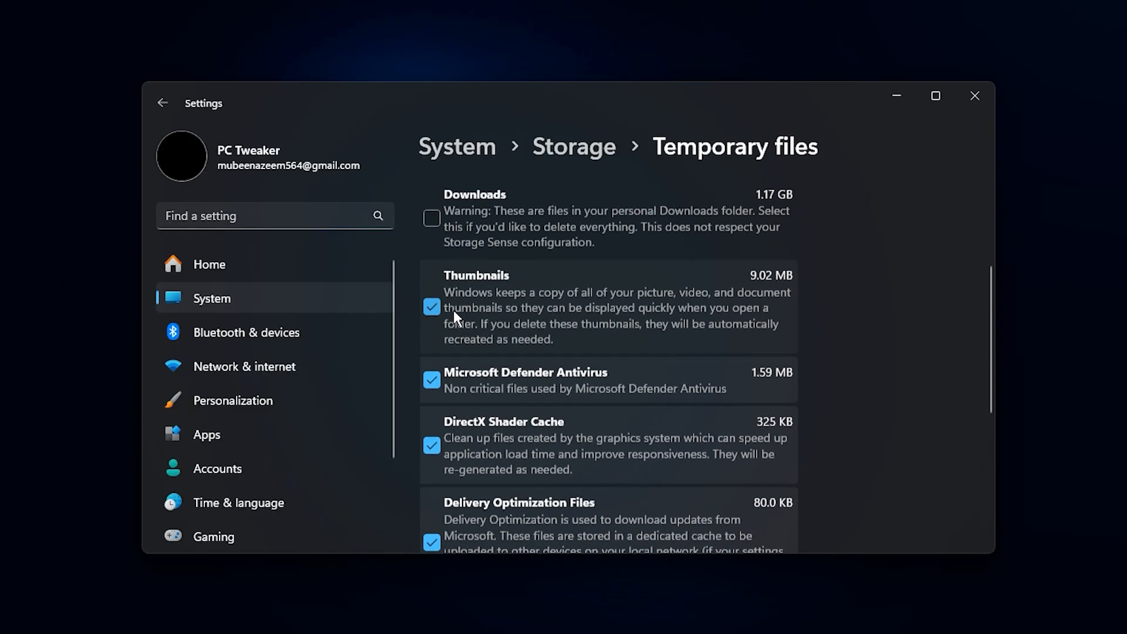
pyautogui.scroll(3)
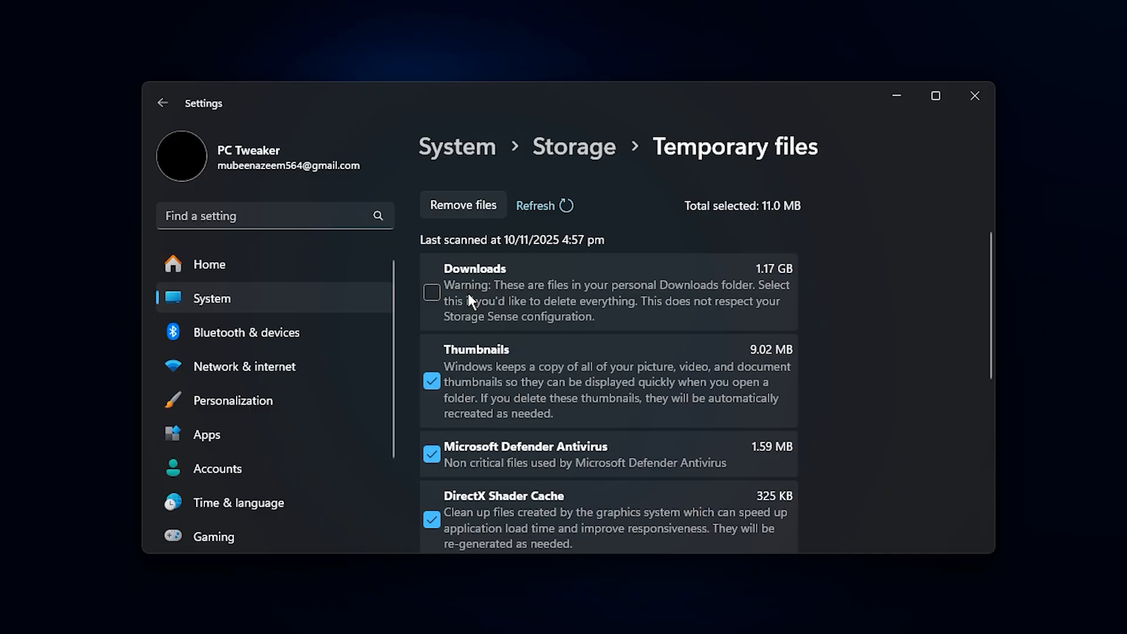
pyautogui.scroll(3)
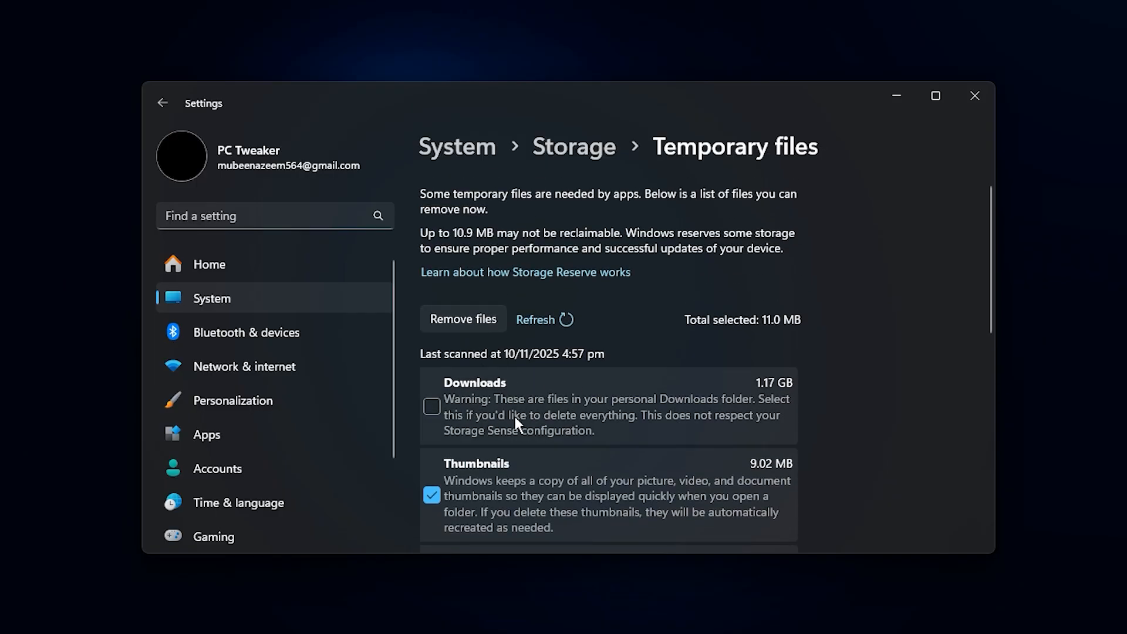
pyautogui.moveTo(689, 352)
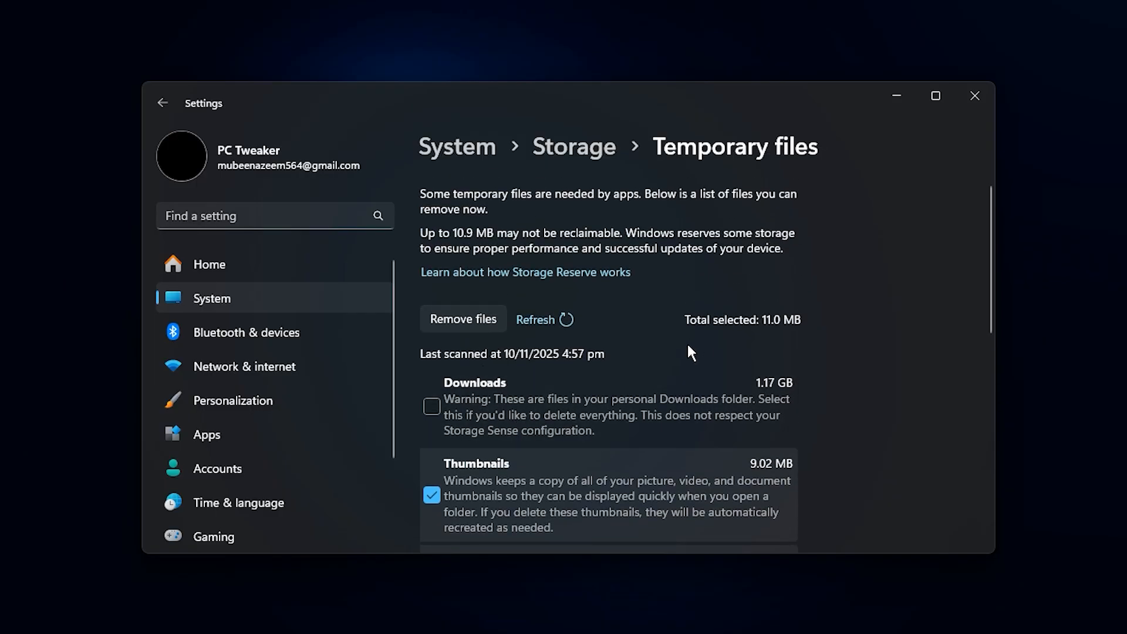
pyautogui.click(463, 318)
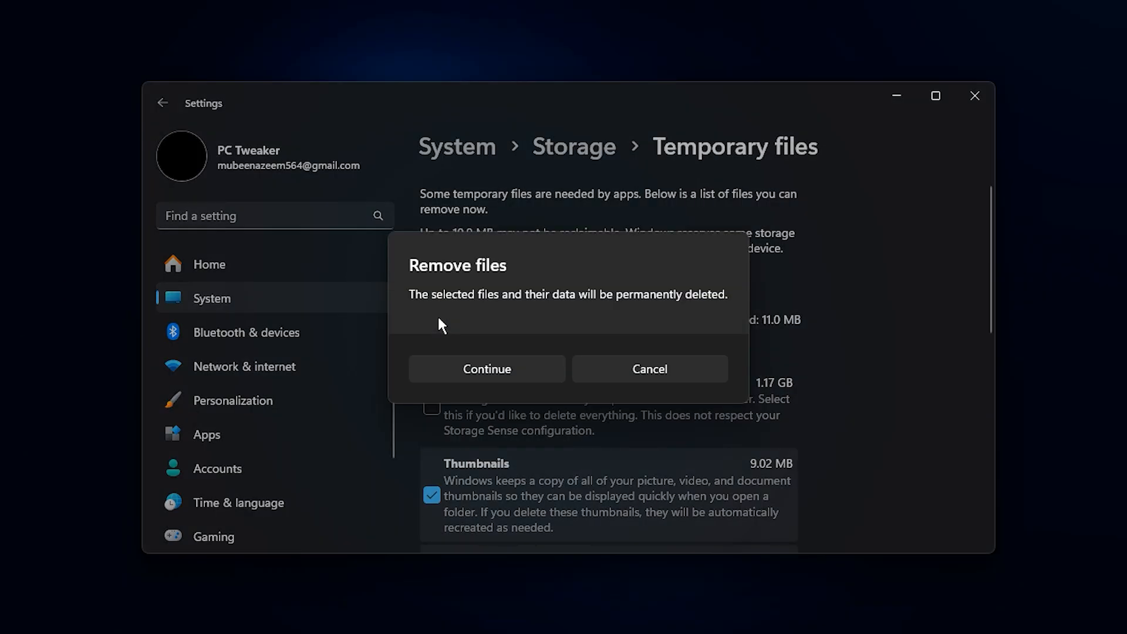
pyautogui.click(486, 369)
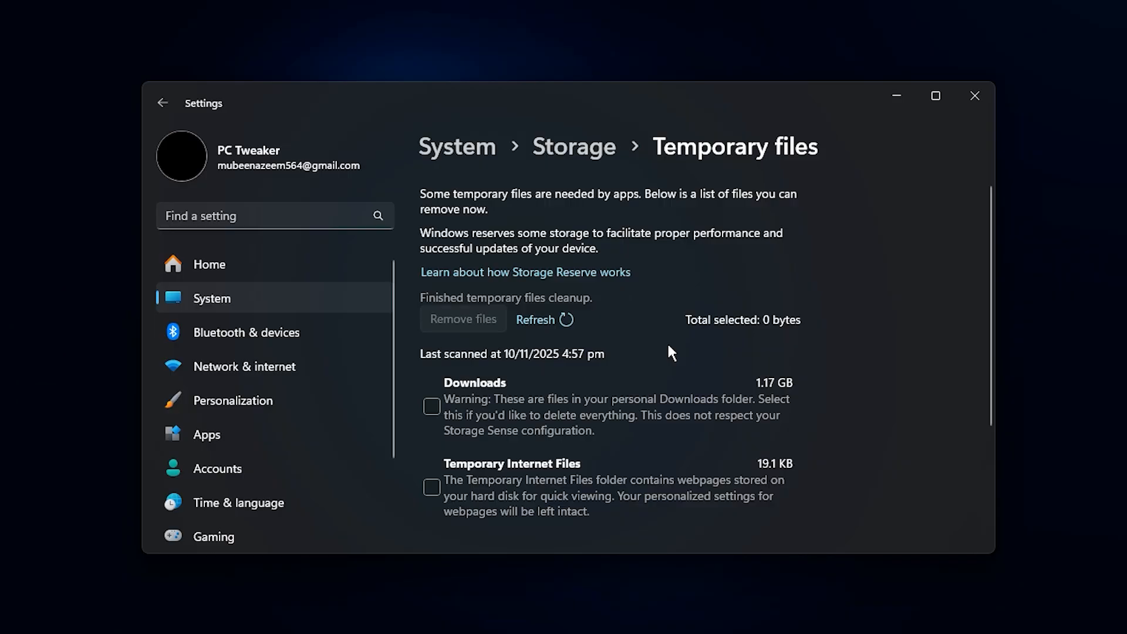
pyautogui.moveTo(695, 355)
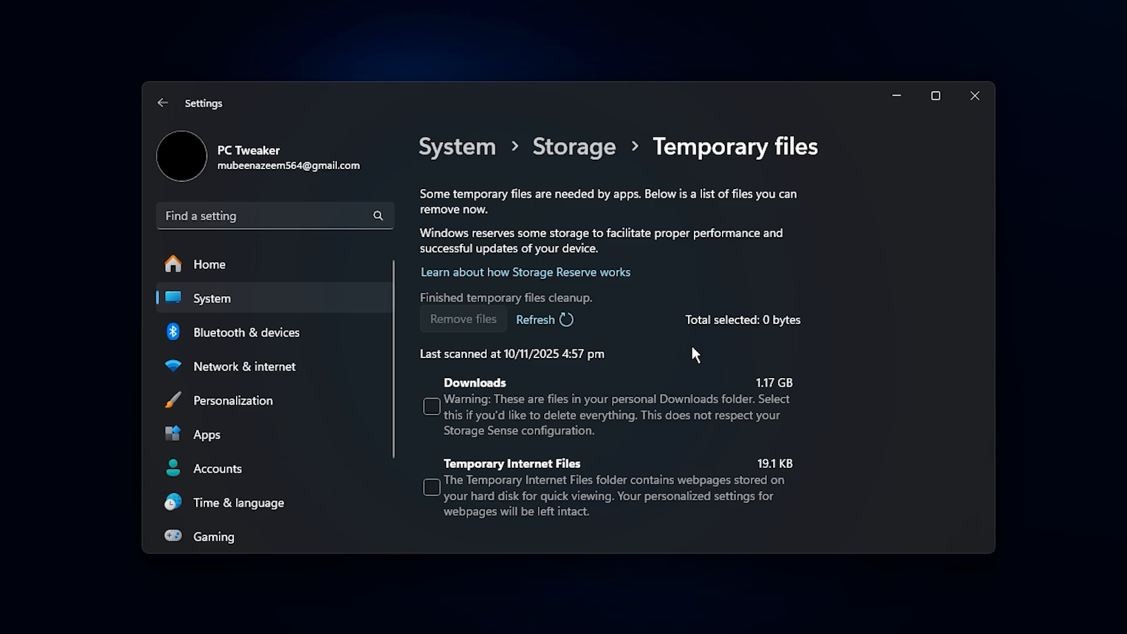
pyautogui.click(162, 103)
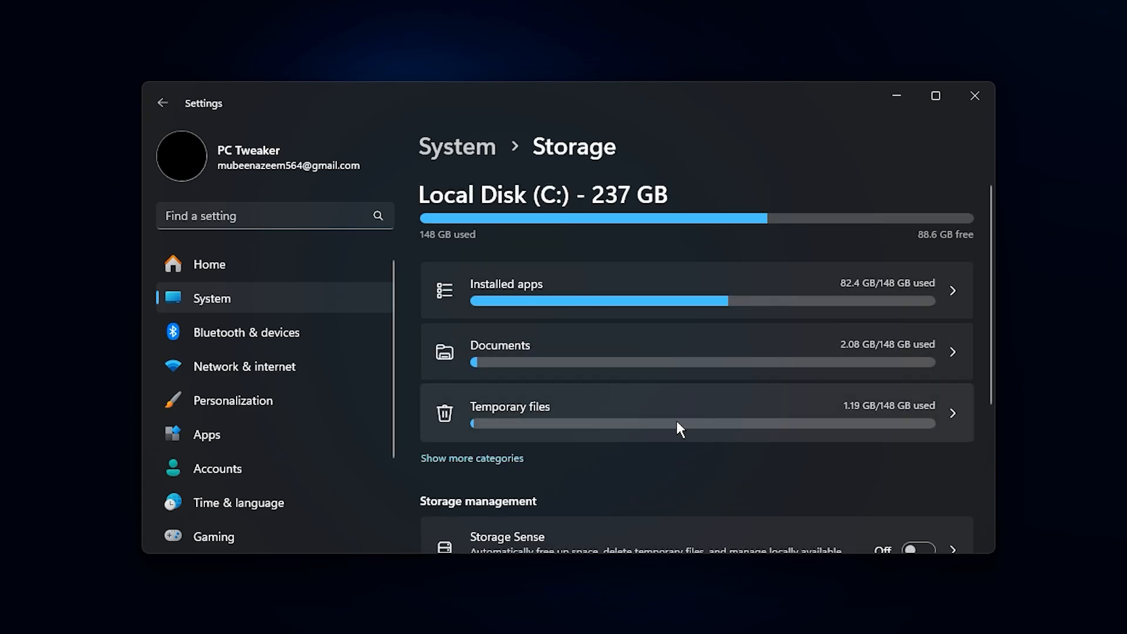
# - Scroll through the Storage page, leaving Storage Sense off
pyautogui.scroll(-3)
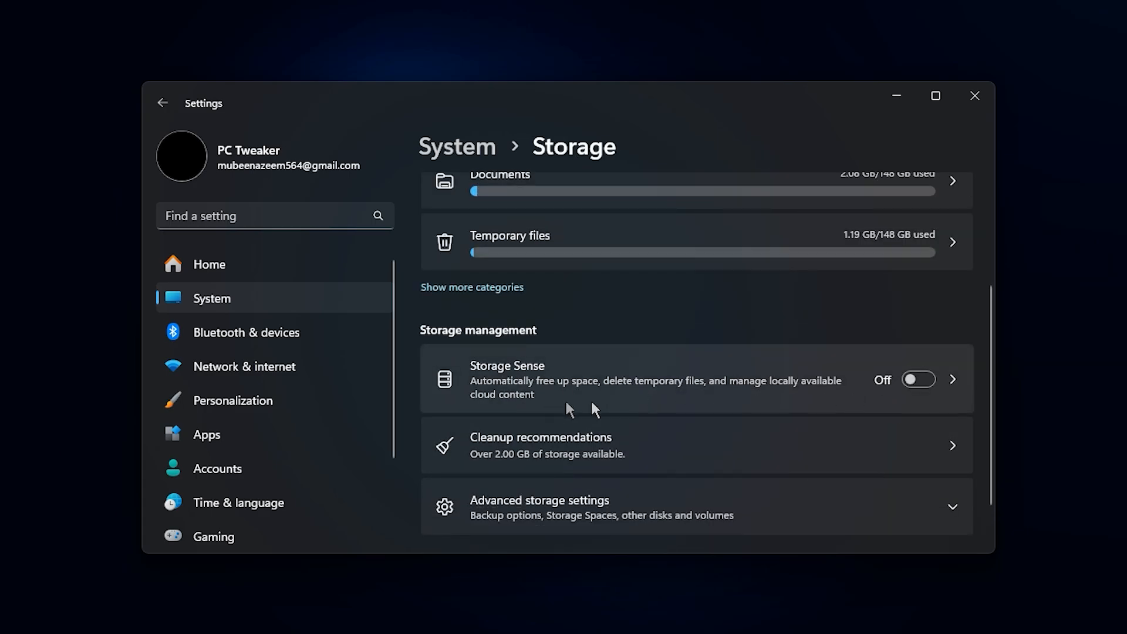
pyautogui.moveTo(945, 395)
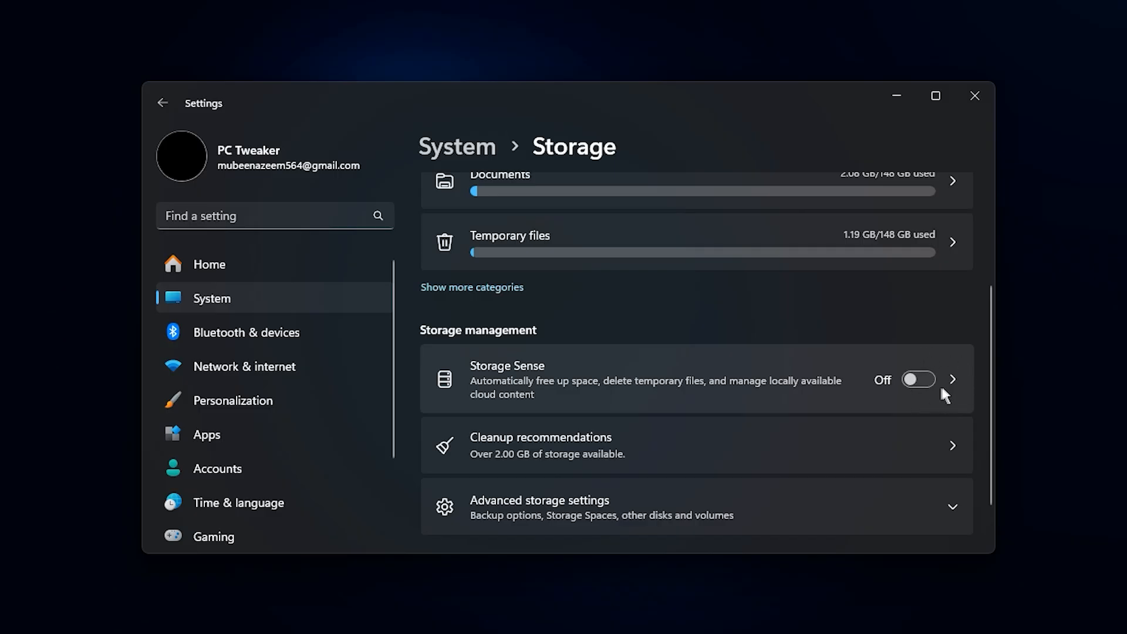
pyautogui.moveTo(915, 399)
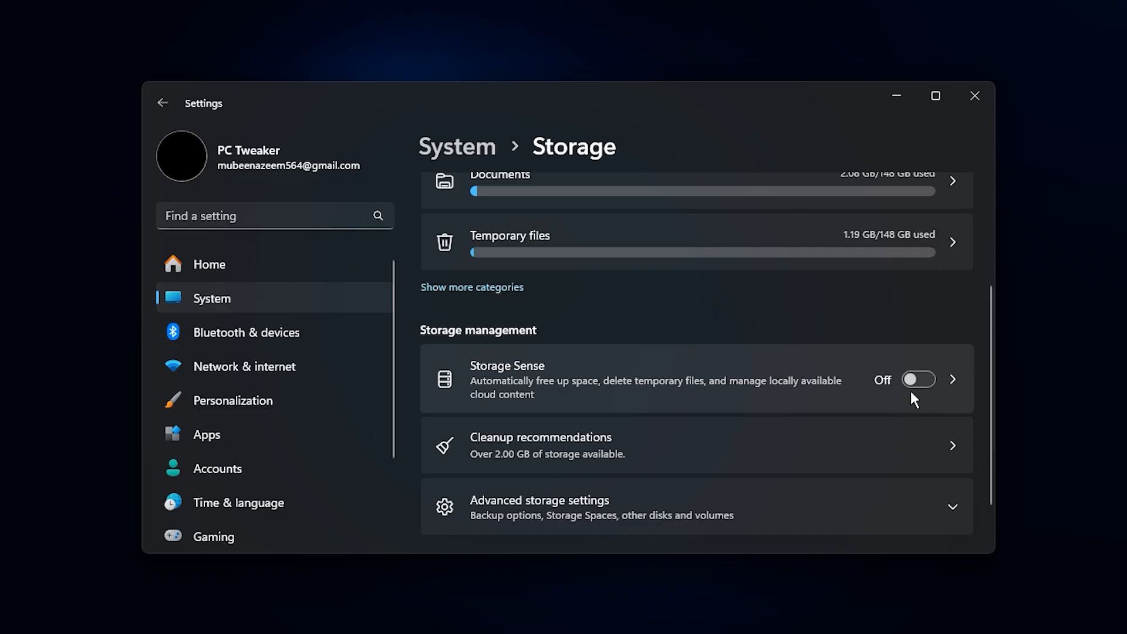
pyautogui.moveTo(911, 403)
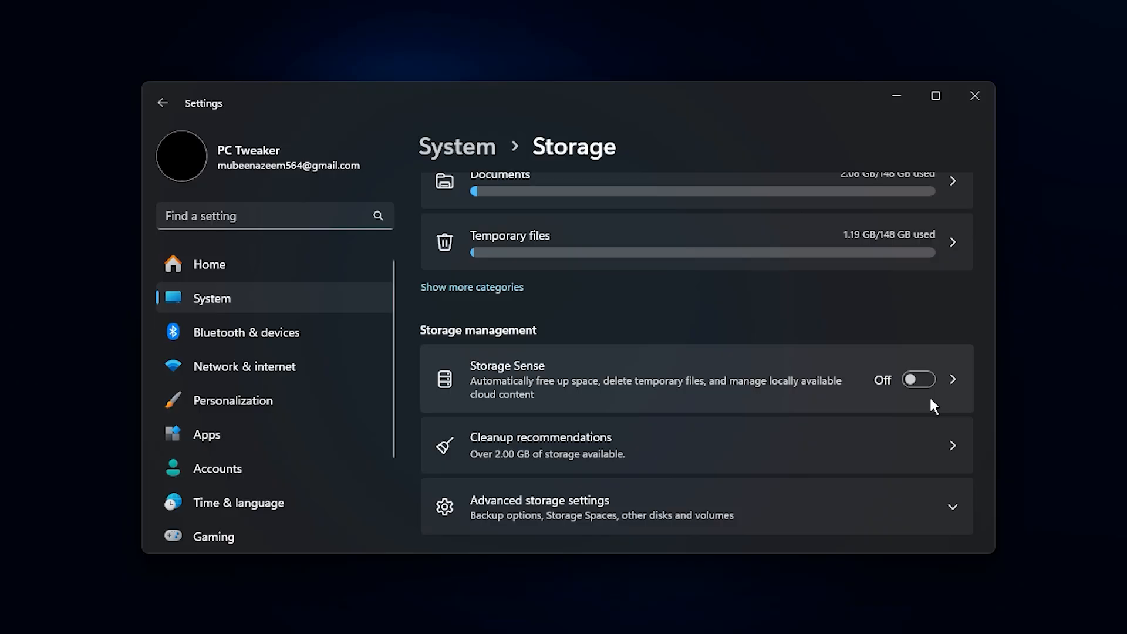
pyautogui.scroll(3)
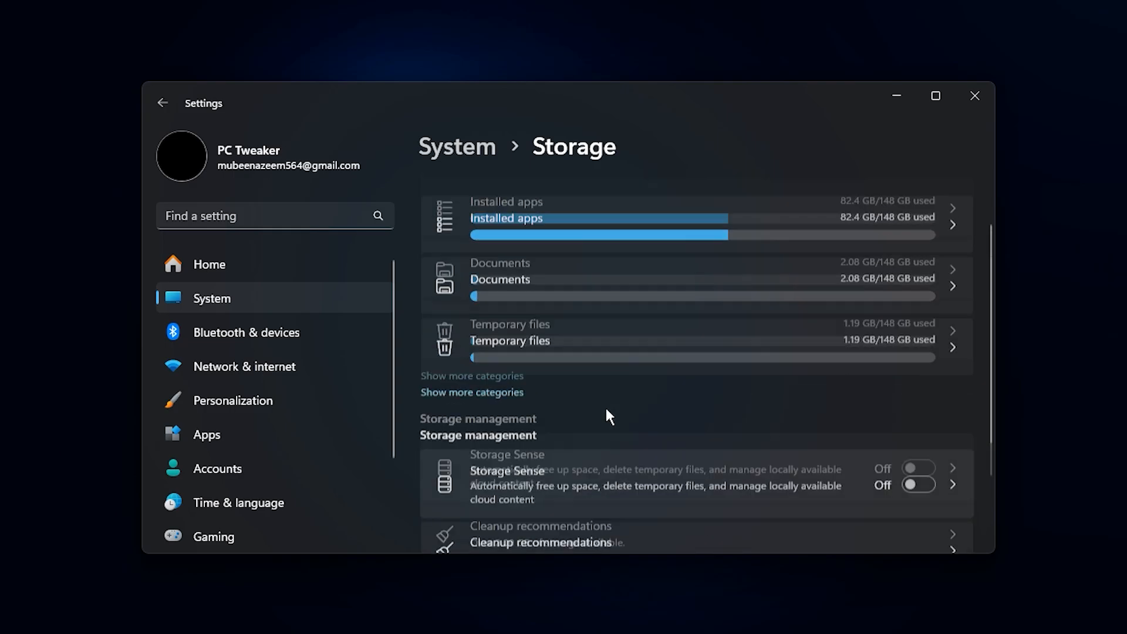
pyautogui.scroll(3)
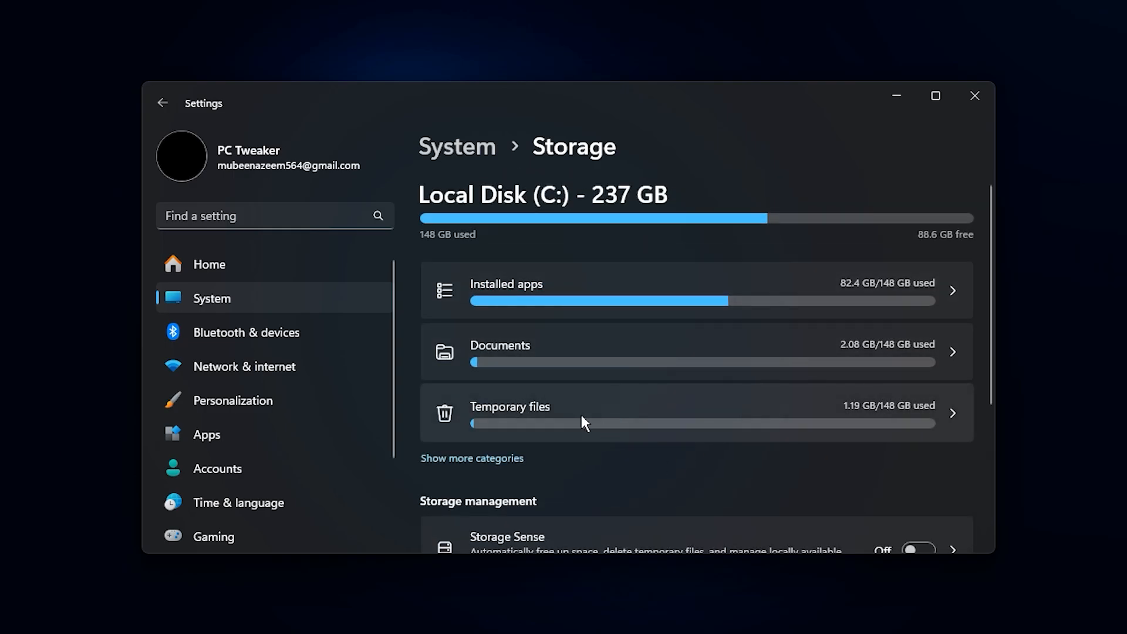
pyautogui.scroll(-3)
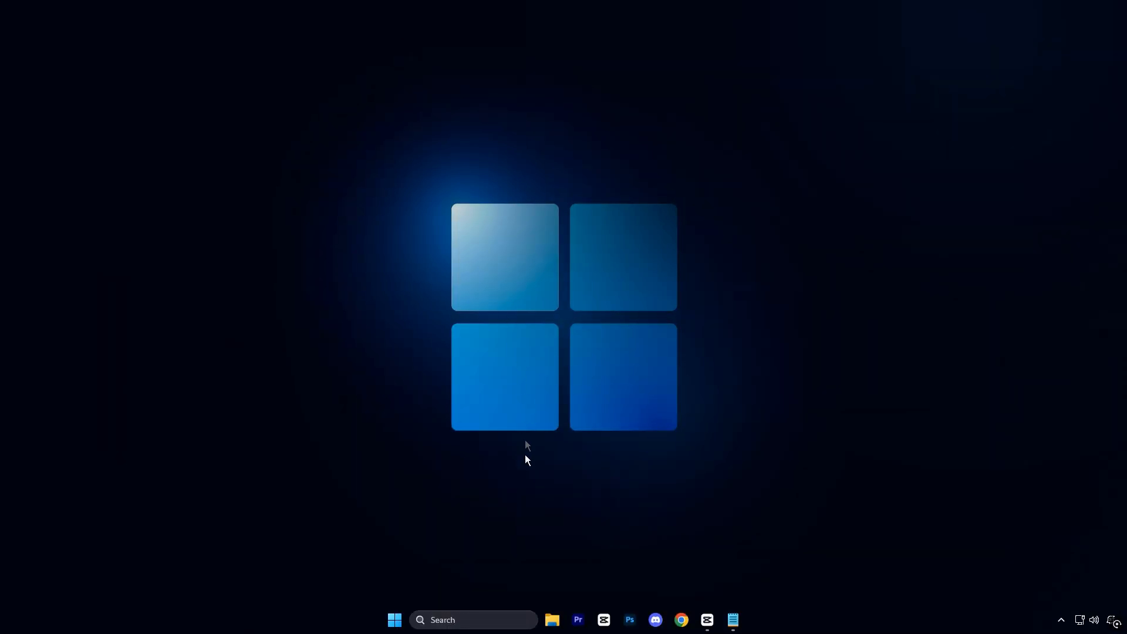
# - Run Registry Editor as administrator and select the Memory Management key path
pyautogui.write('registry Editor')
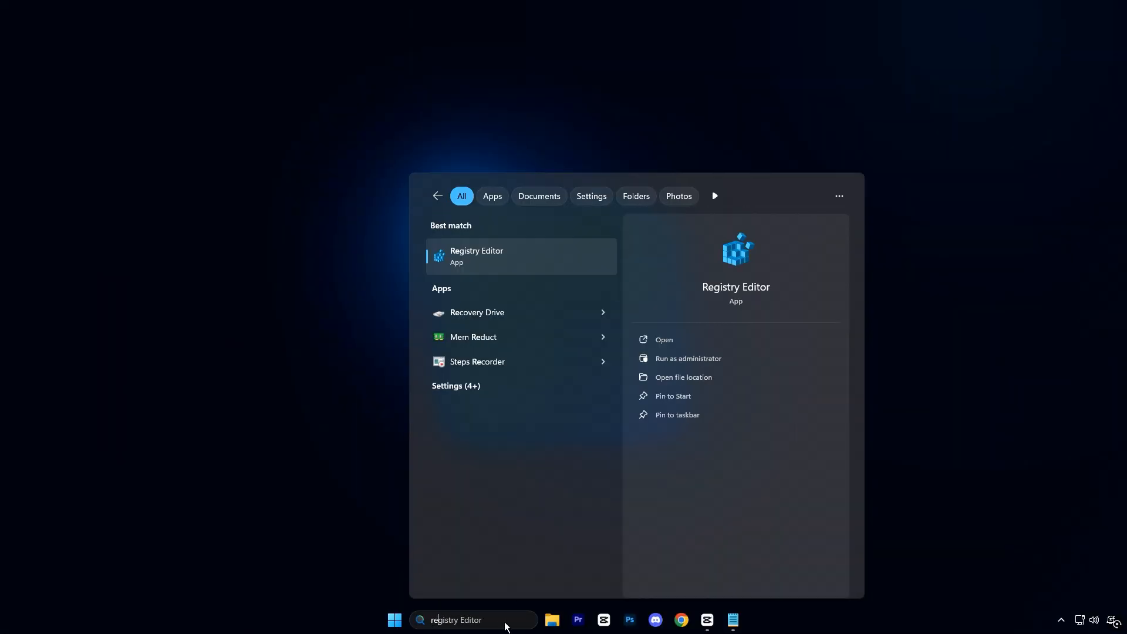
pyautogui.moveTo(524, 253)
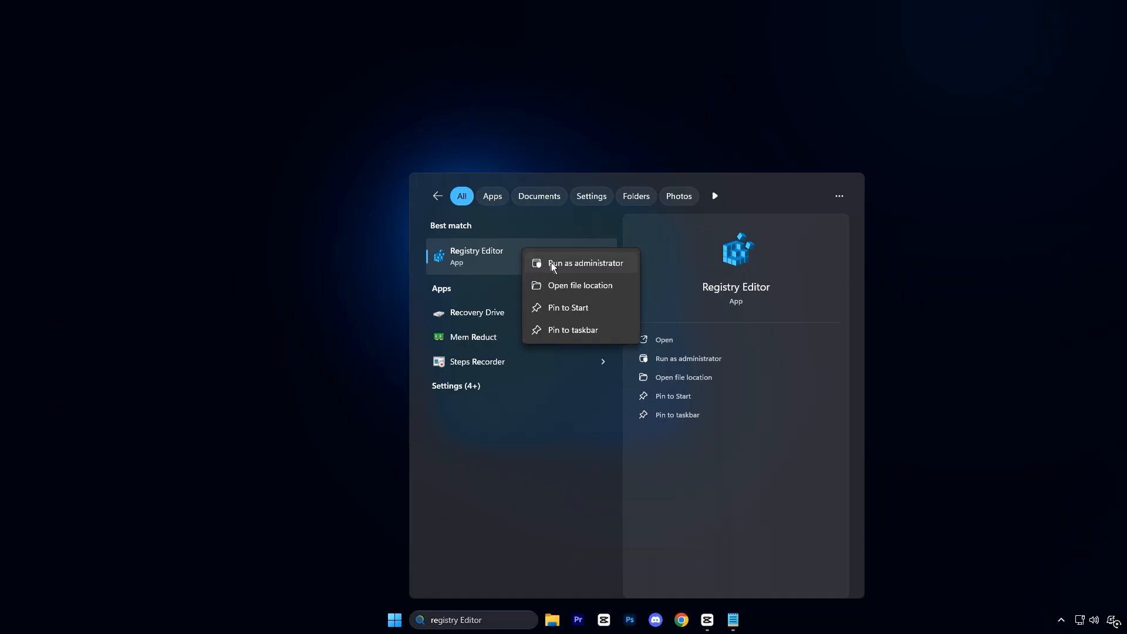
pyautogui.click(585, 262)
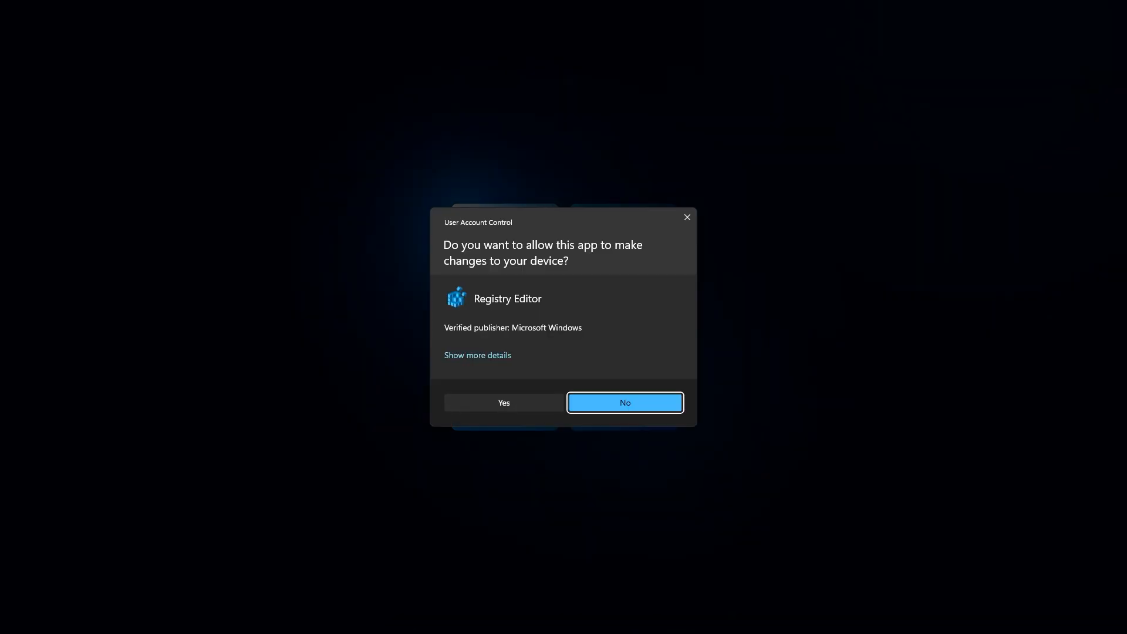
pyautogui.click(504, 403)
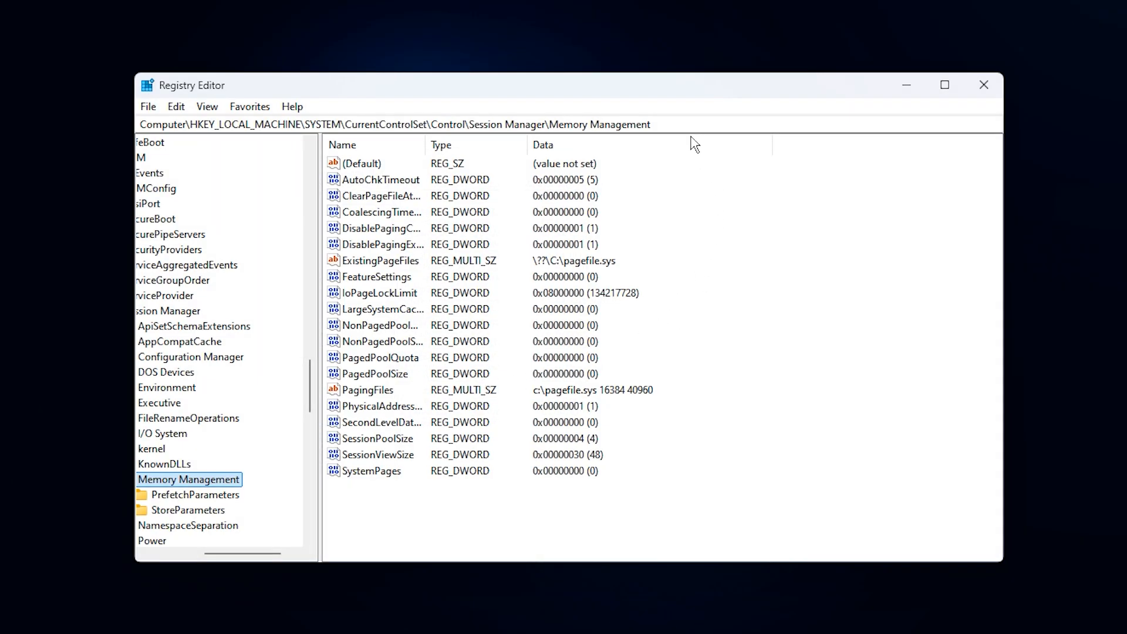
pyautogui.click(395, 124)
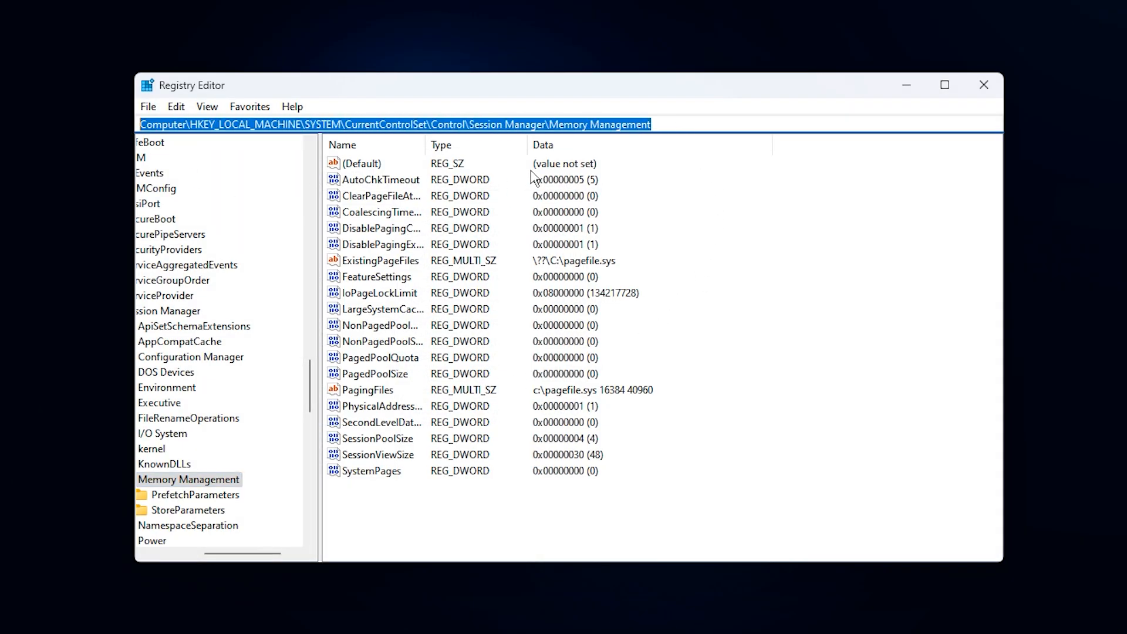
pyautogui.moveTo(440, 153)
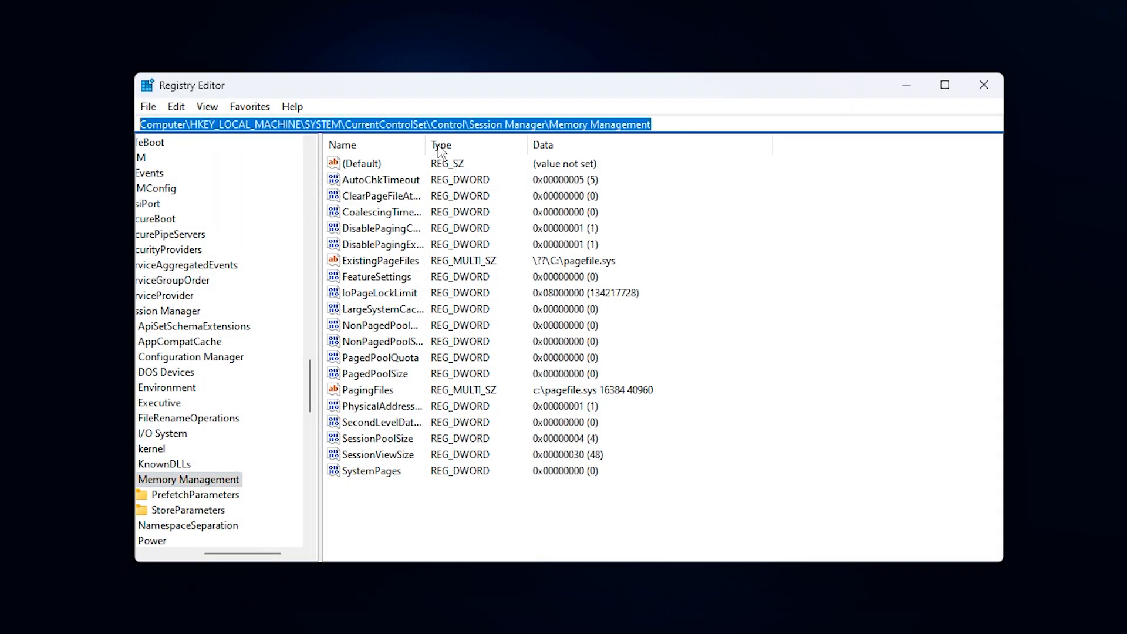
pyautogui.moveTo(392, 511)
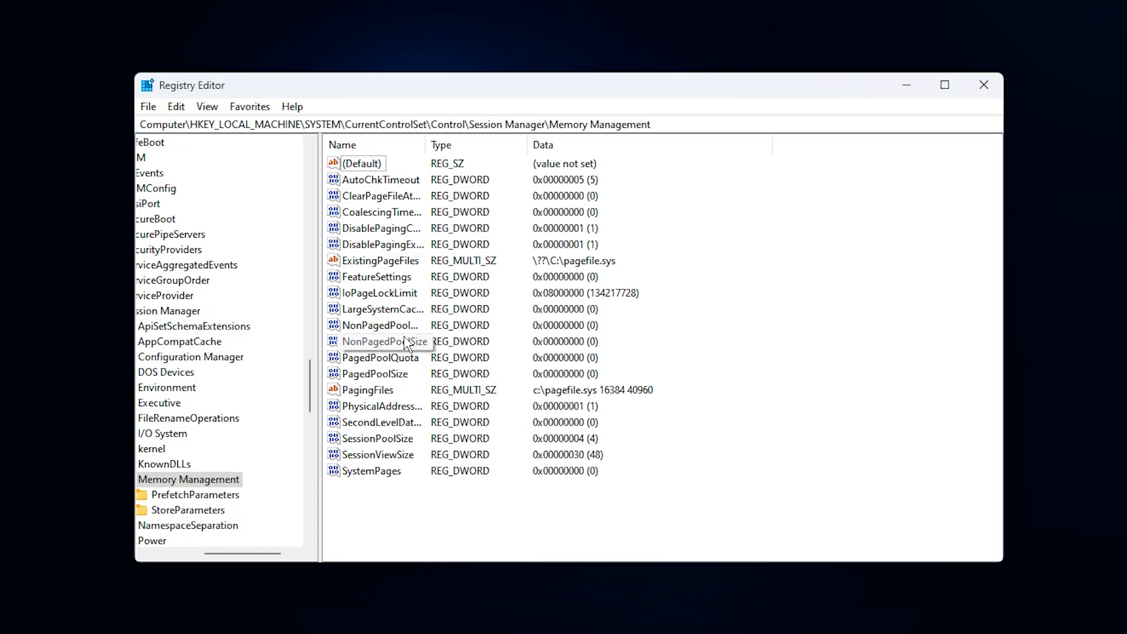
pyautogui.moveTo(400, 305)
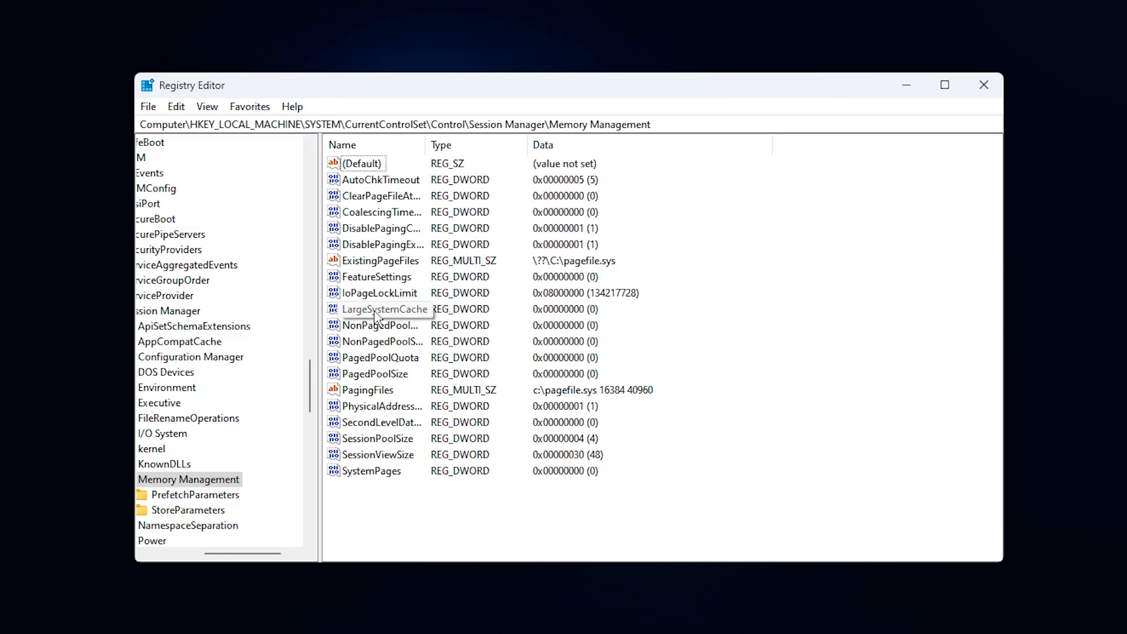
# - Change the LargeSystemCache value from 0 to 1 and save it
pyautogui.doubleClick(385, 309)
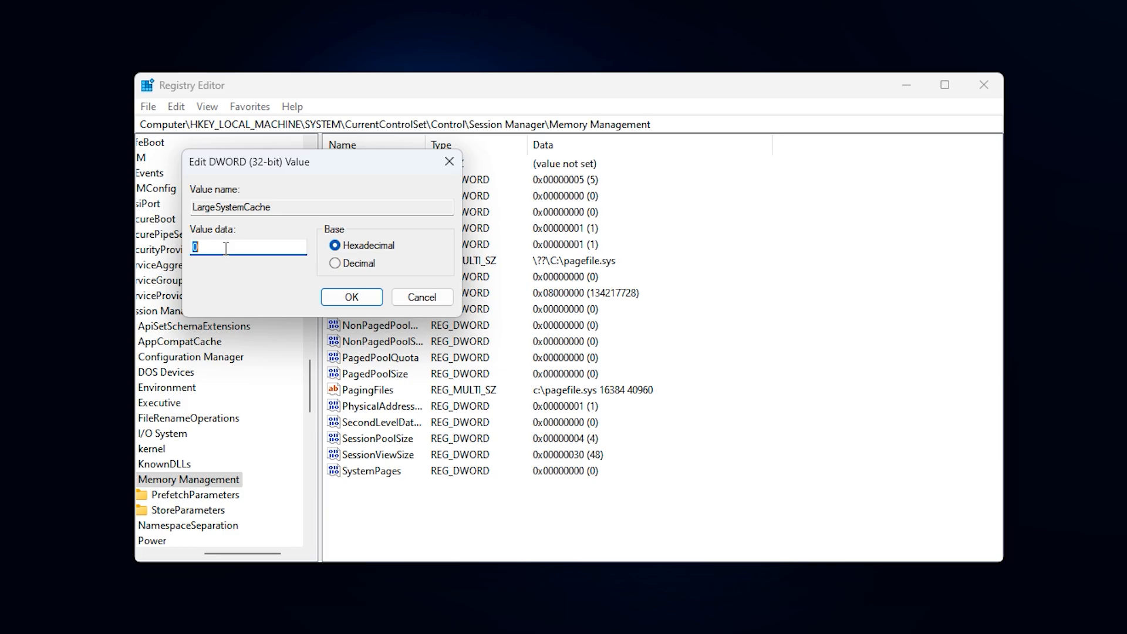
pyautogui.write('1')
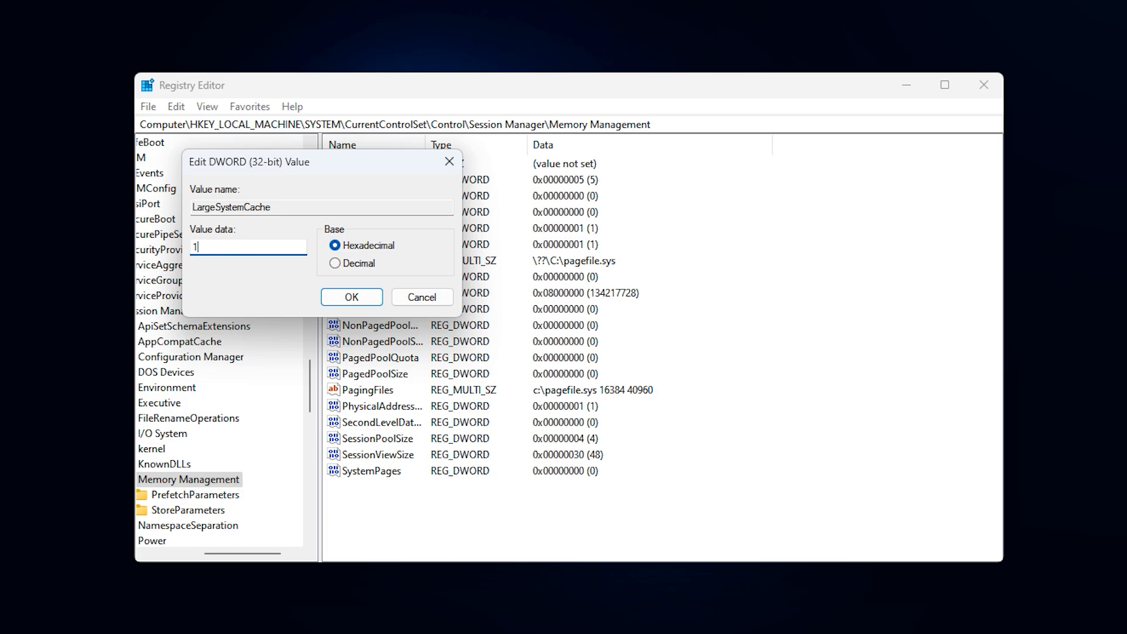
pyautogui.moveTo(351, 296)
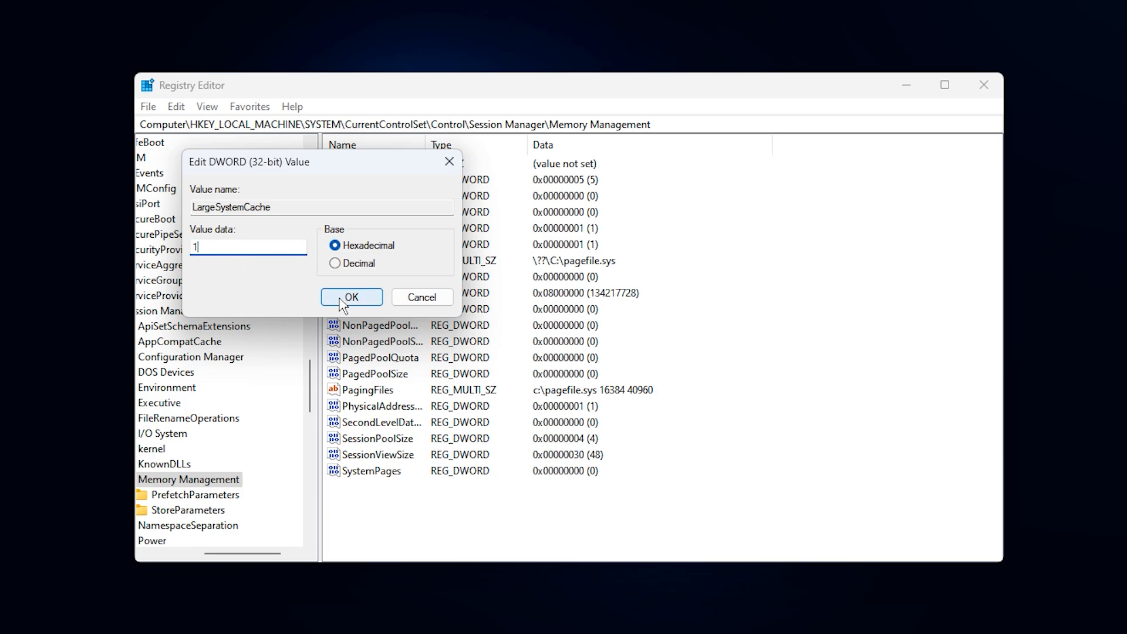
pyautogui.click(351, 297)
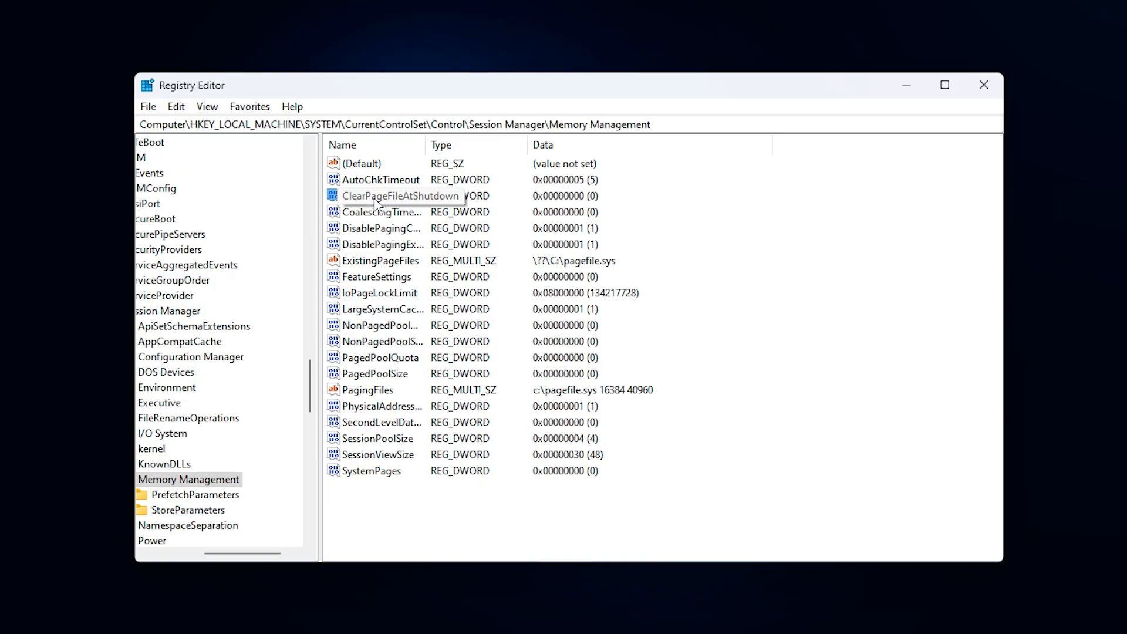
# - Change the ClearPageFileAtShutdown value from 0 to 1 and save it
pyautogui.doubleClick(395, 196)
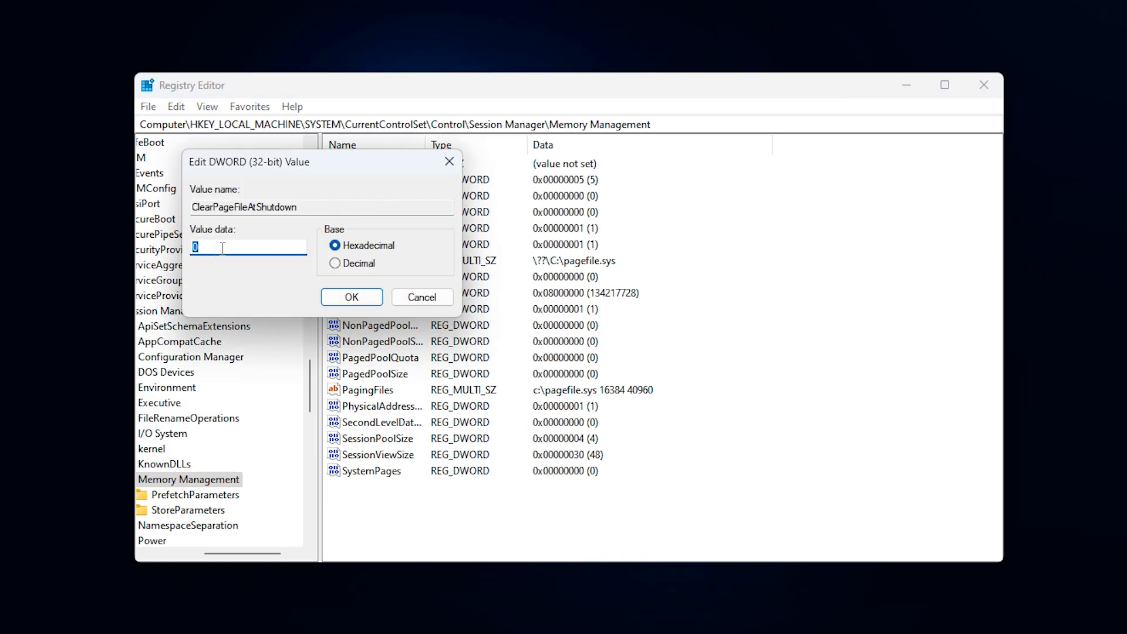
pyautogui.write('1')
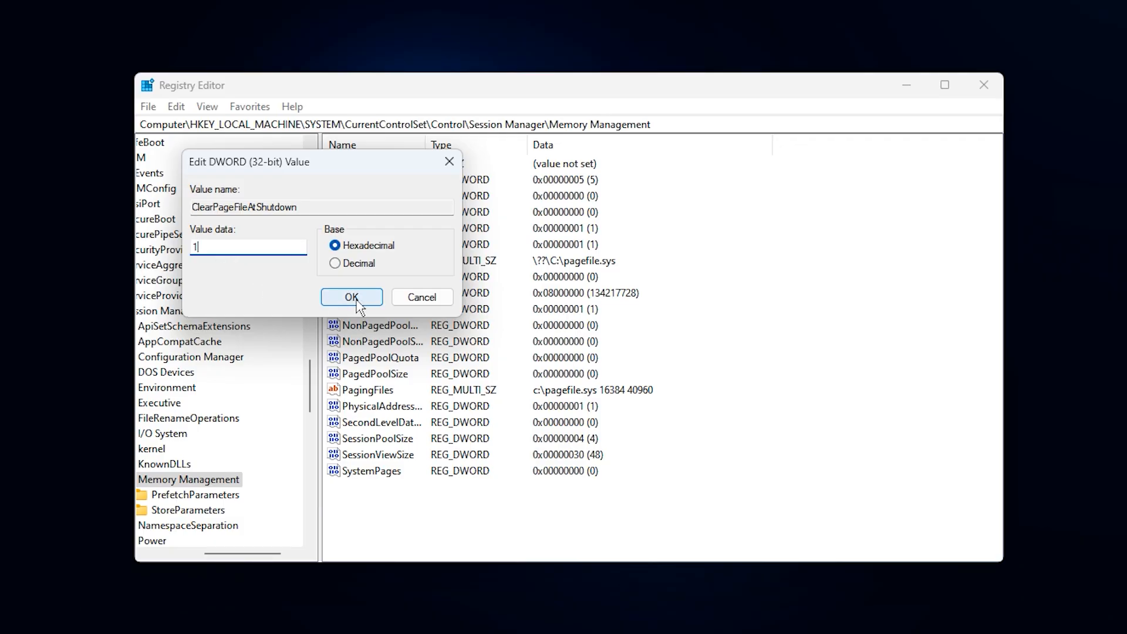
pyautogui.click(351, 297)
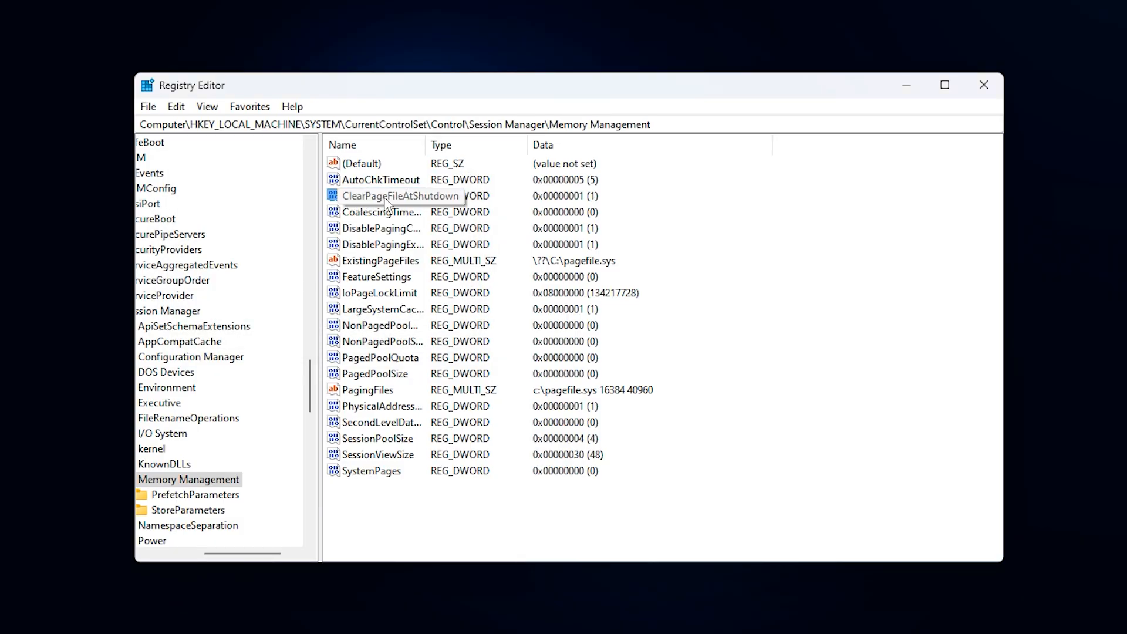
pyautogui.moveTo(395, 216)
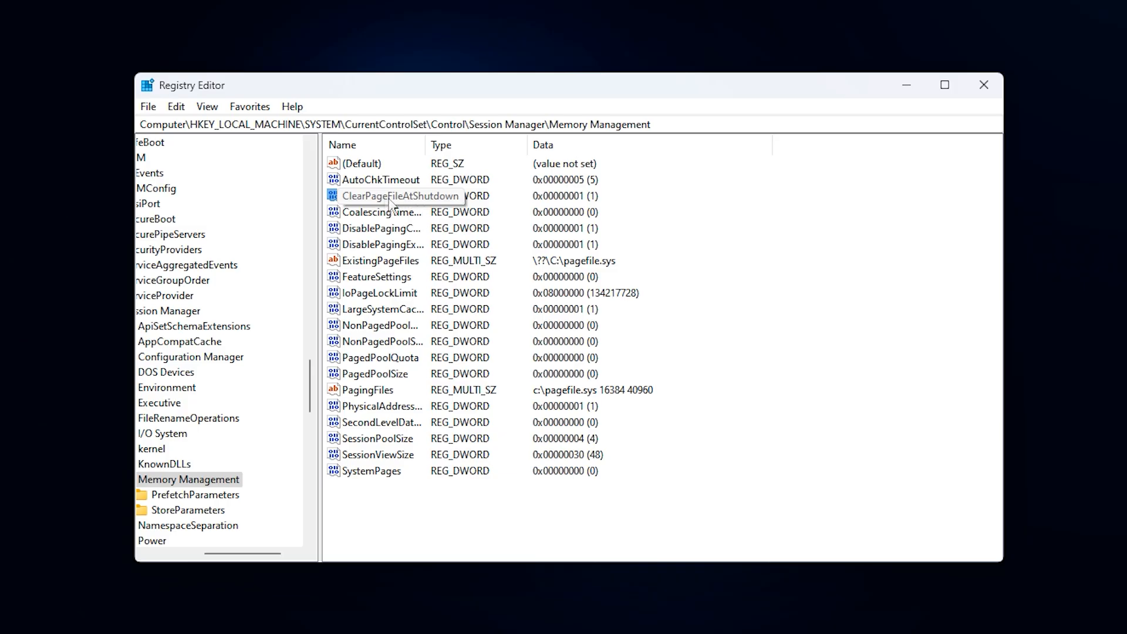
pyautogui.moveTo(384, 210)
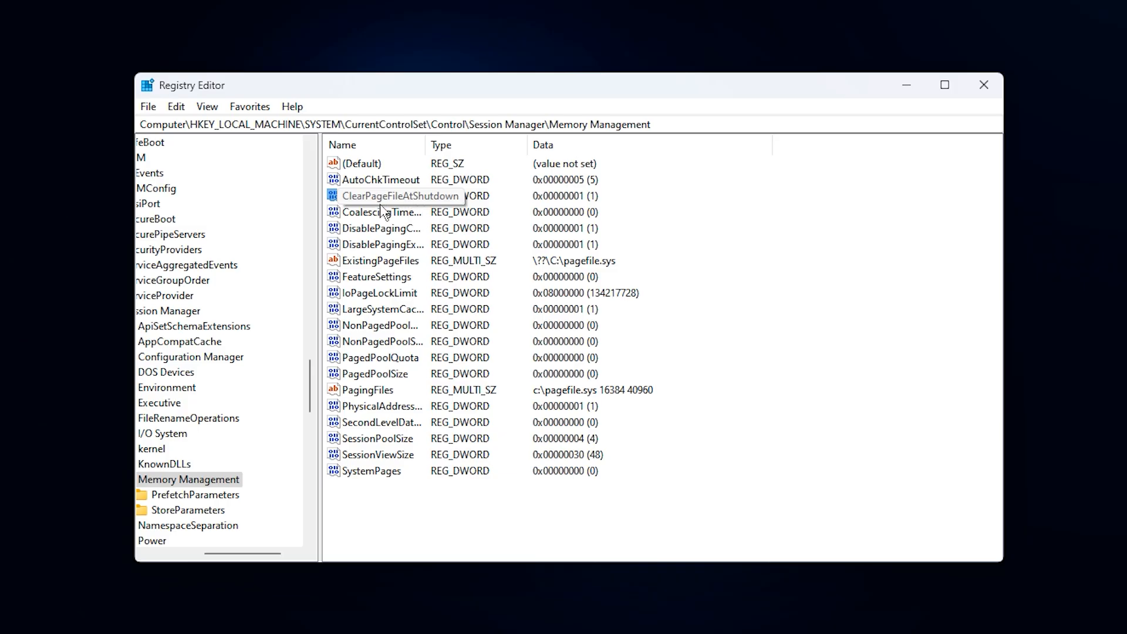
pyautogui.moveTo(379, 209)
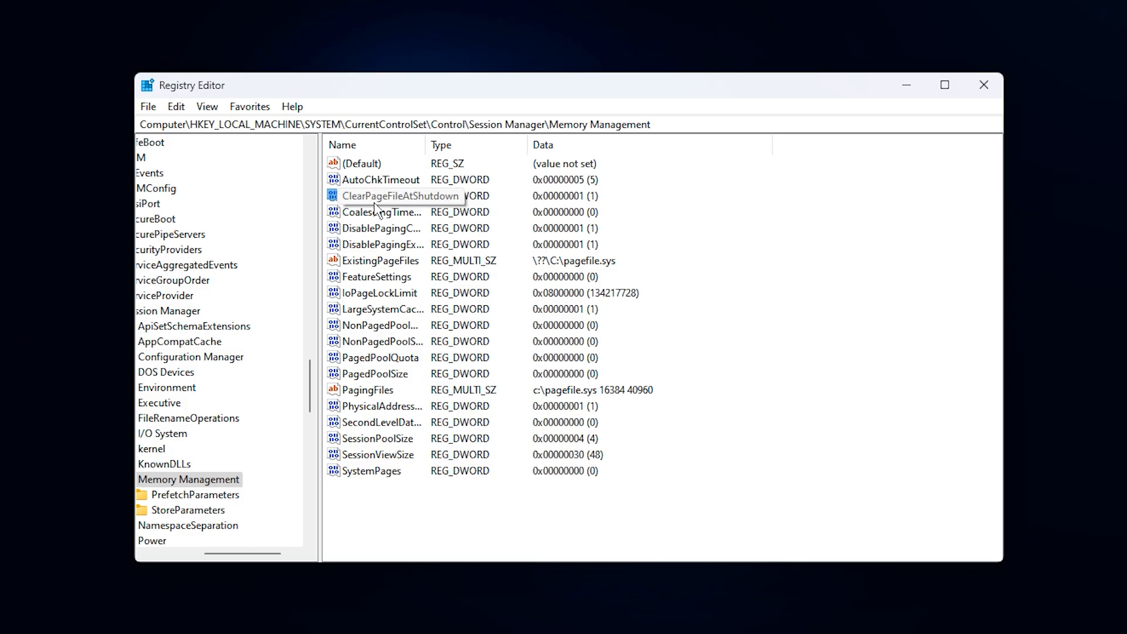
pyautogui.click(385, 196)
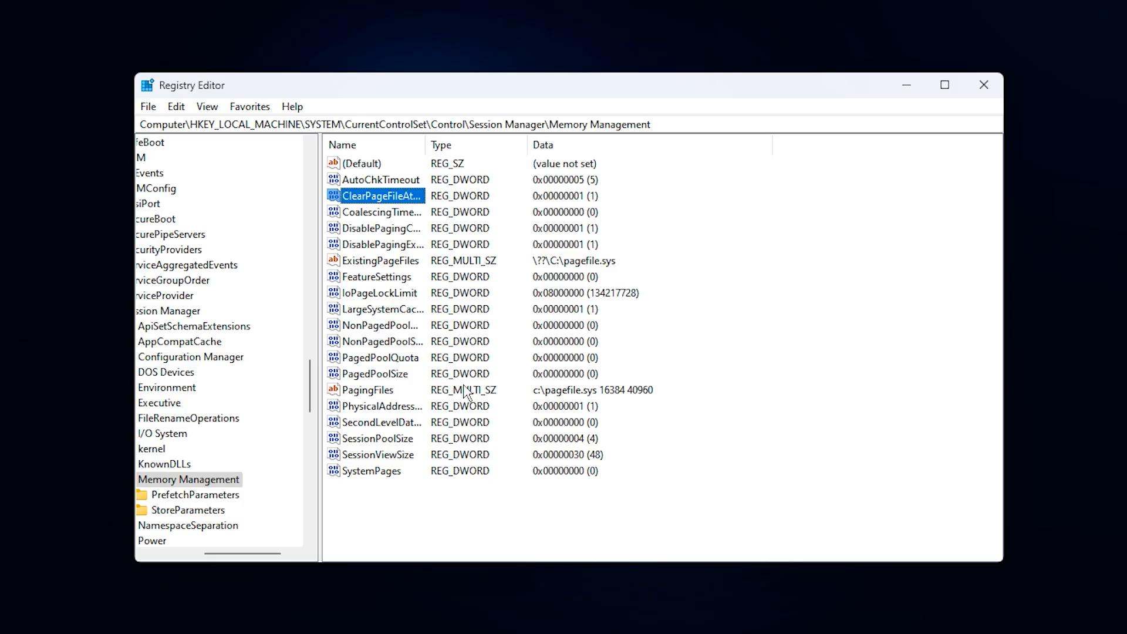
pyautogui.moveTo(451, 363)
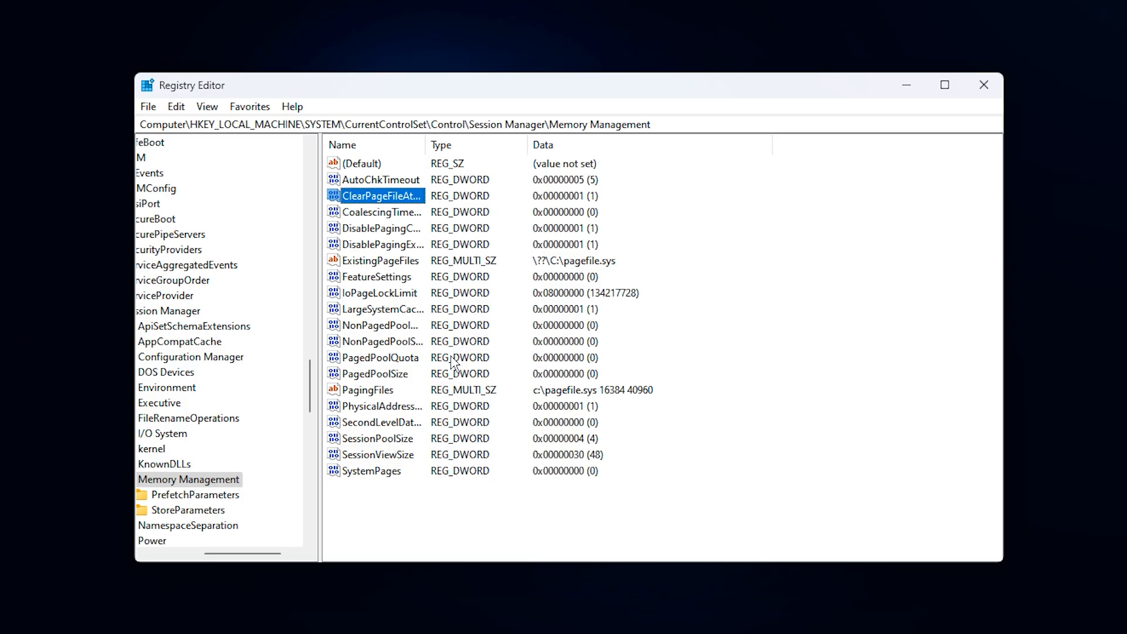